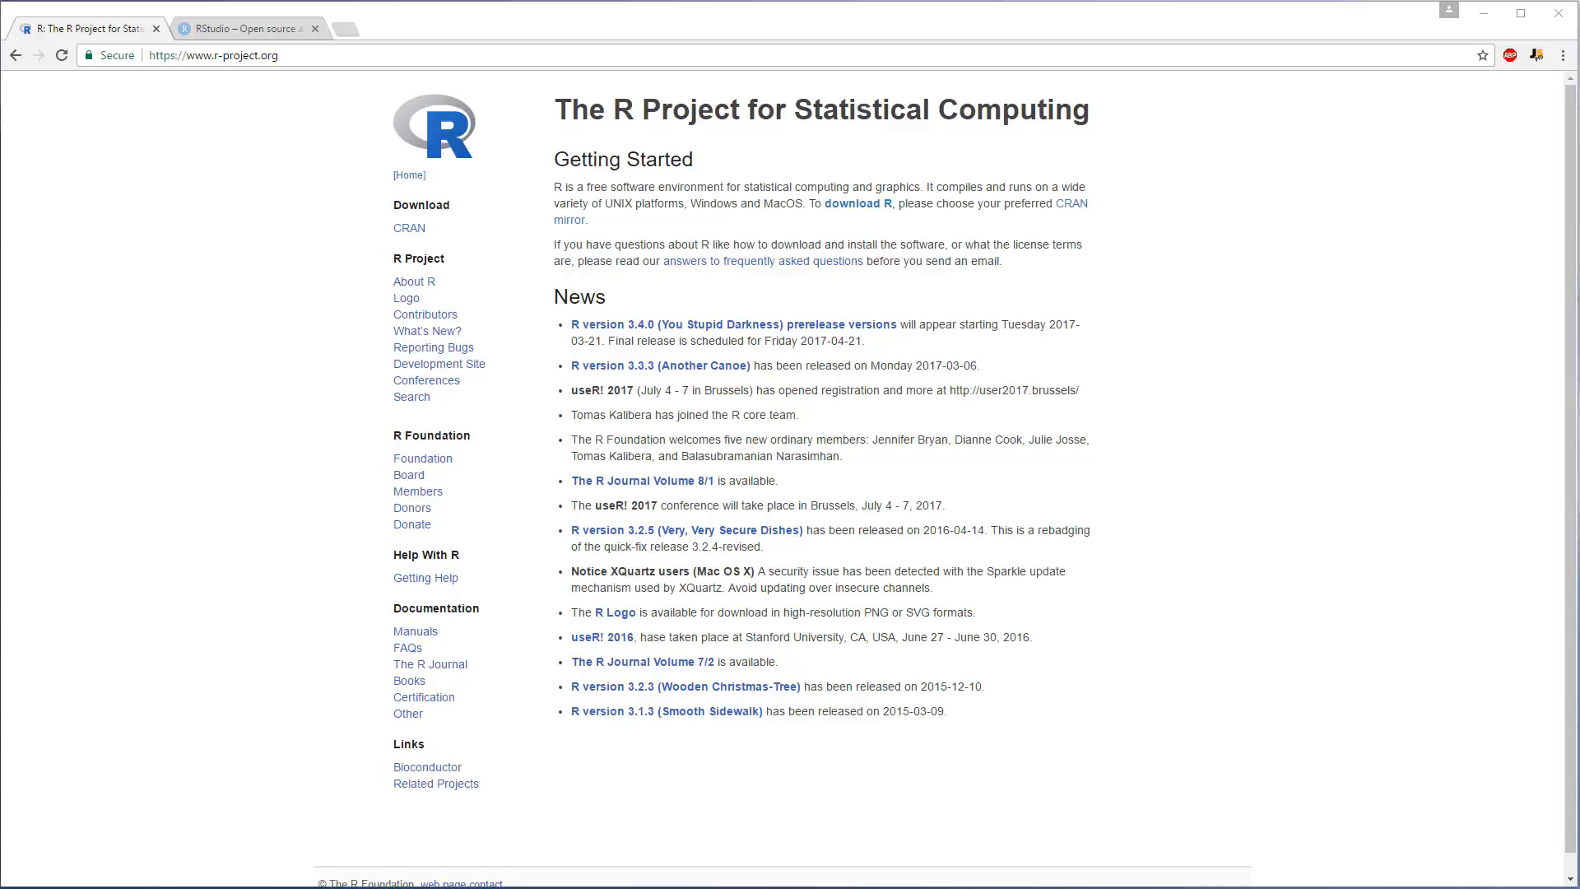
pyautogui.moveTo(1216, 462)
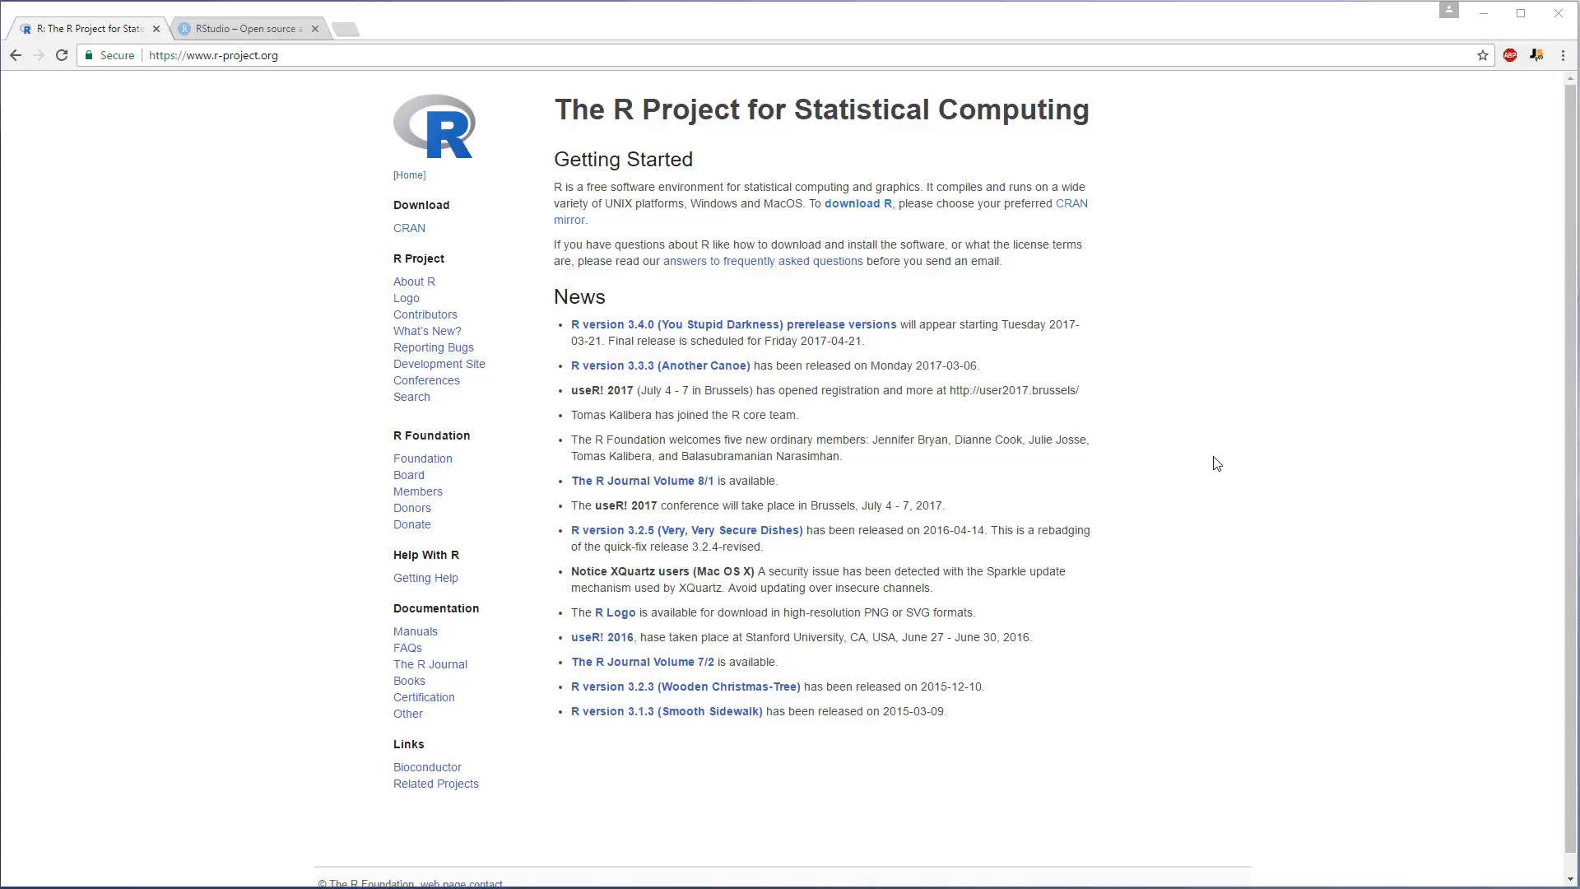
# Follow the 'download R' link to reach the CRAN Mirrors page.
pyautogui.click(211, 55)
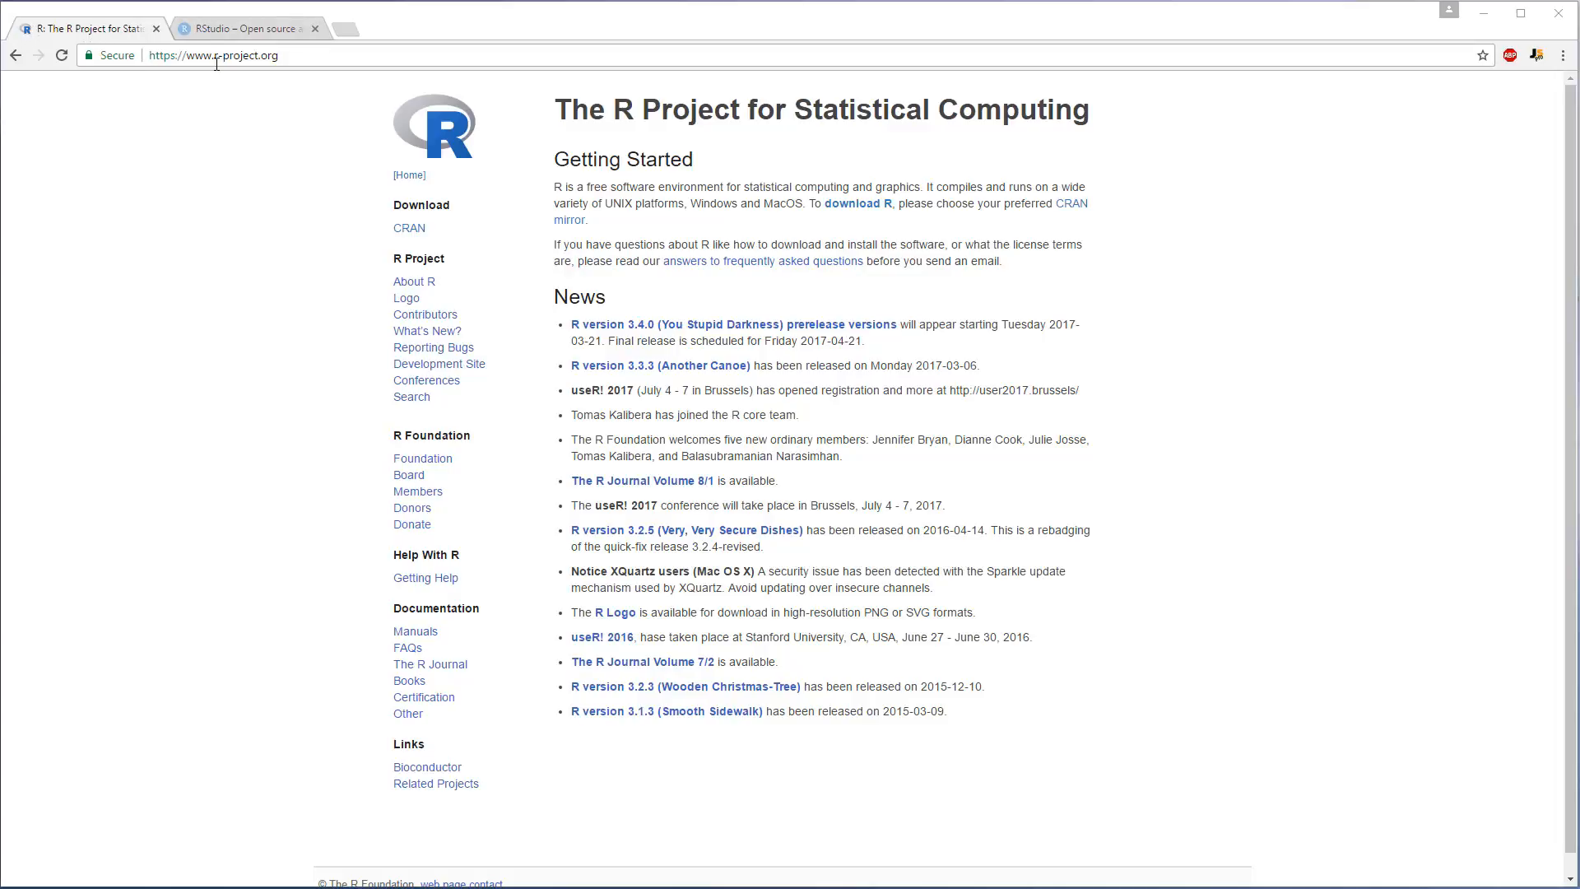
pyautogui.moveTo(835, 140)
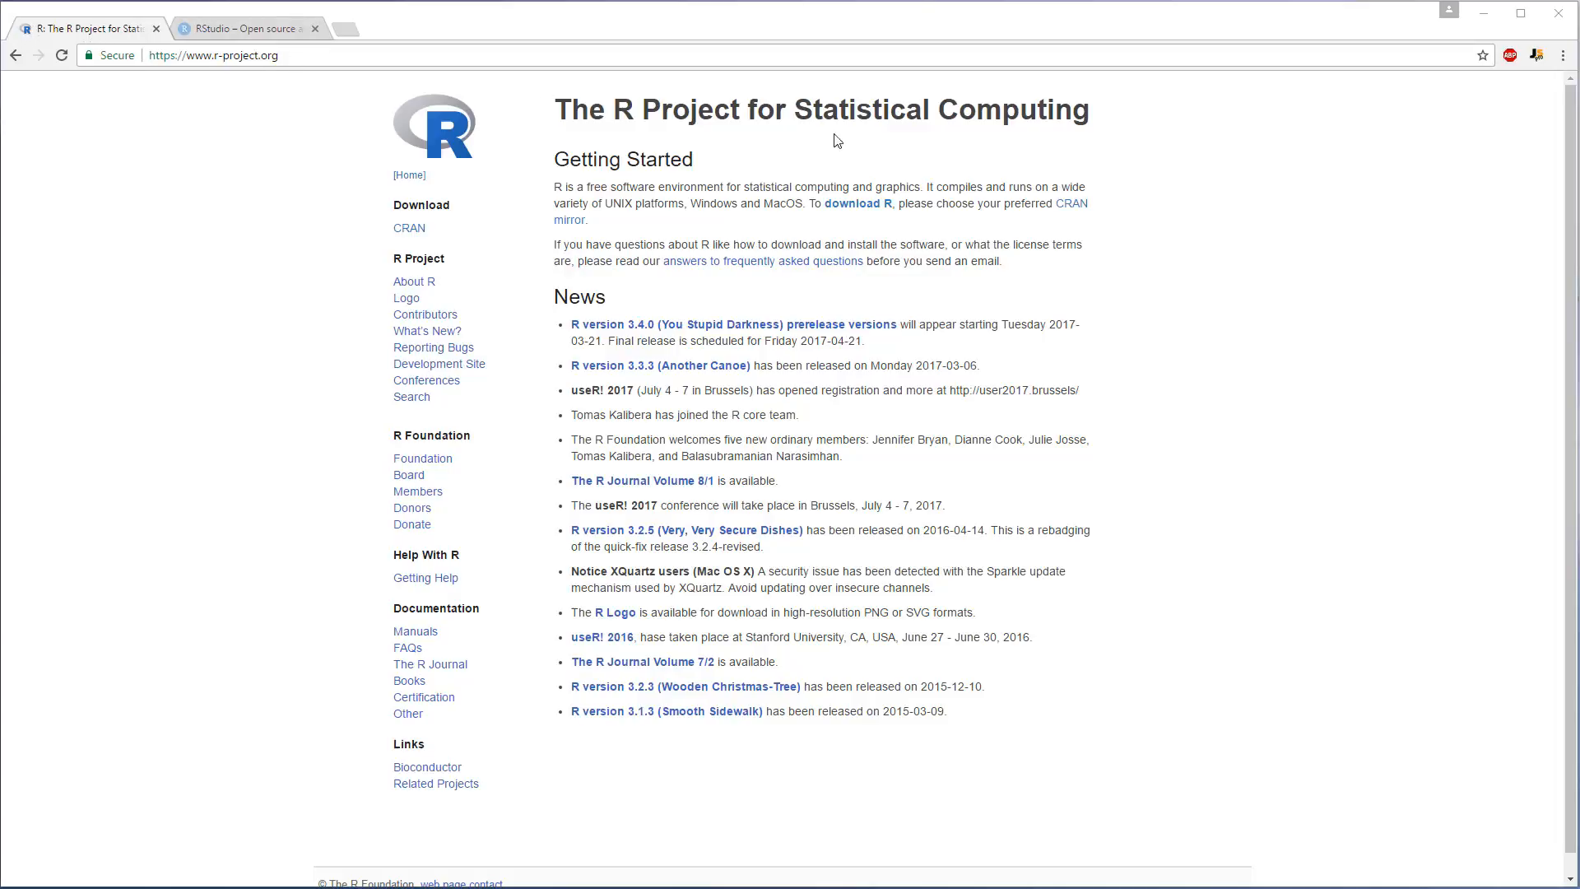
pyautogui.moveTo(996, 279)
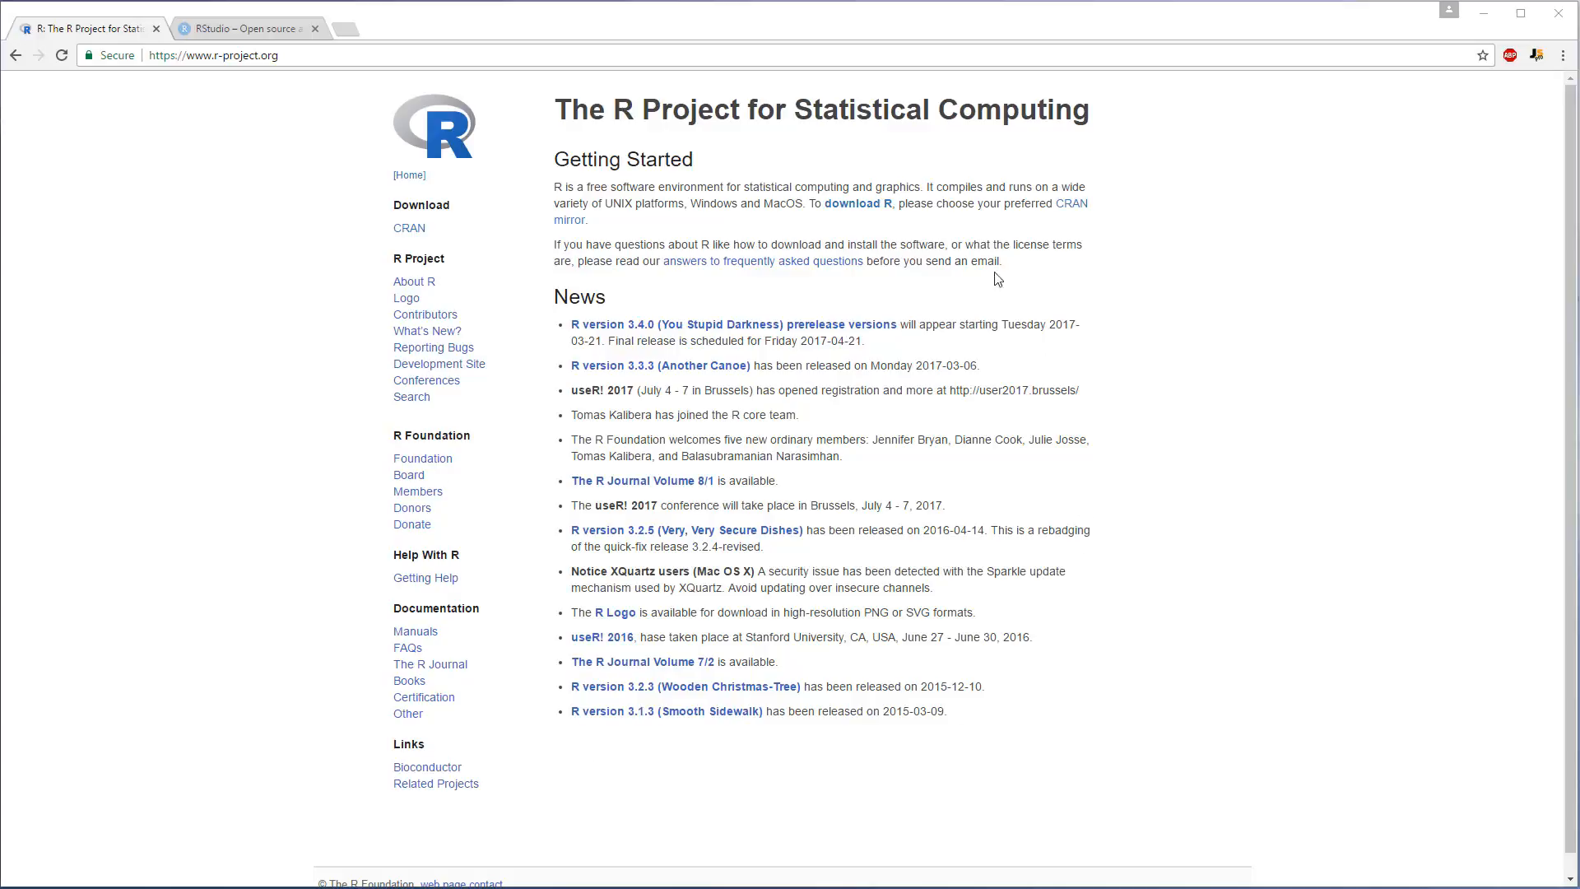
pyautogui.moveTo(816, 280)
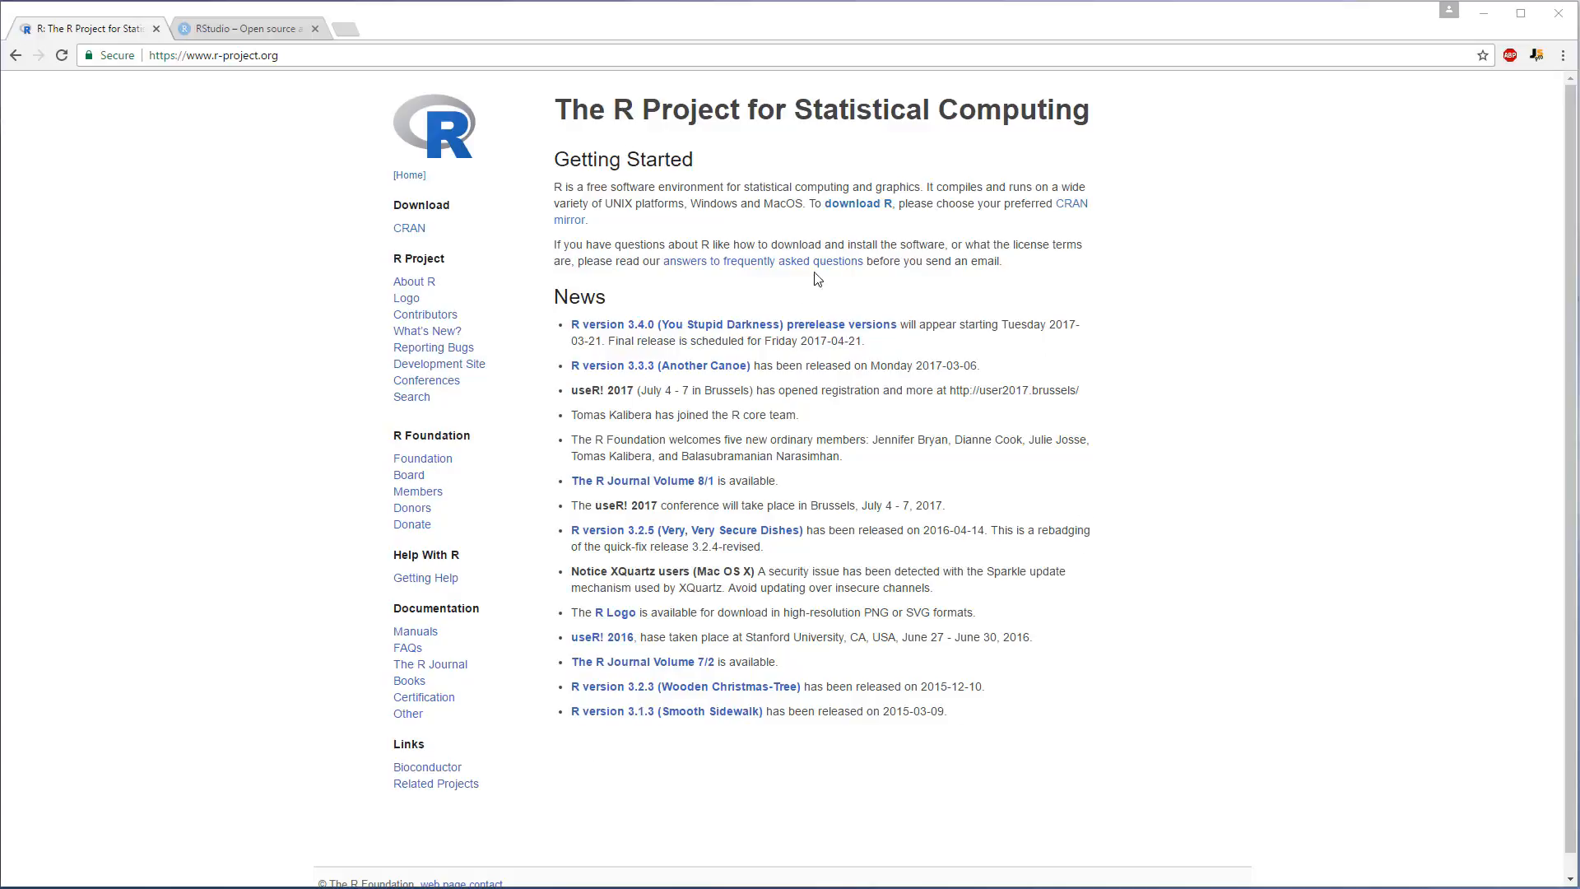
pyautogui.moveTo(858, 203)
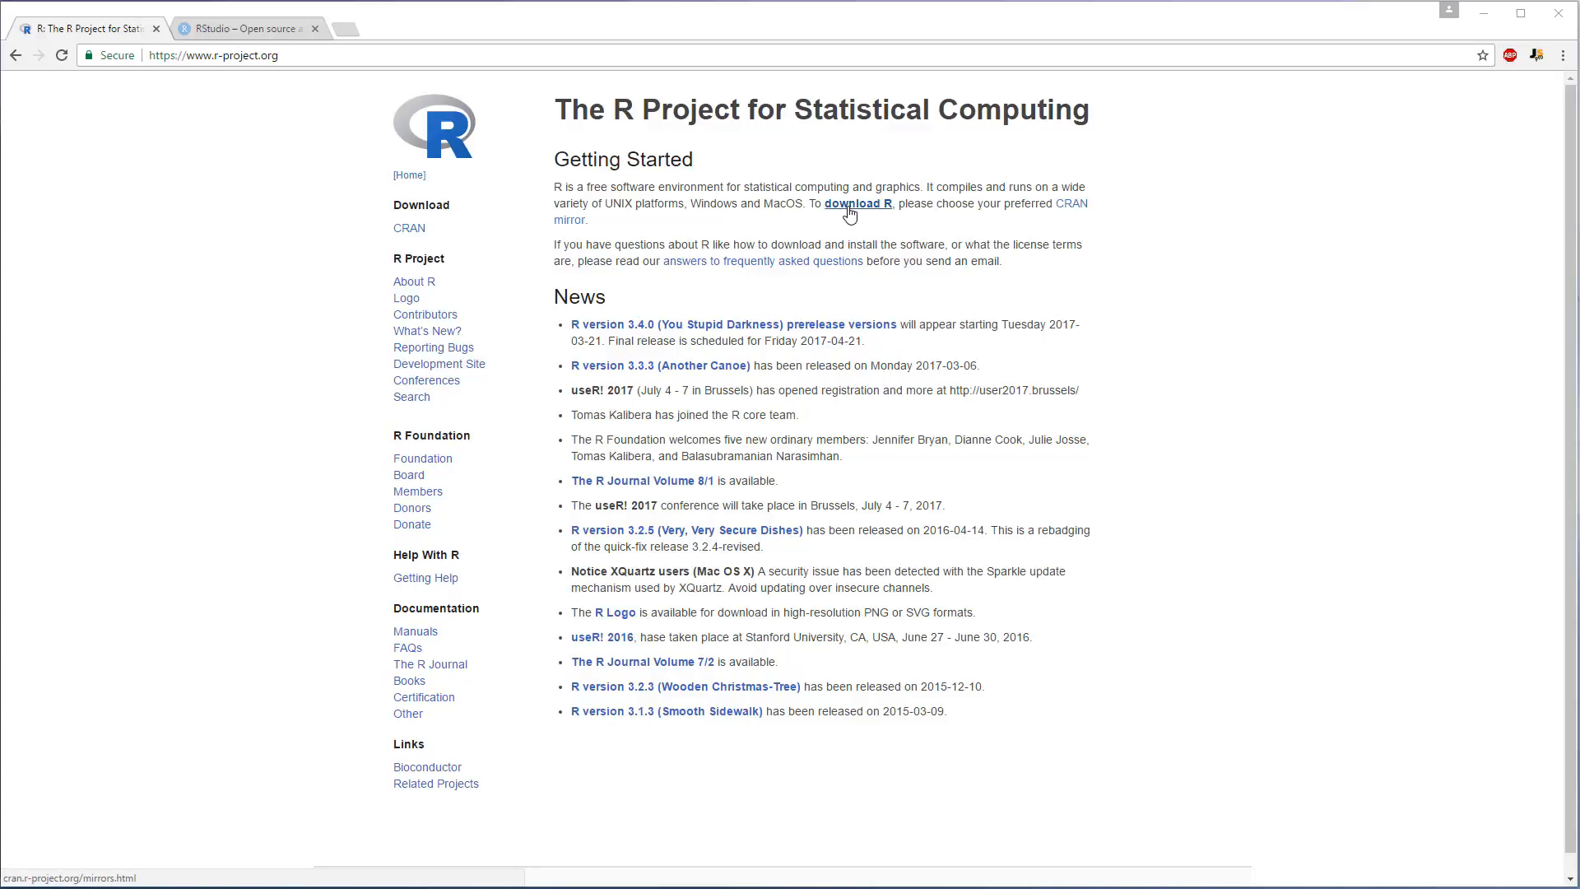
pyautogui.click(858, 203)
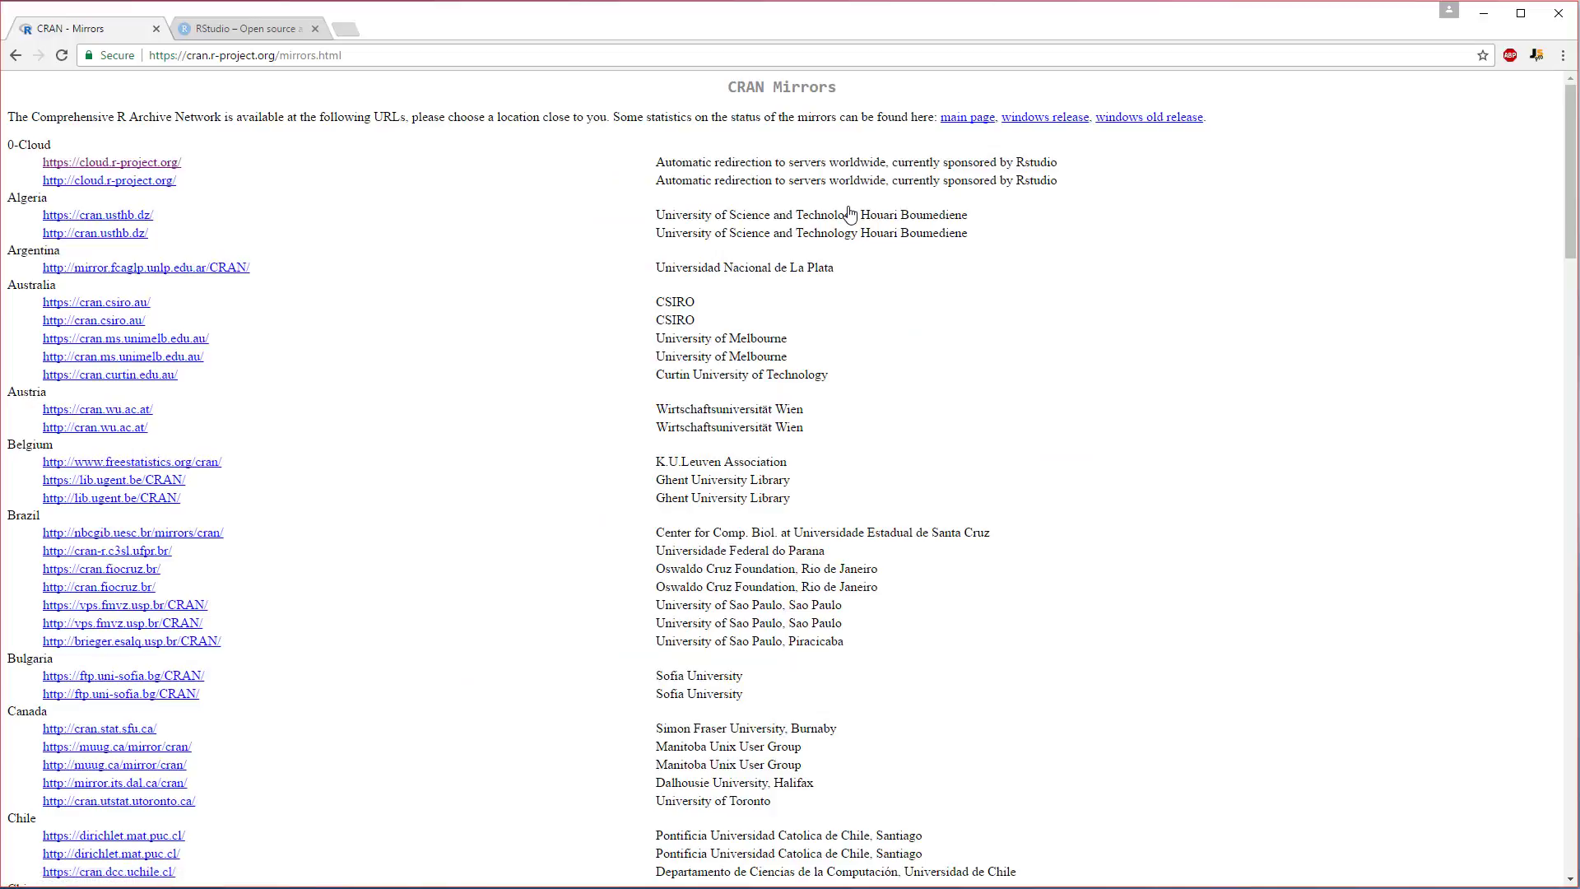
pyautogui.moveTo(827, 184)
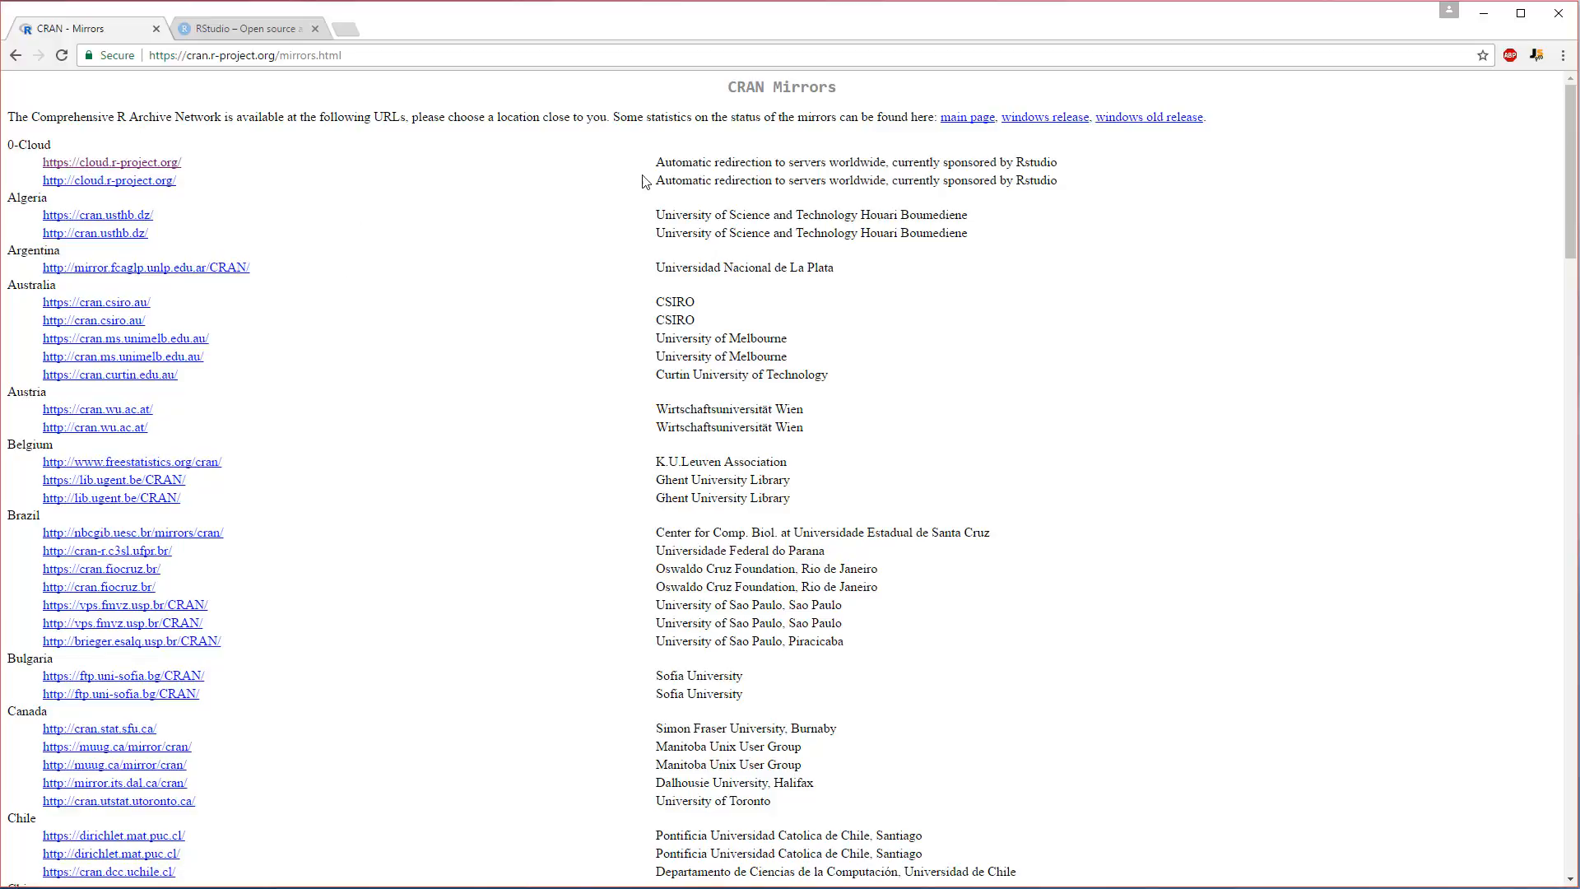
pyautogui.moveTo(112, 162)
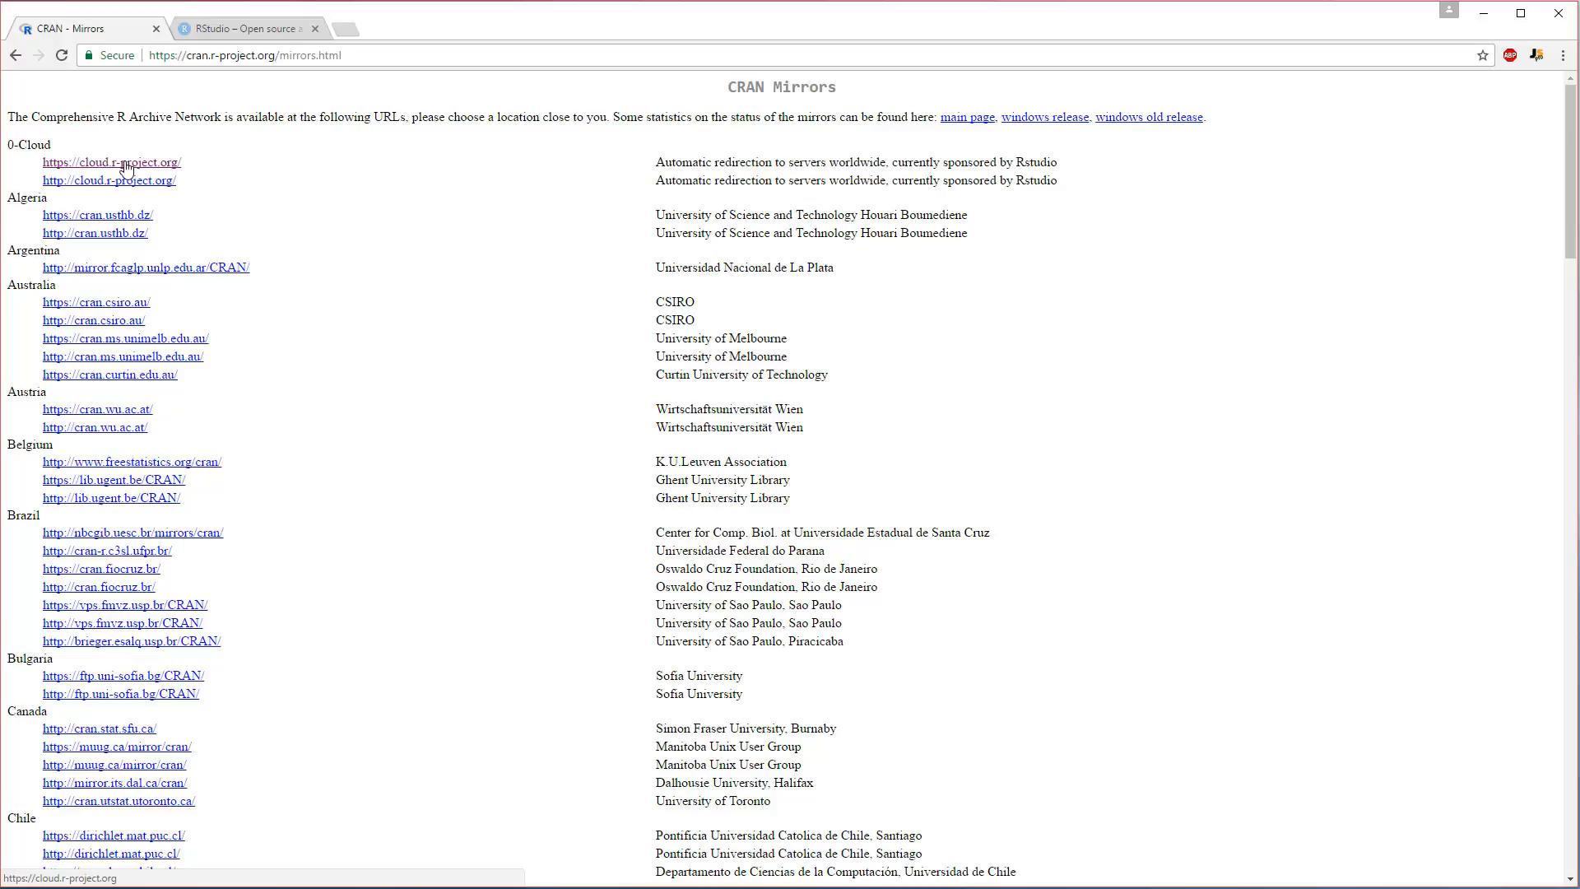
pyautogui.moveTo(109, 179)
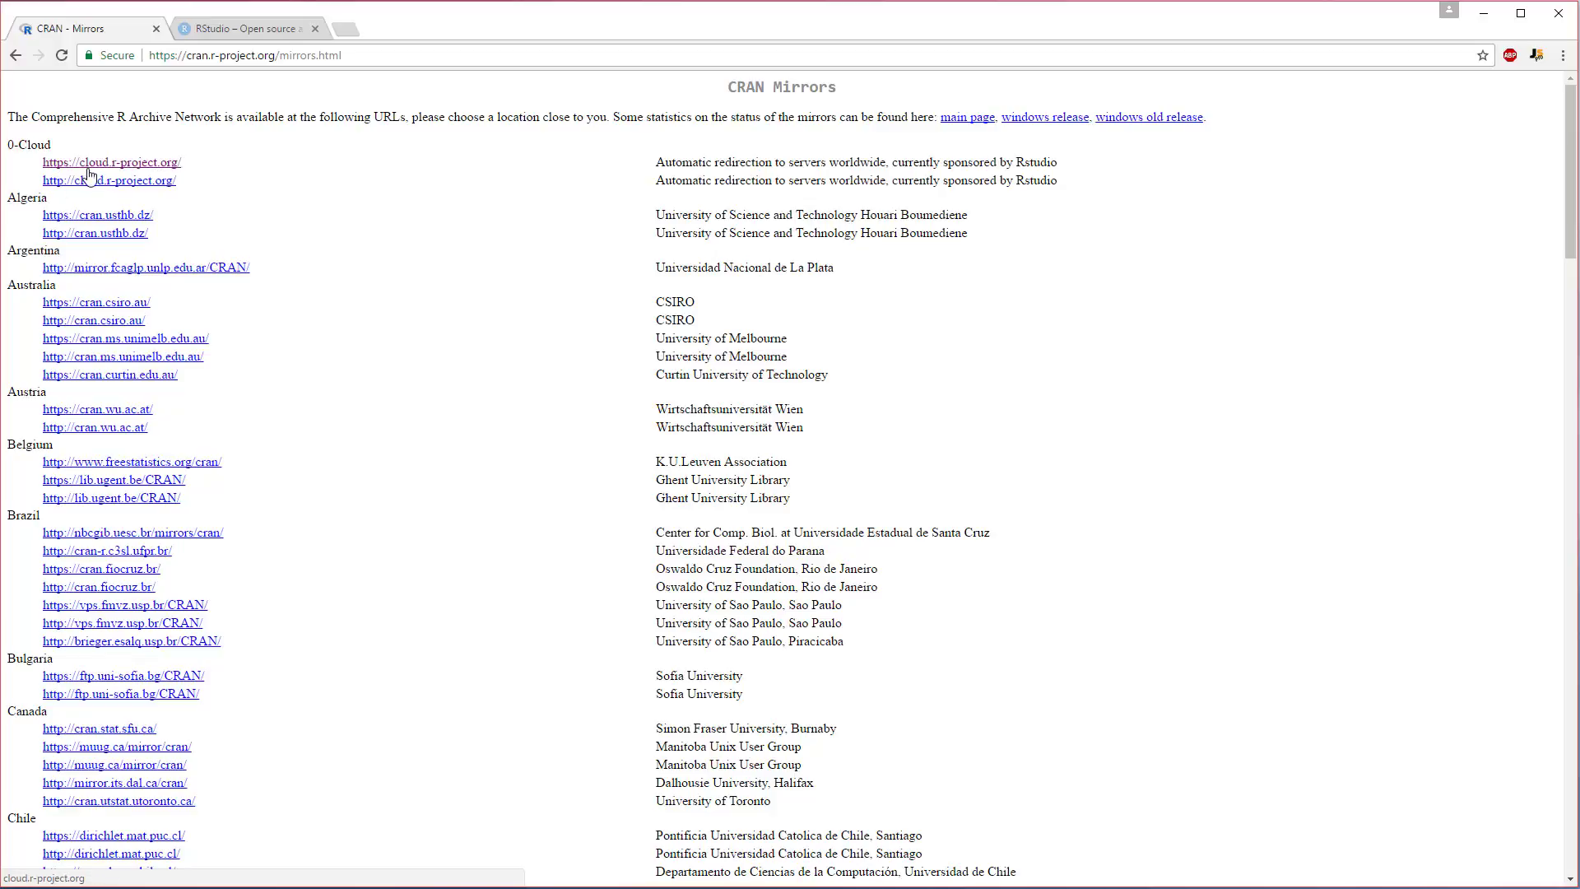
pyautogui.click(111, 163)
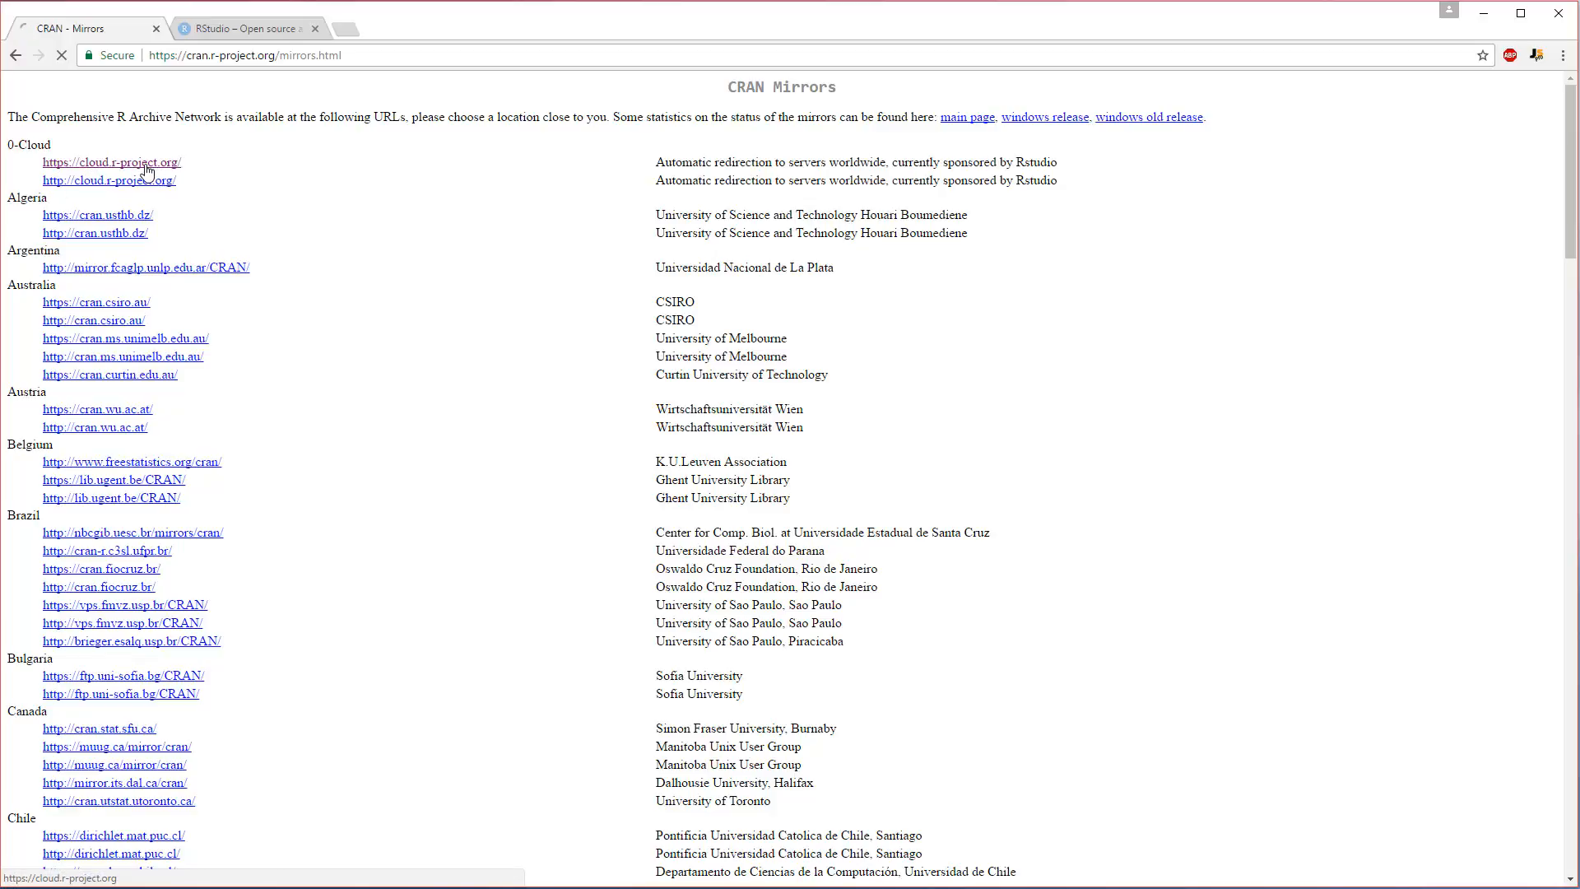
pyautogui.click(111, 161)
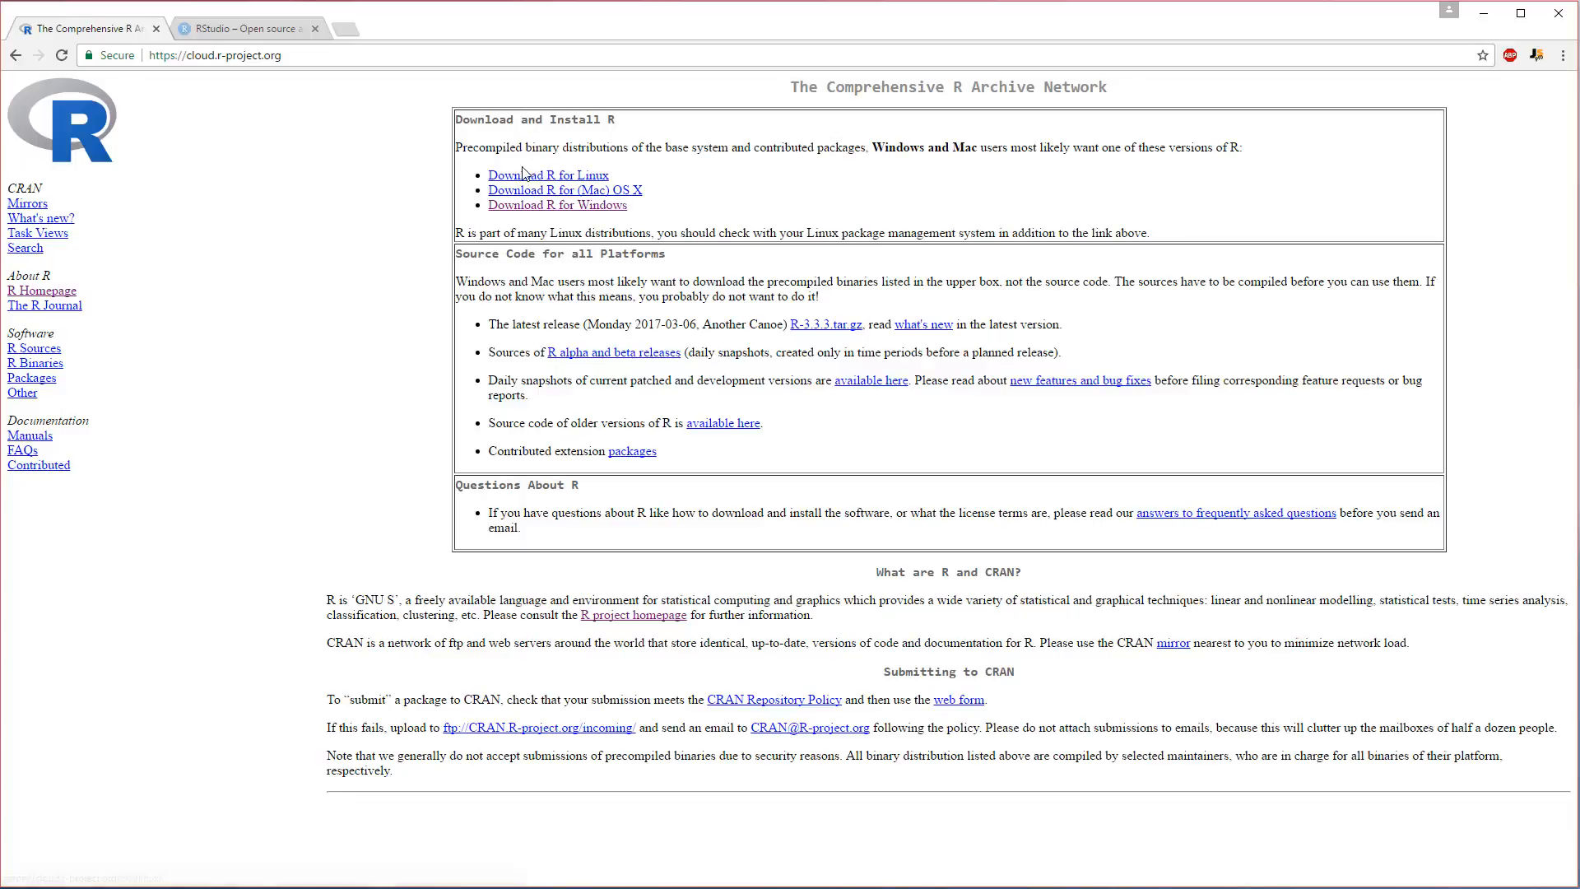
pyautogui.moveTo(558, 196)
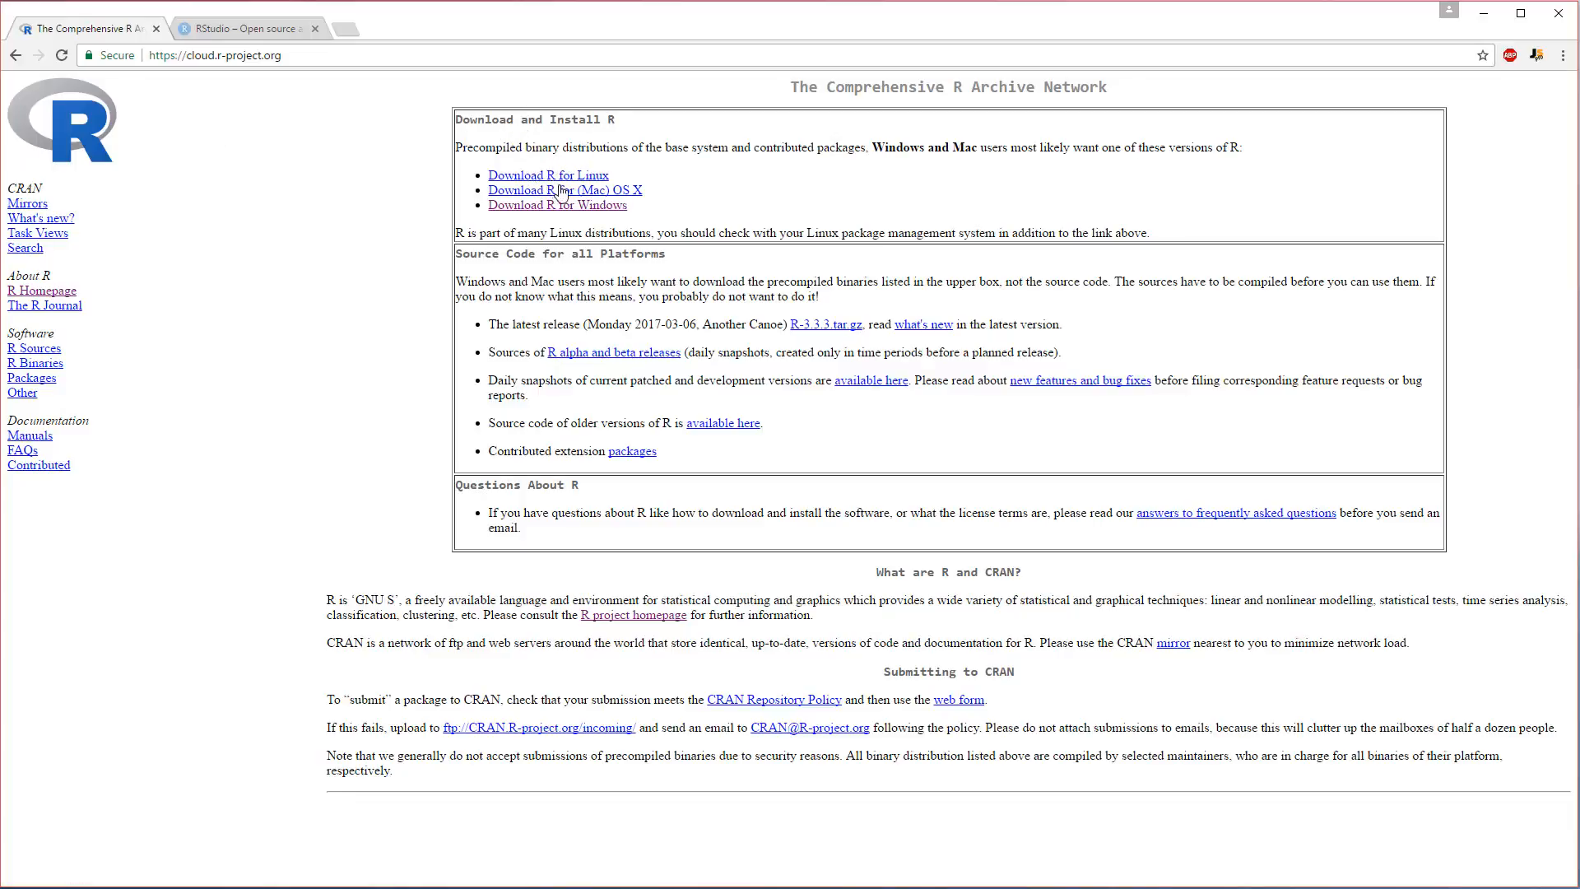
pyautogui.moveTo(652, 214)
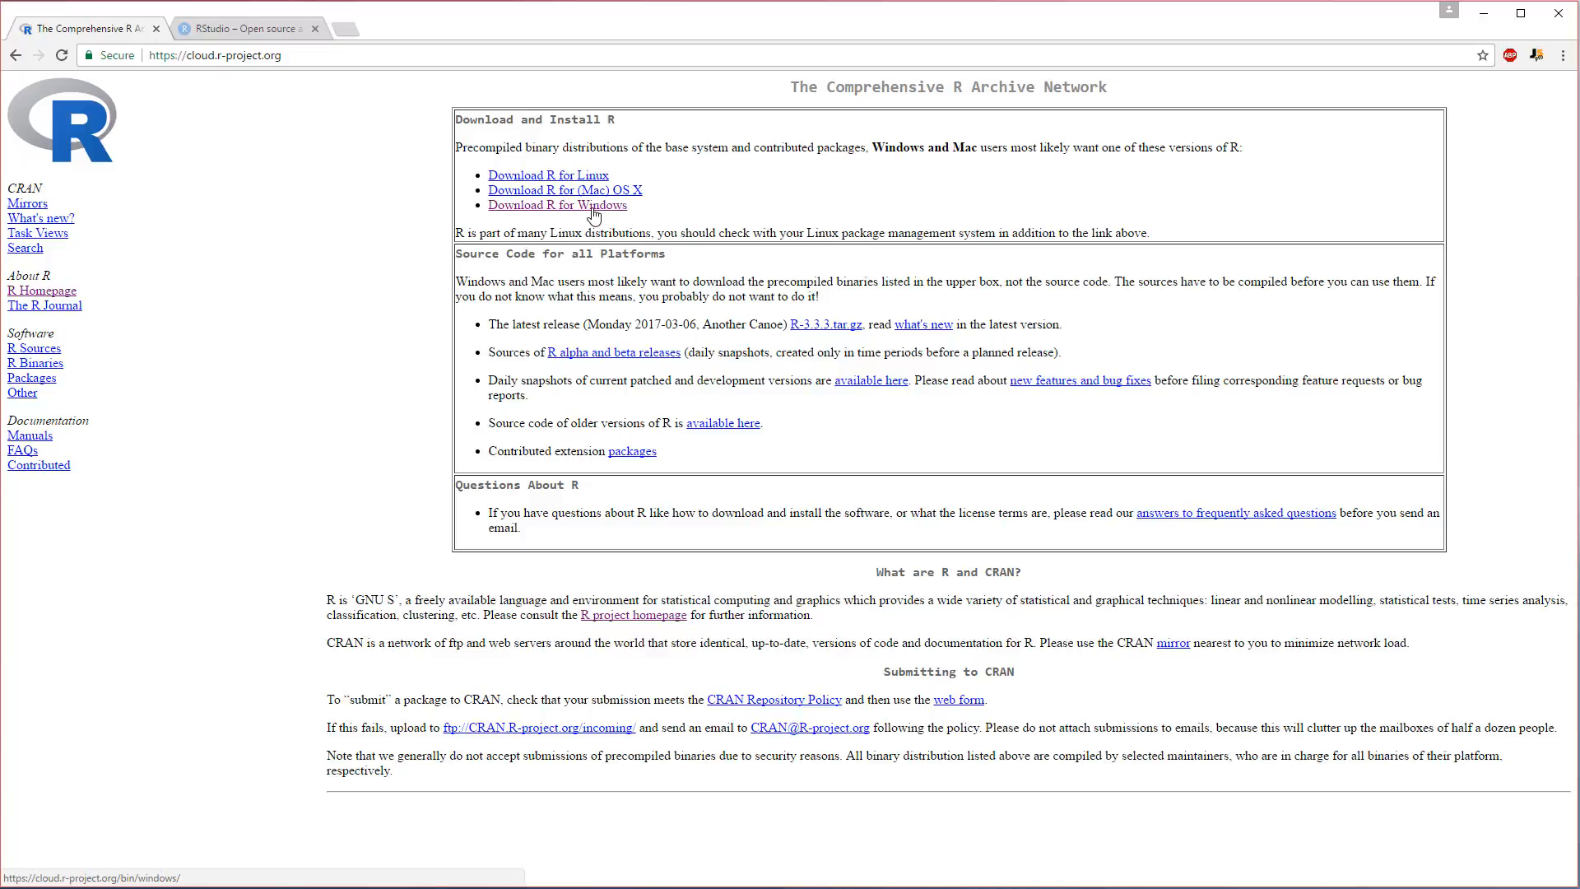
pyautogui.click(556, 205)
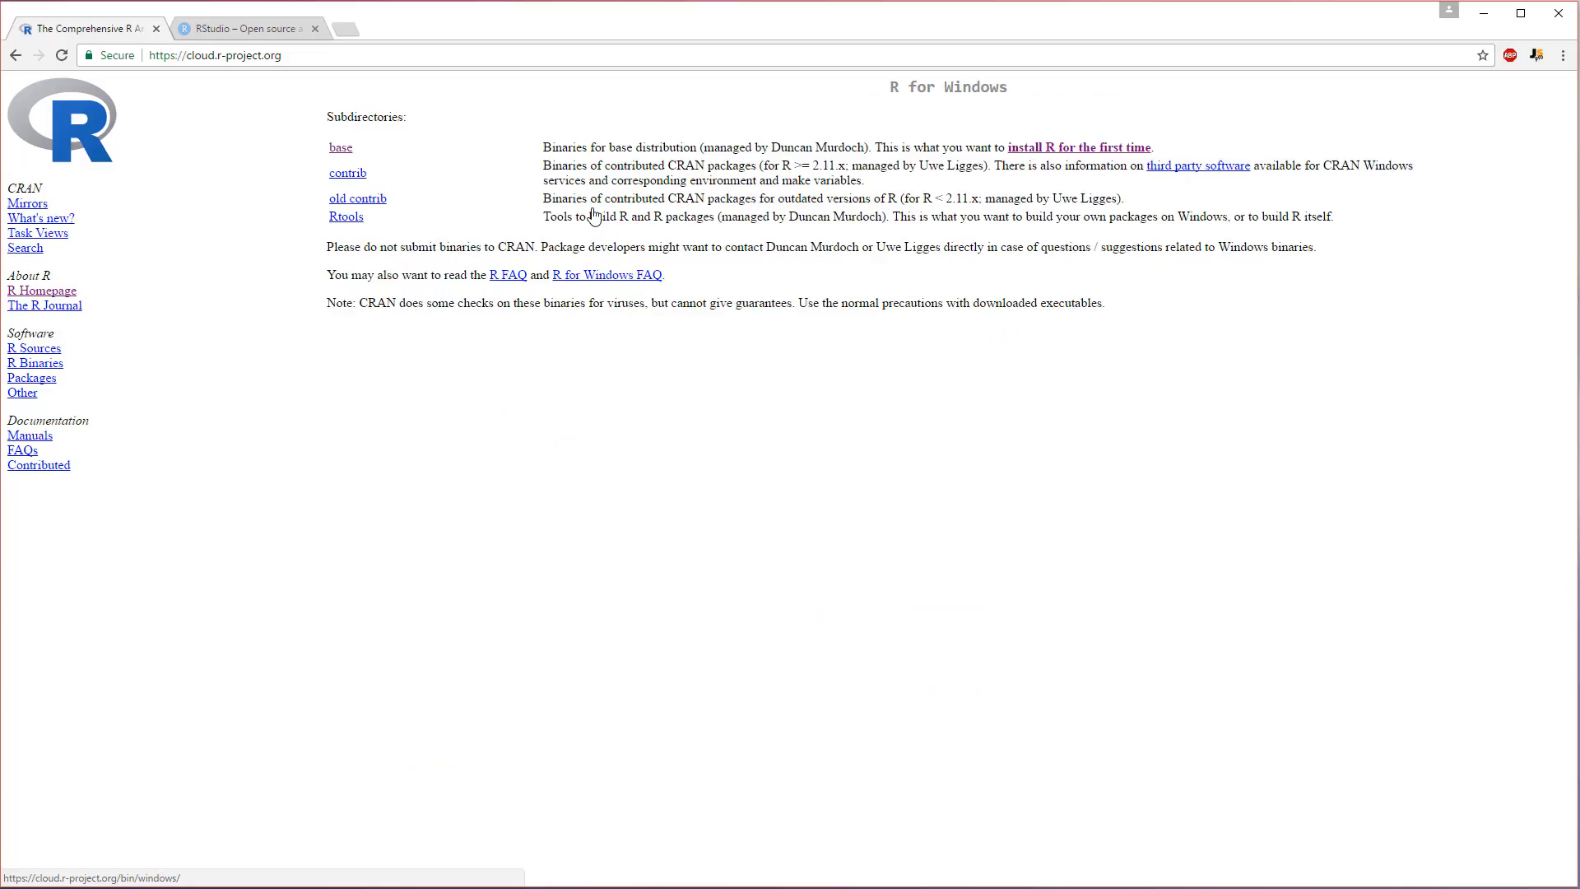
pyautogui.moveTo(522, 192)
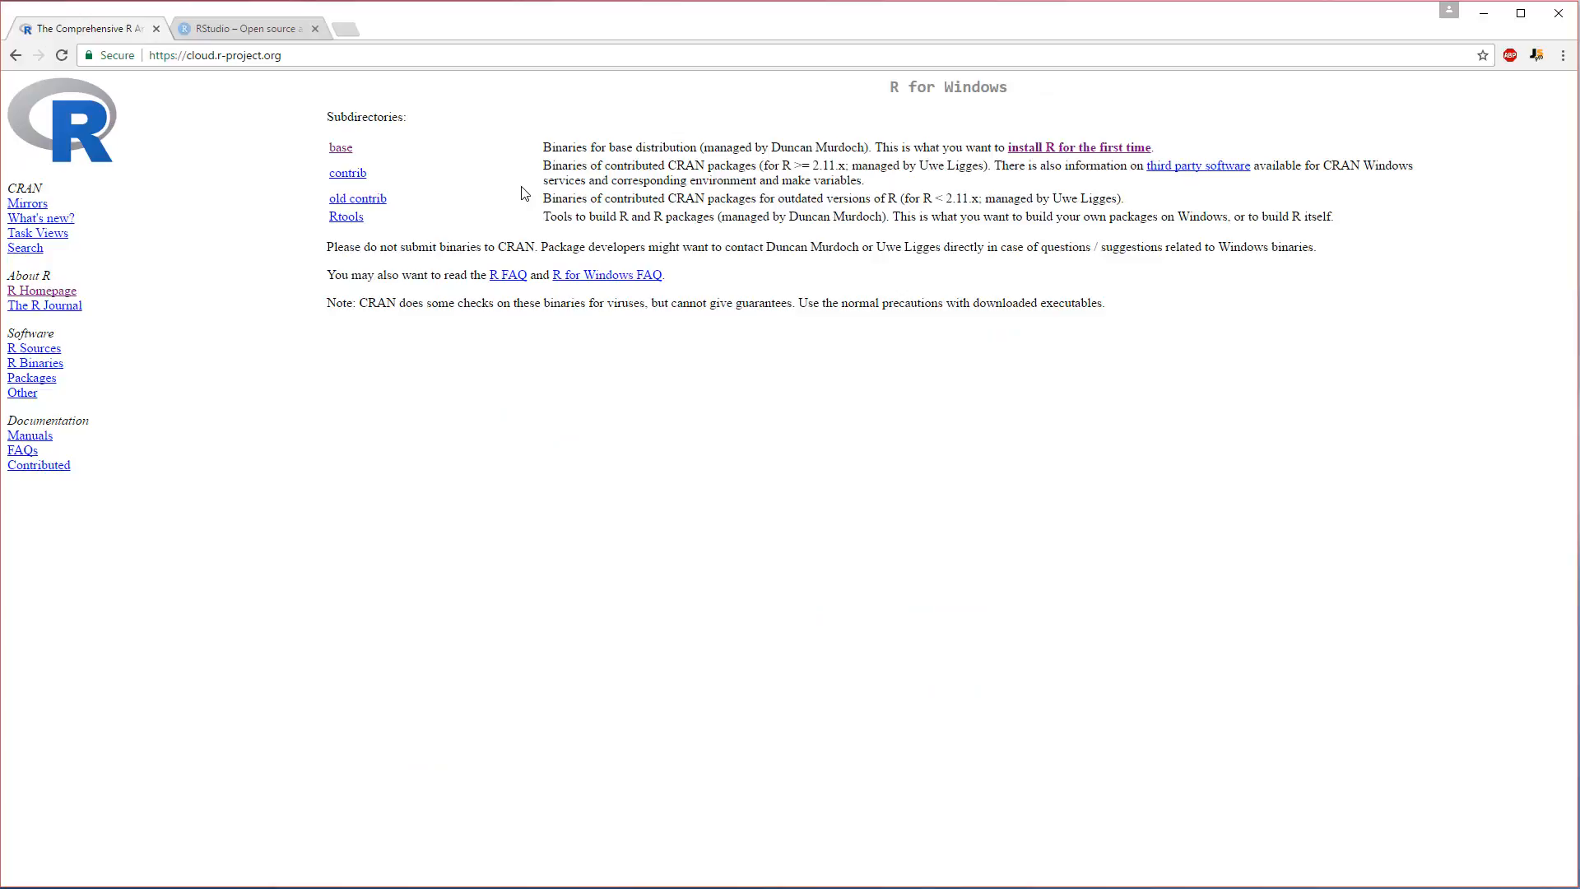
pyautogui.moveTo(396, 136)
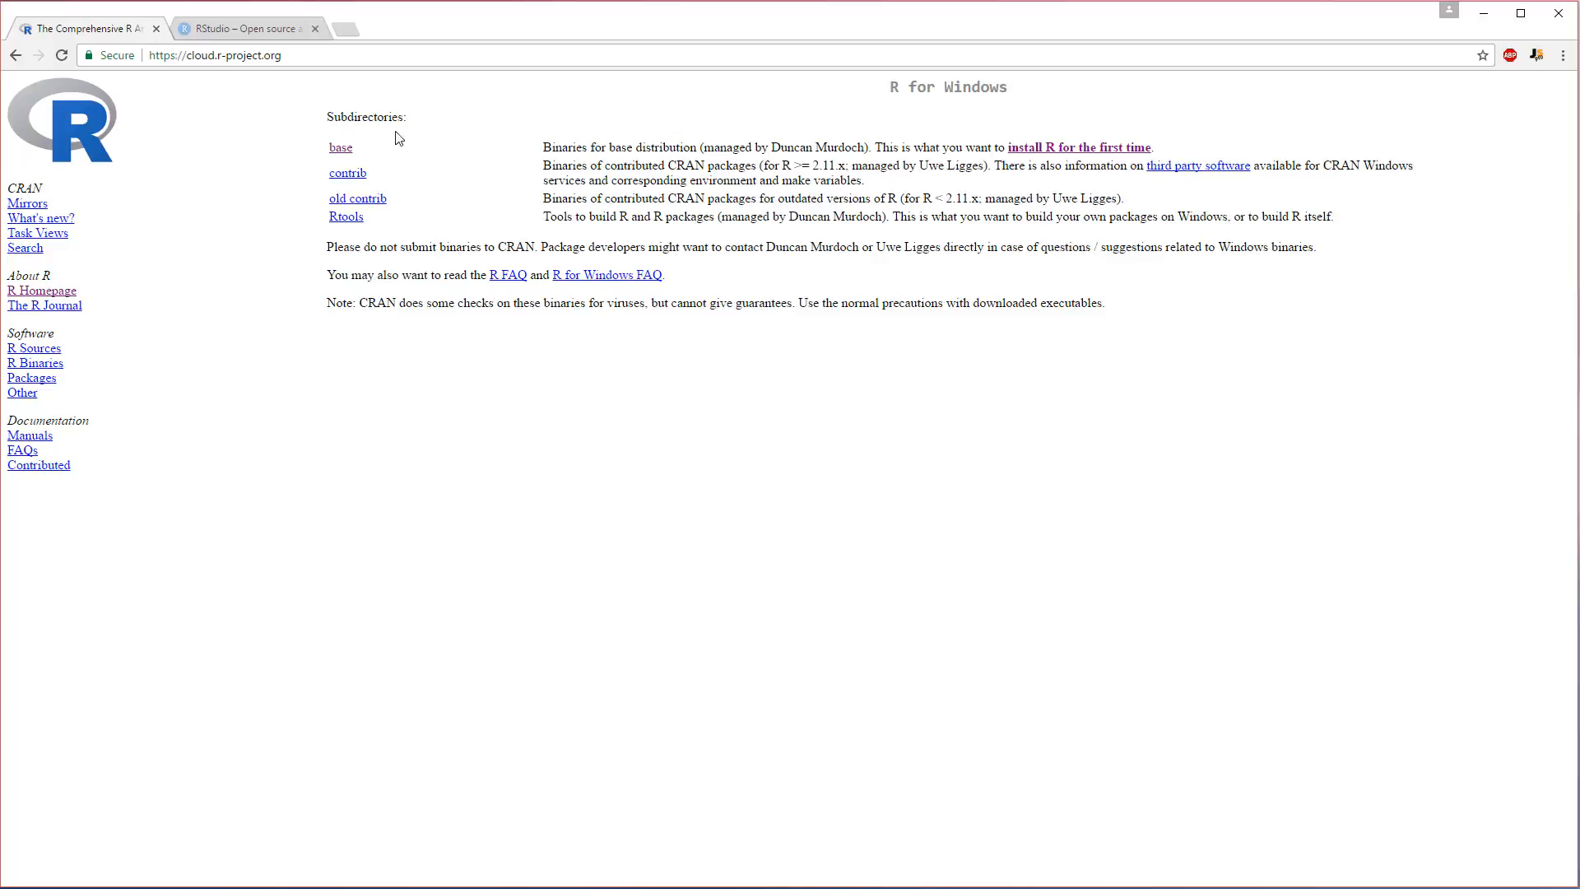
pyautogui.moveTo(340, 148)
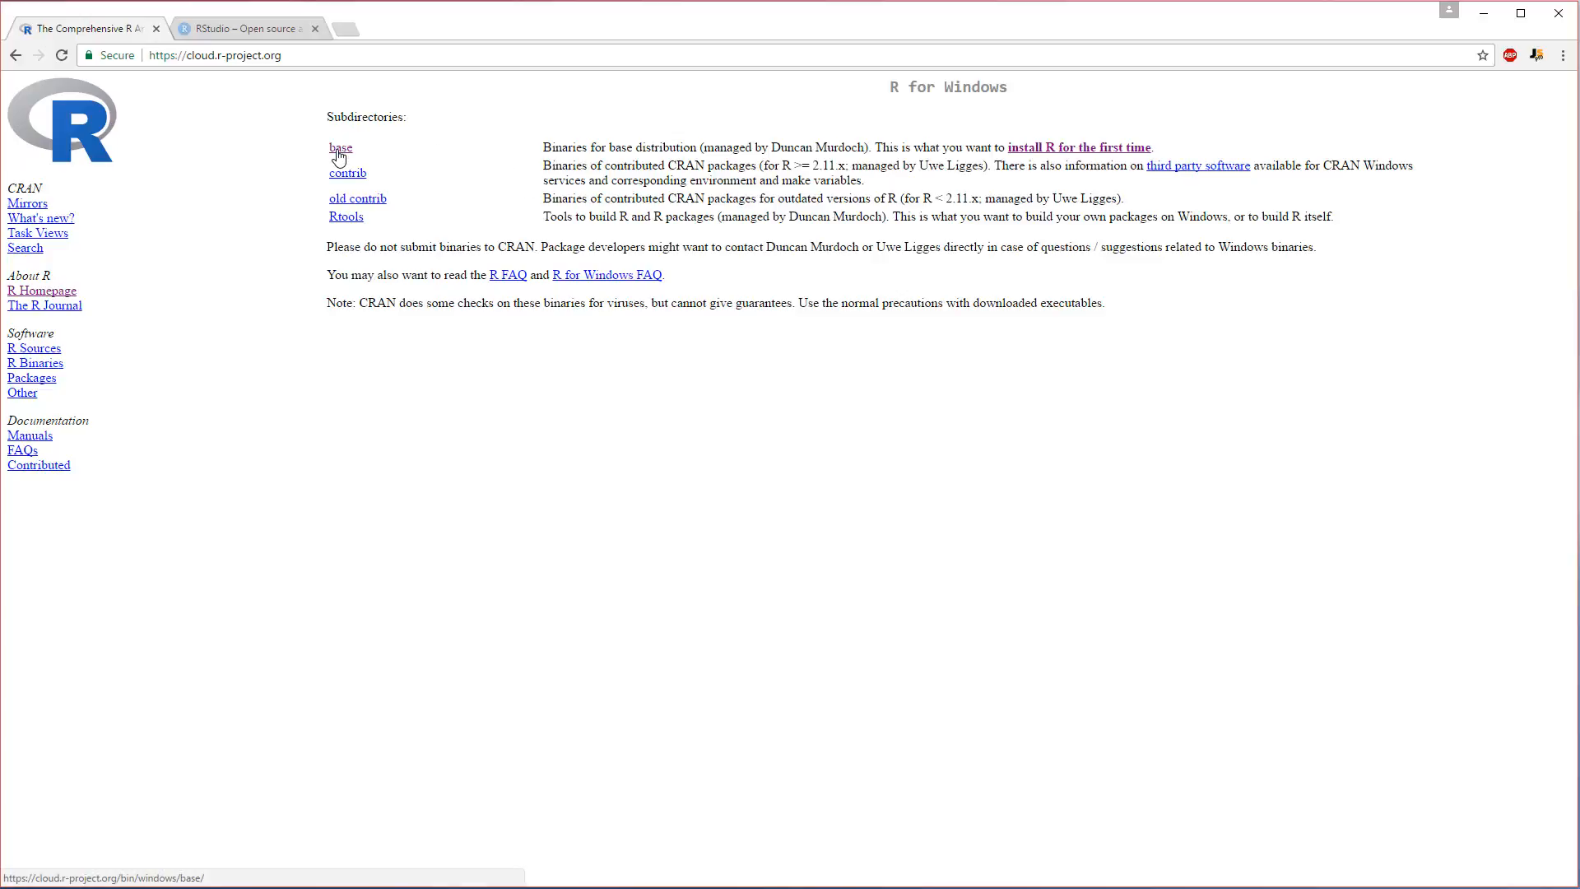
# Open the base subdirectory and start downloading the R 3.3.3 Windows installer.
pyautogui.click(340, 148)
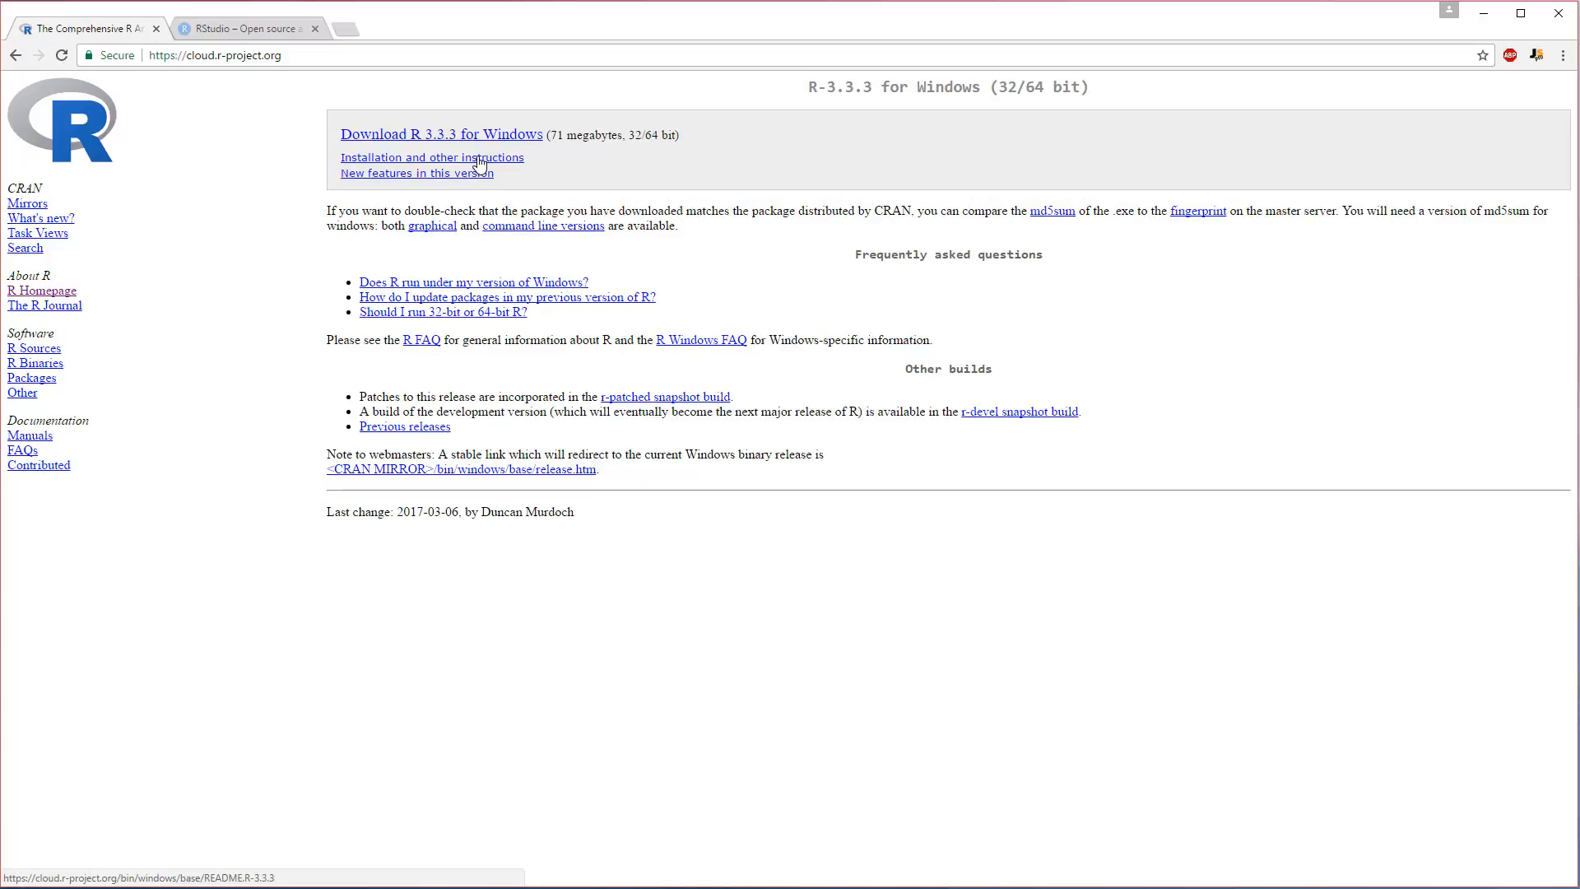
pyautogui.moveTo(441, 134)
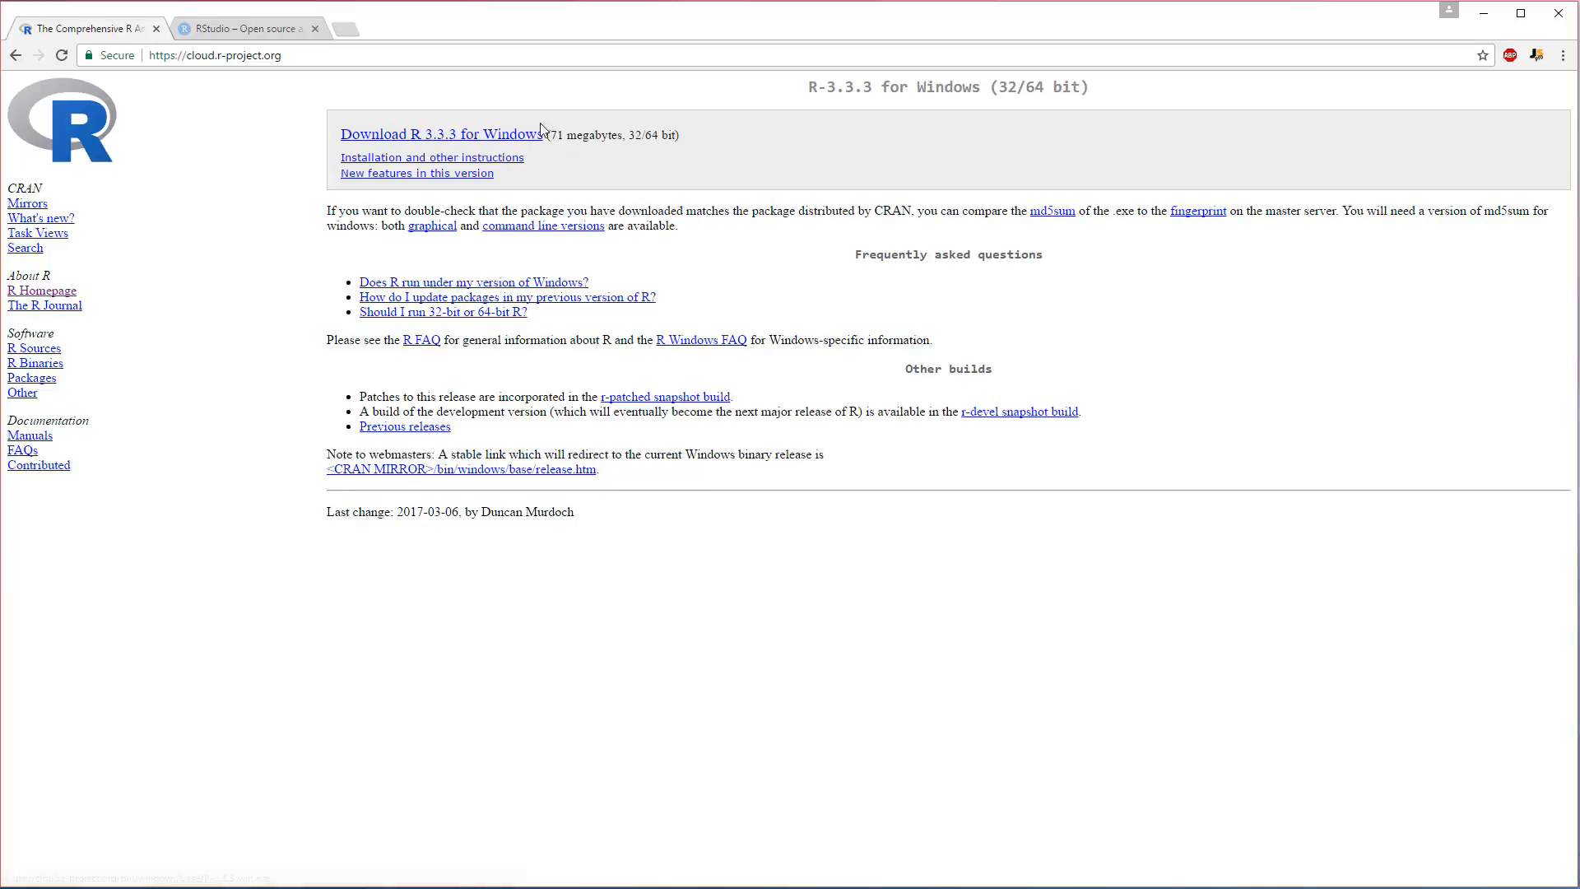
pyautogui.click(441, 133)
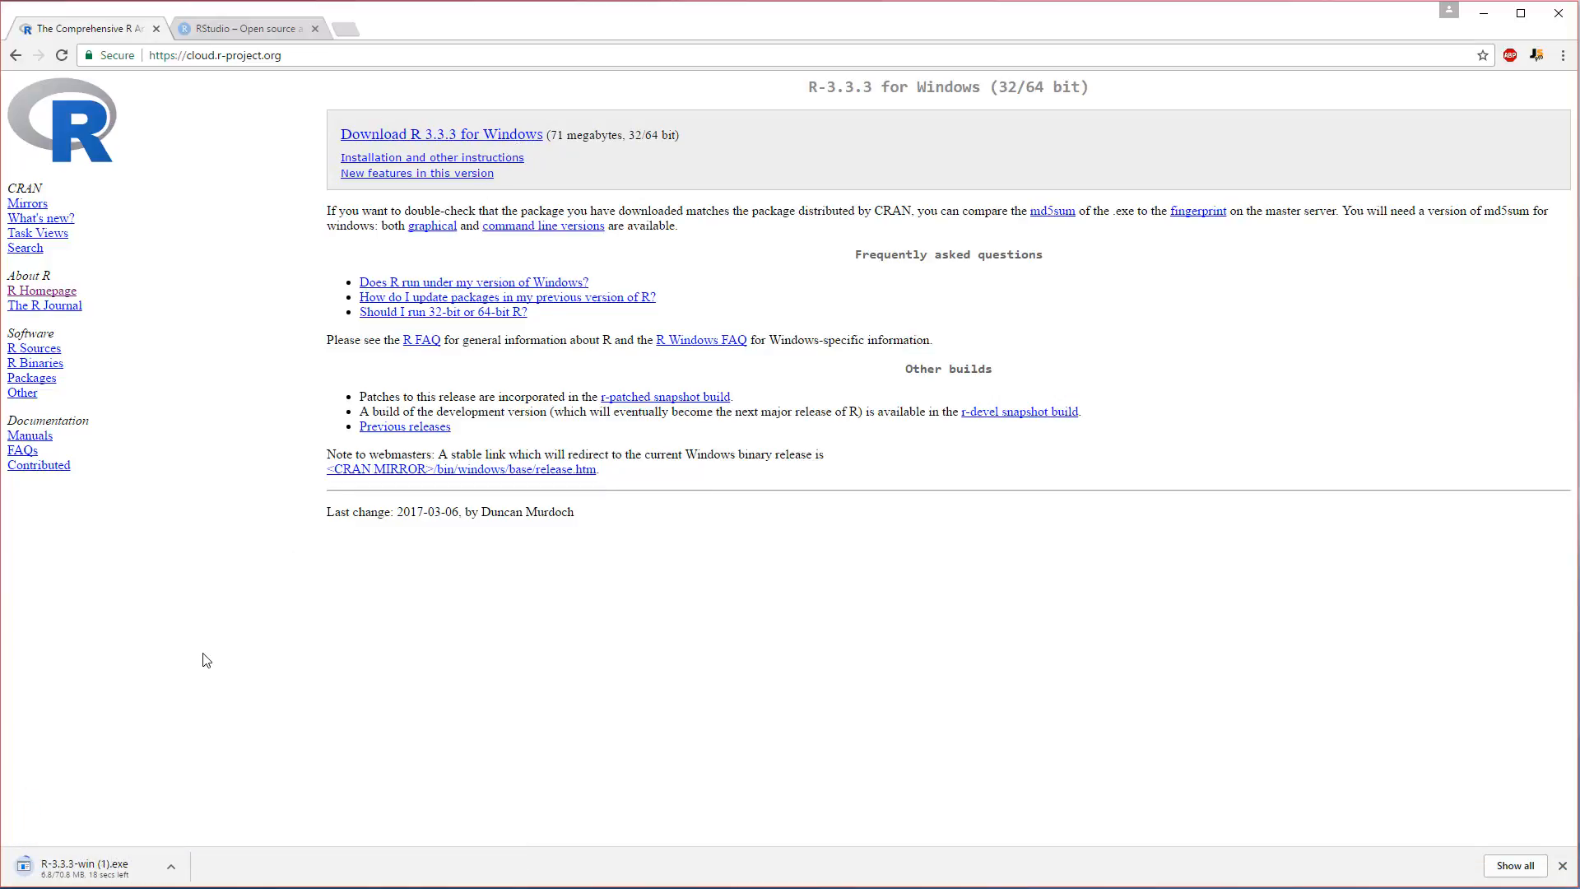
pyautogui.moveTo(186, 732)
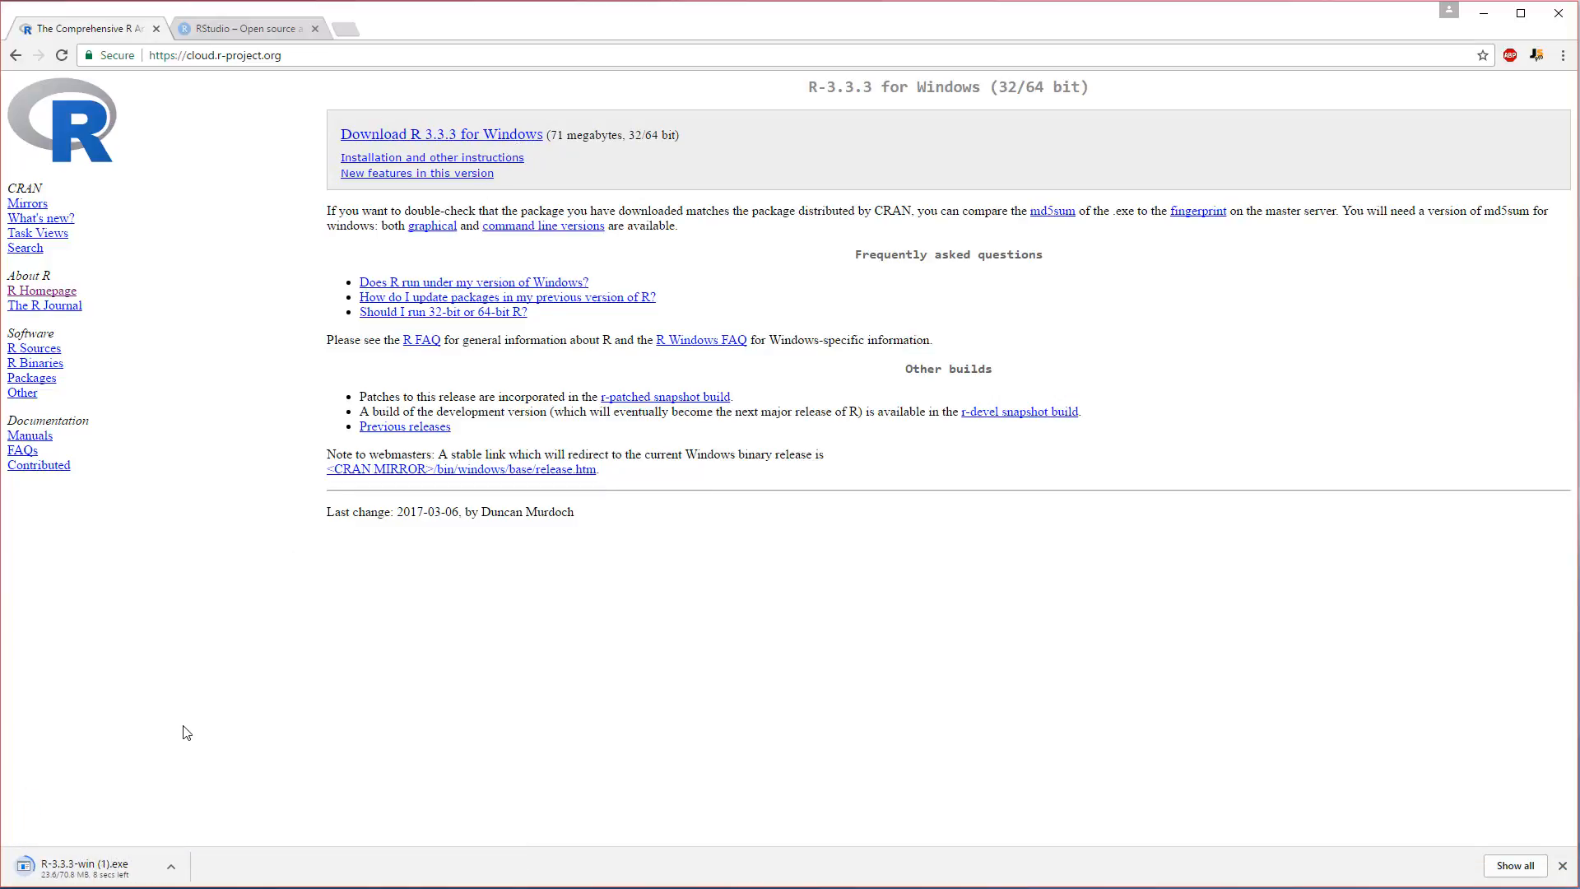
pyautogui.moveTo(152, 806)
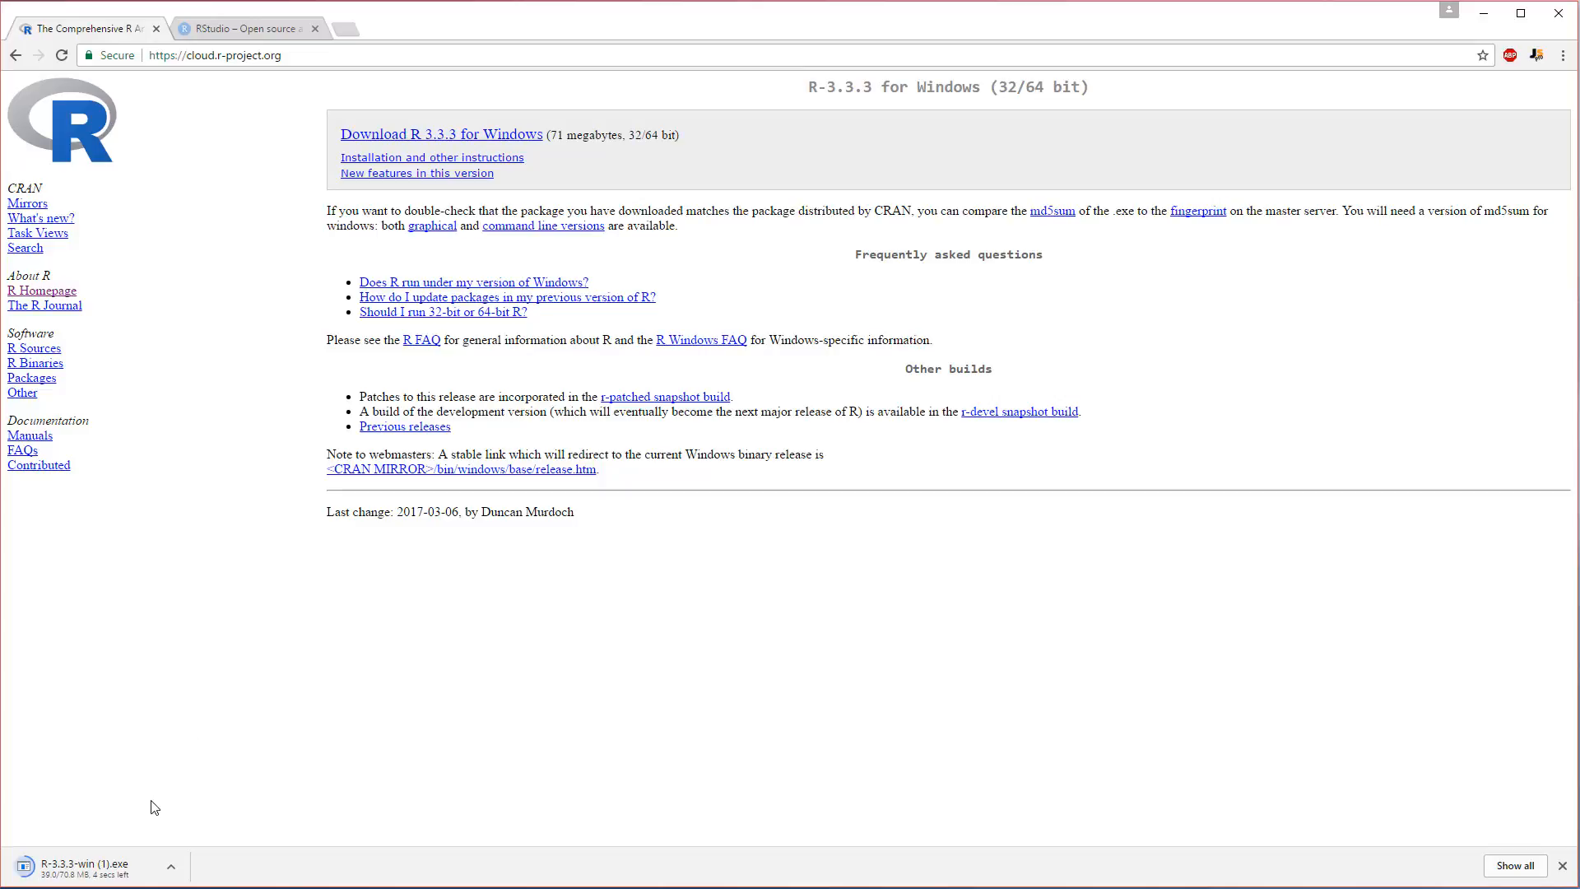
pyautogui.moveTo(129, 850)
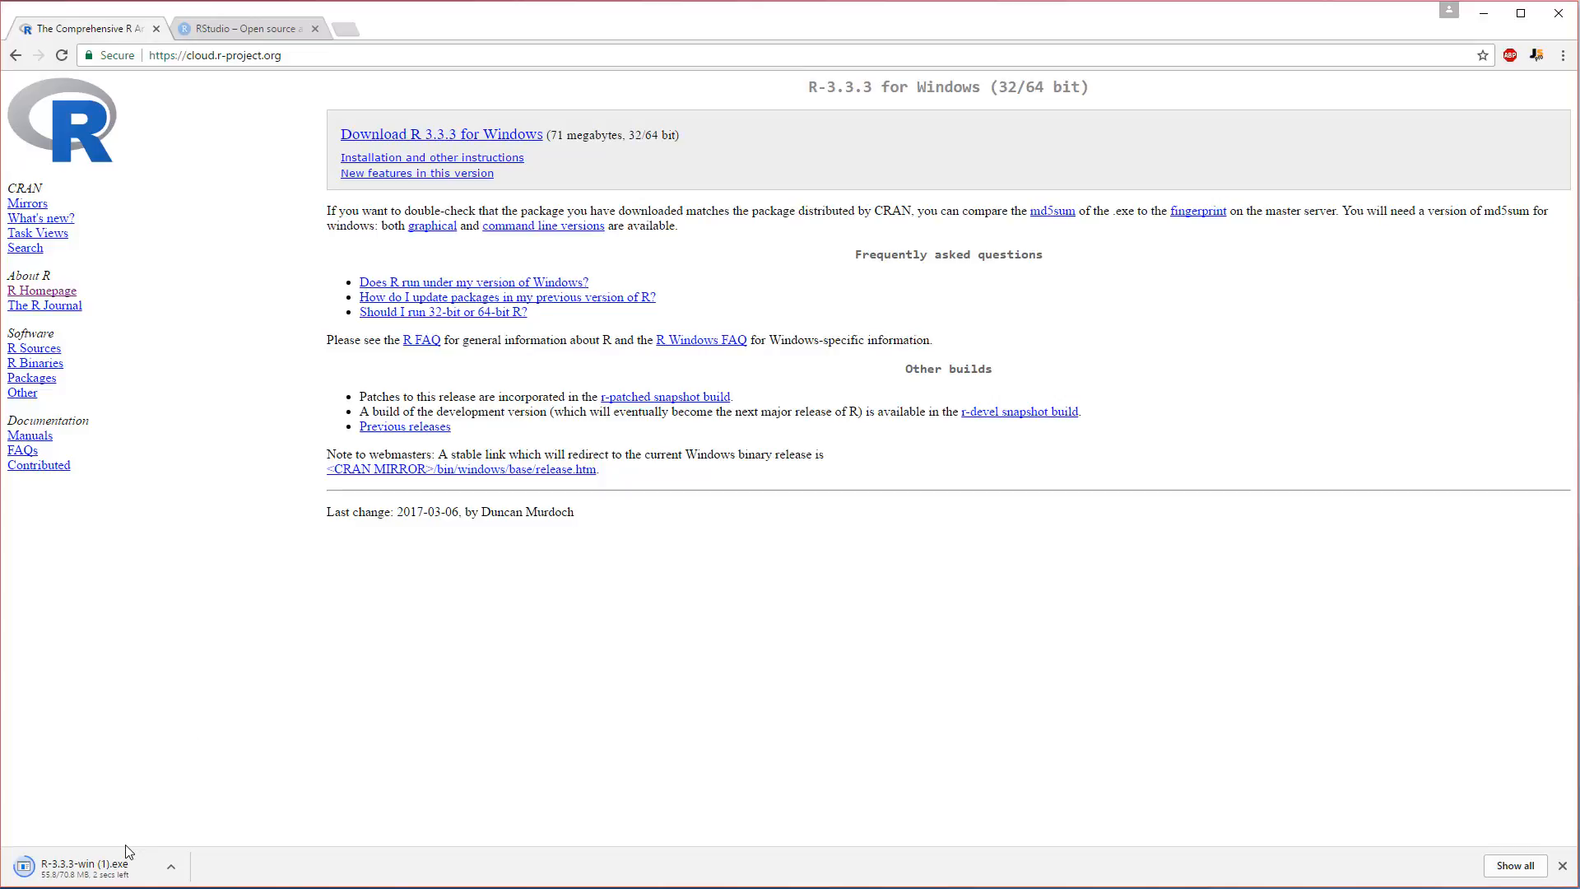
pyautogui.moveTo(121, 864)
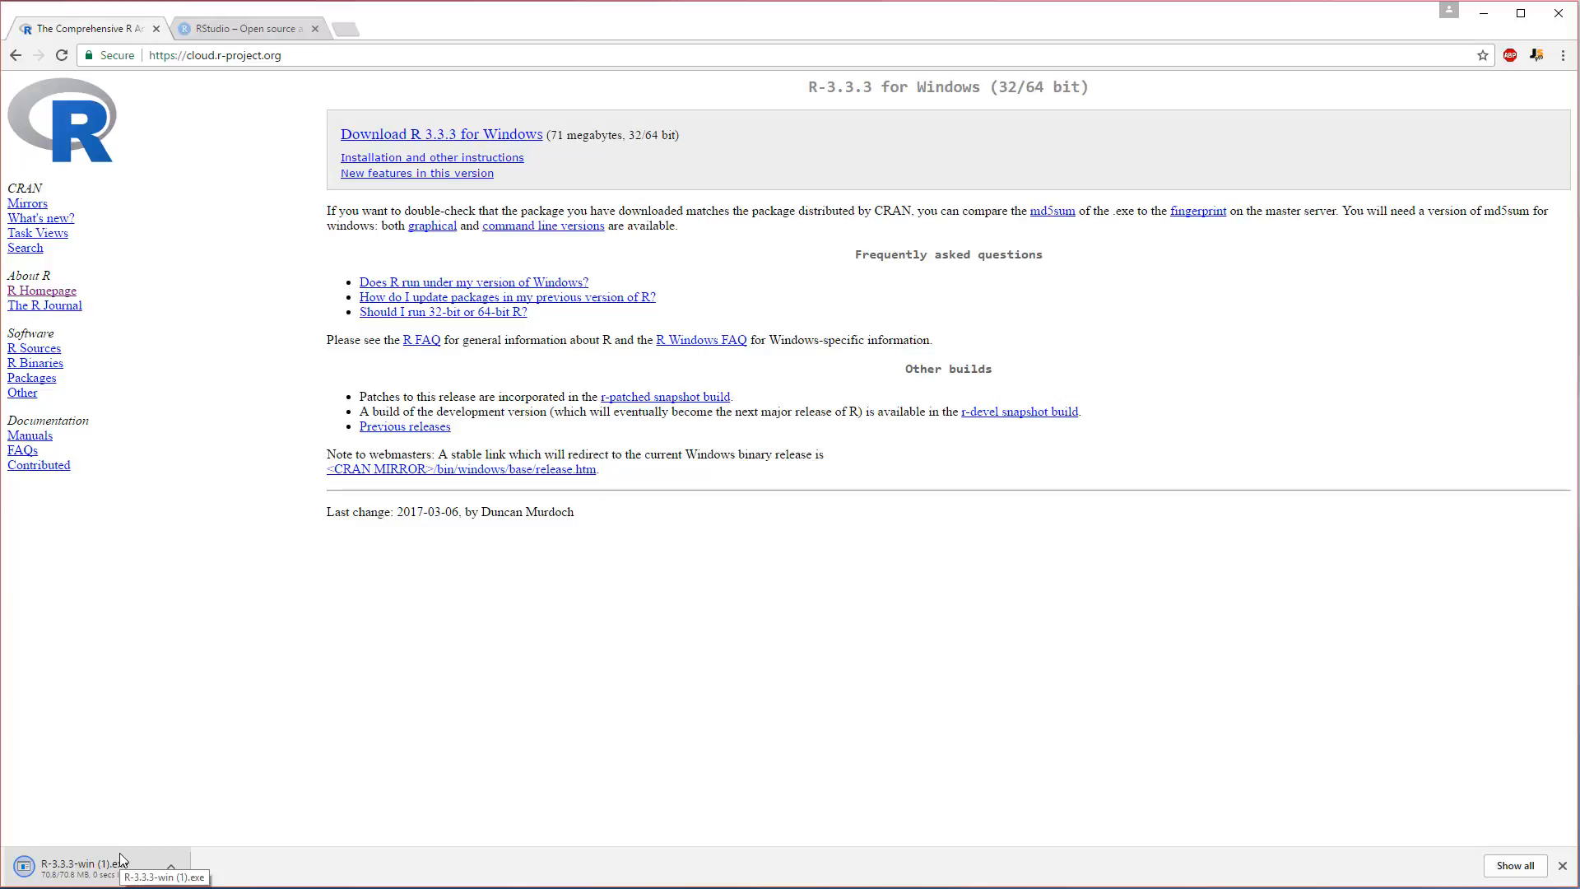
# Launch the R installer in English, keeping the default folder and components.
pyautogui.click(90, 863)
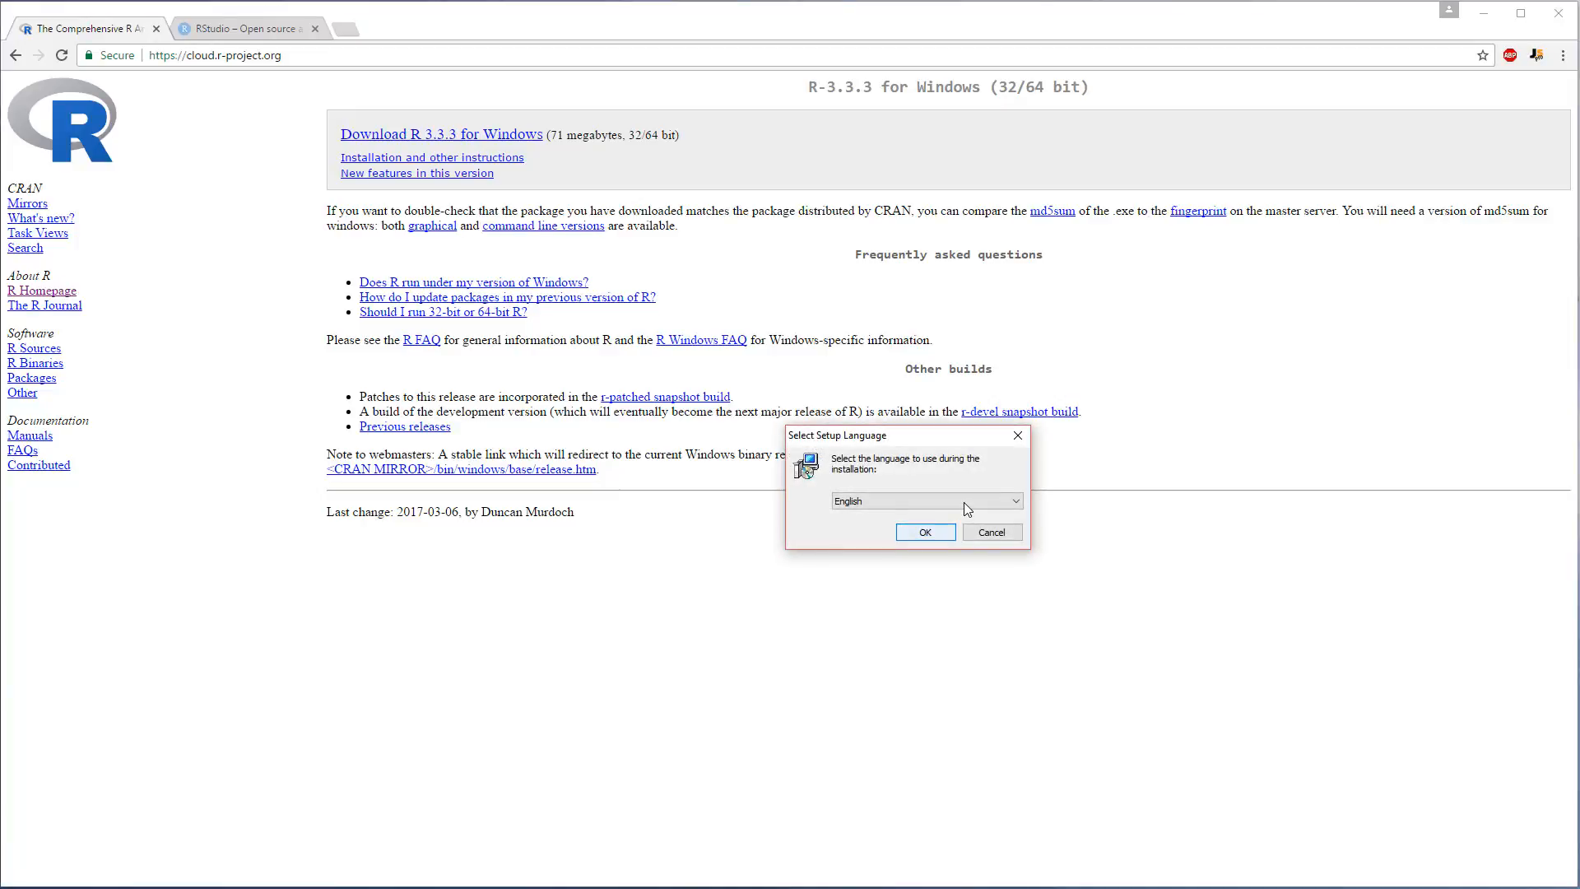
pyautogui.click(923, 533)
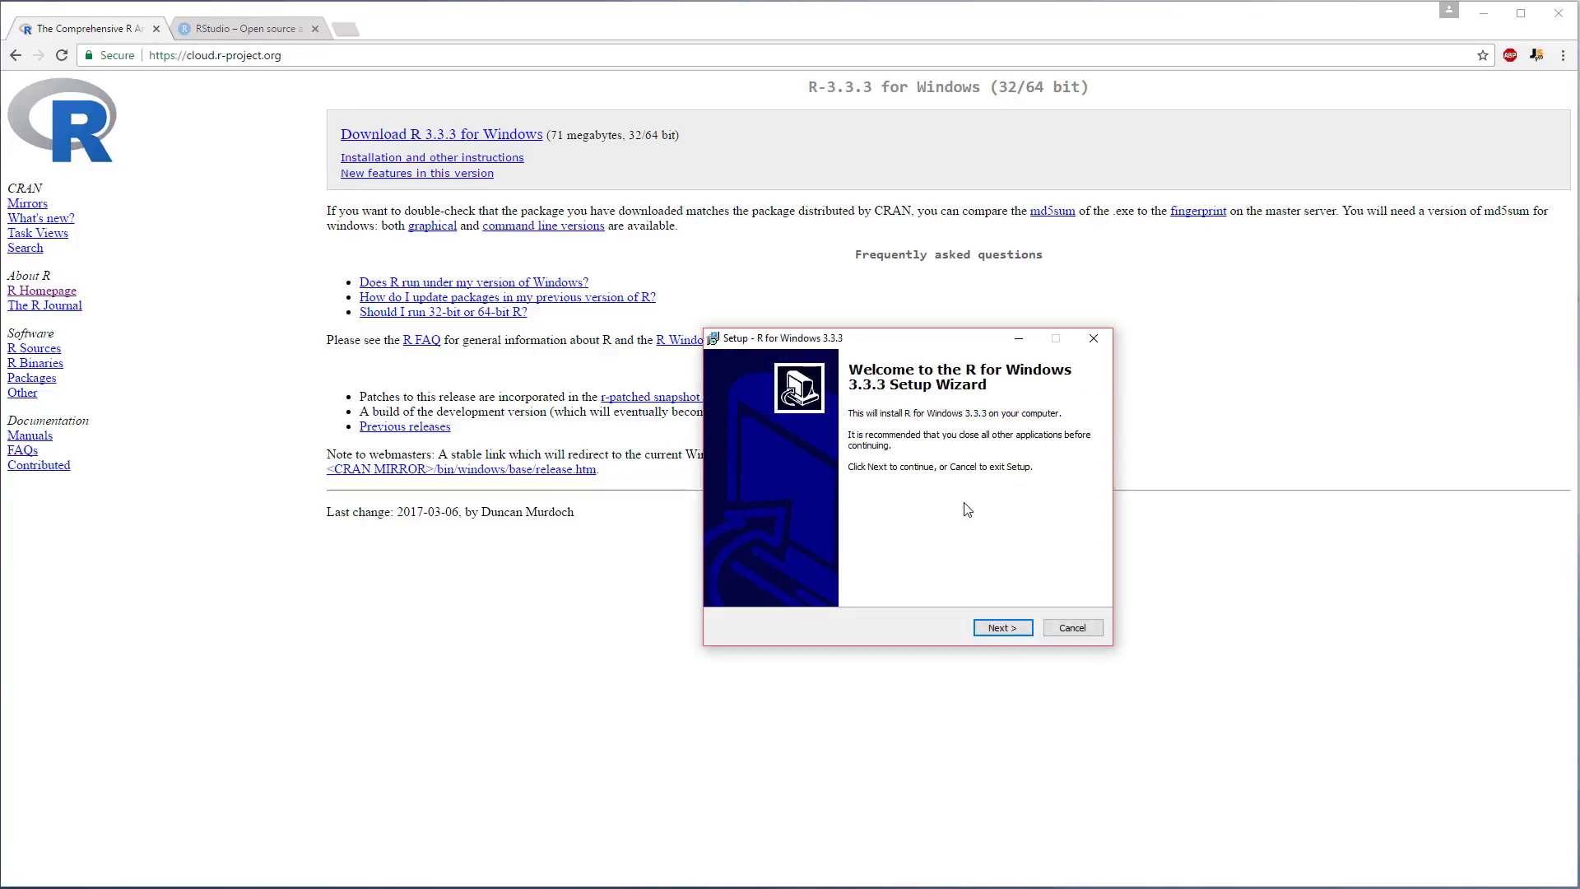
pyautogui.click(1002, 627)
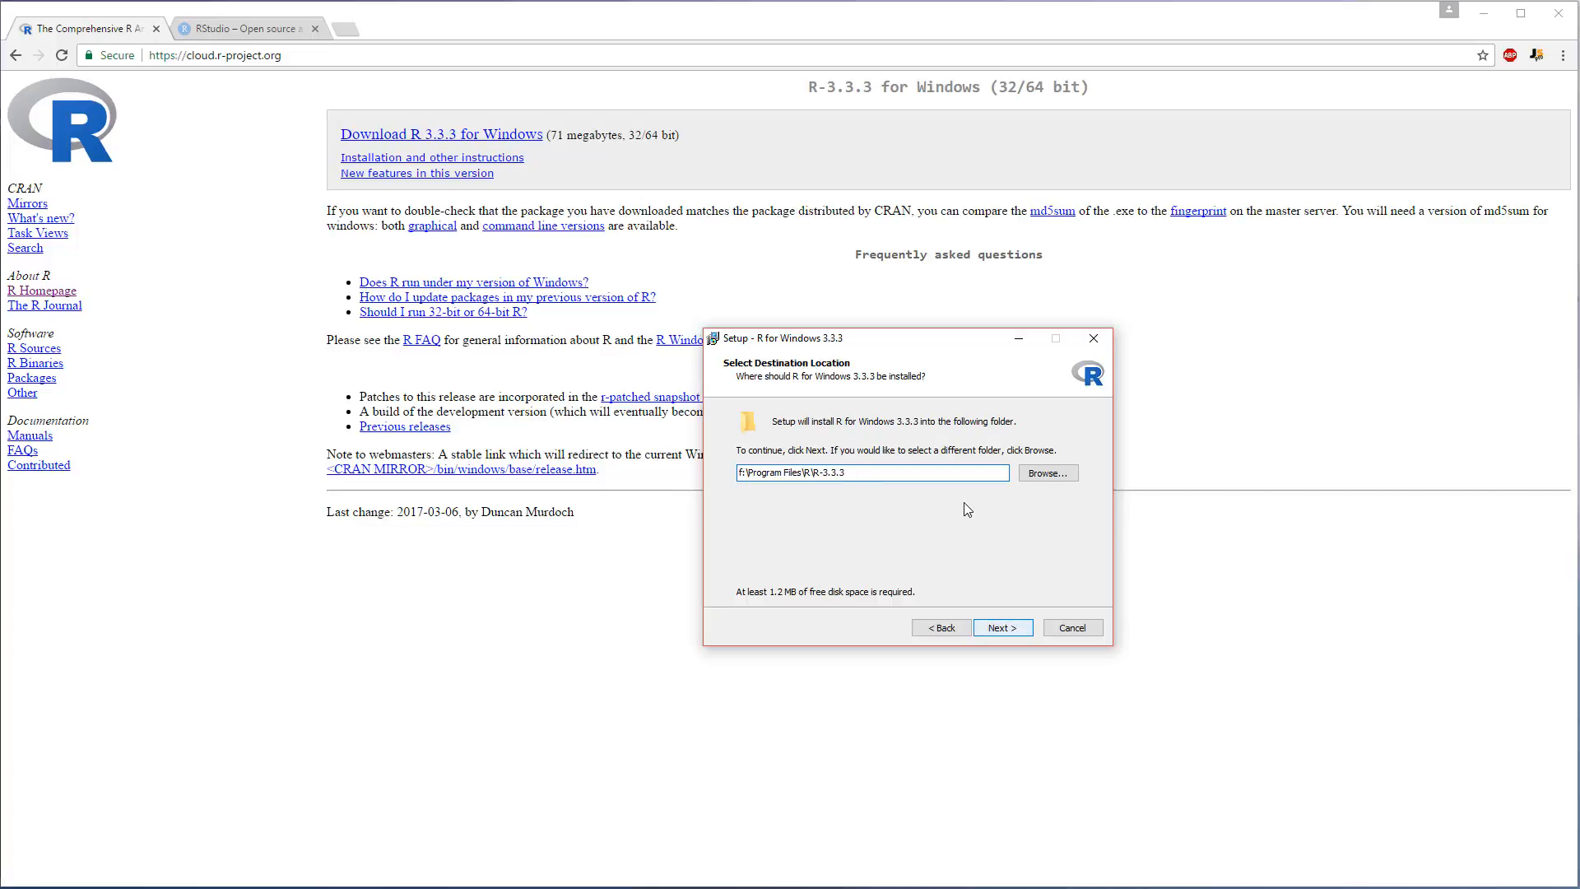
pyautogui.click(1002, 627)
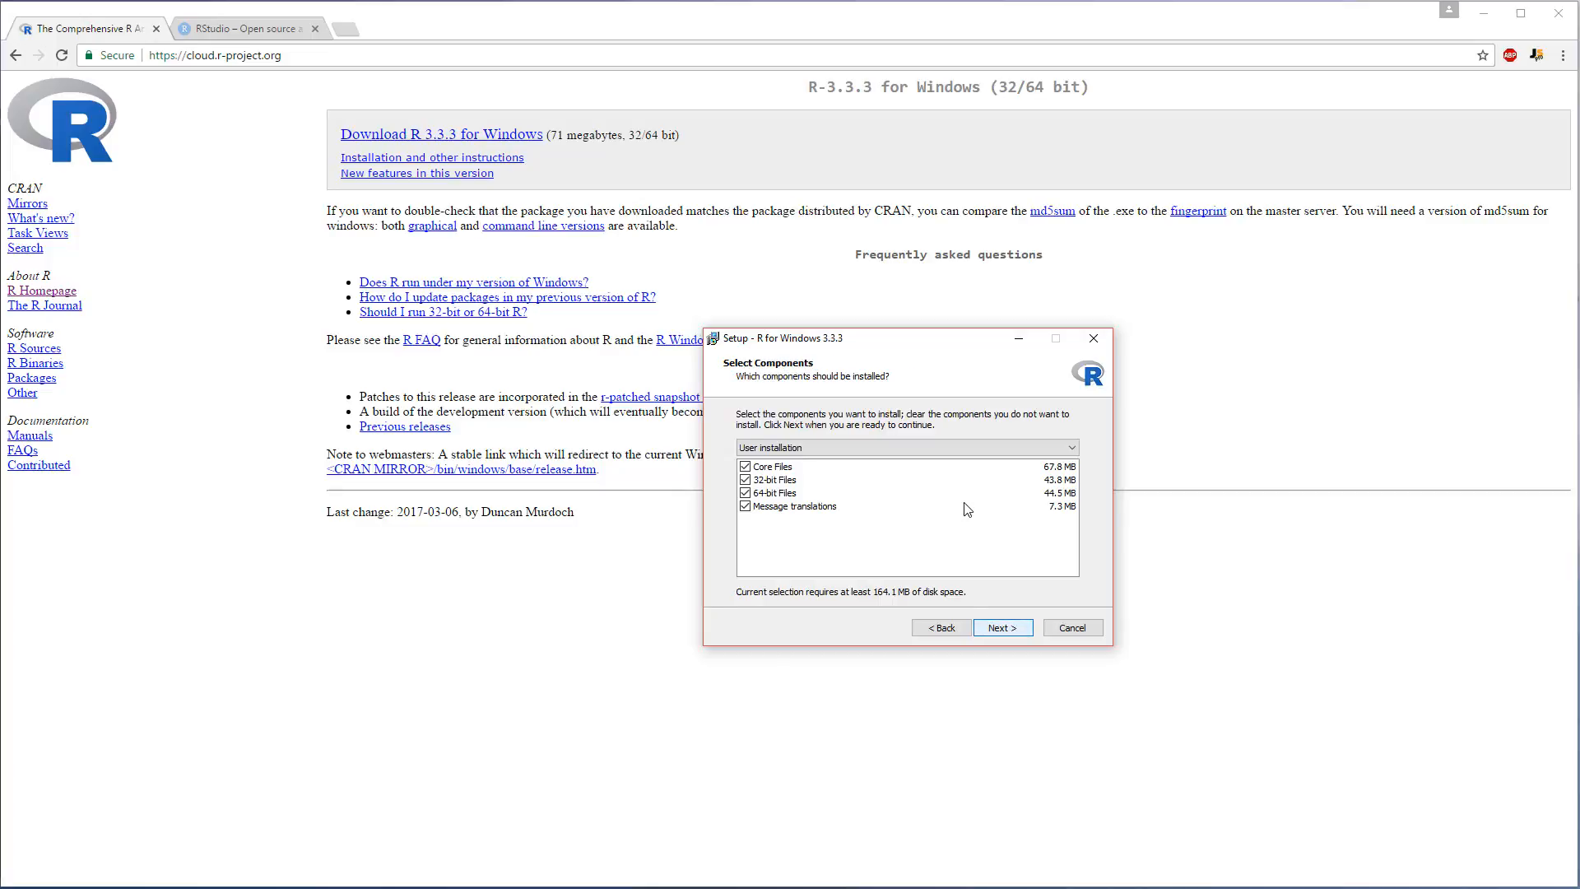
pyautogui.click(1002, 627)
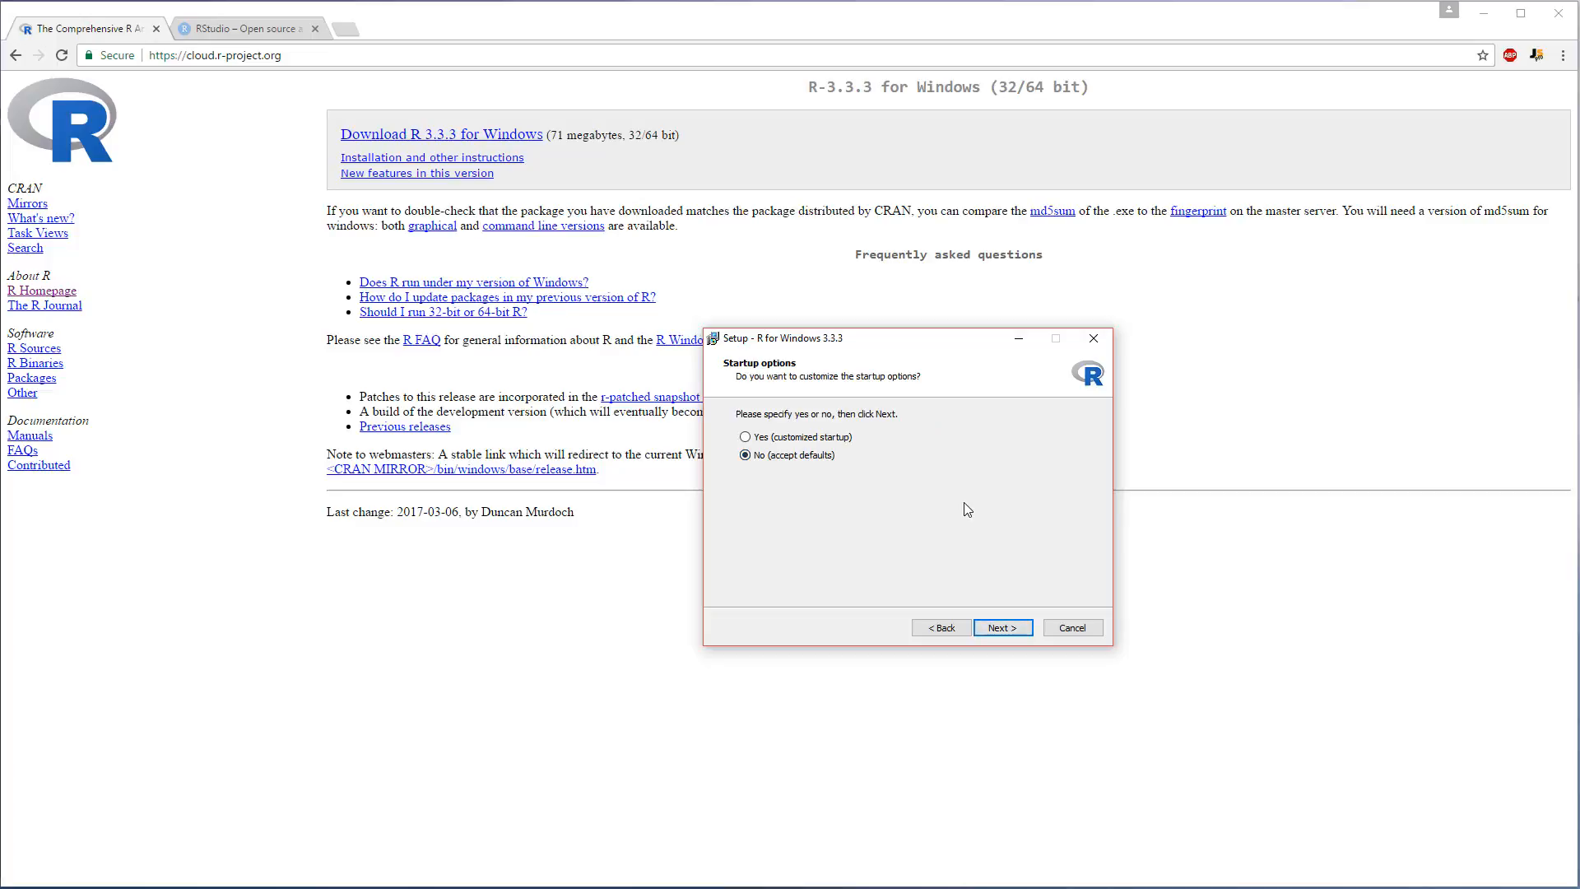
# Keep default startup options, Start Menu folder and tasks, install, then close the wizard.
pyautogui.click(1001, 627)
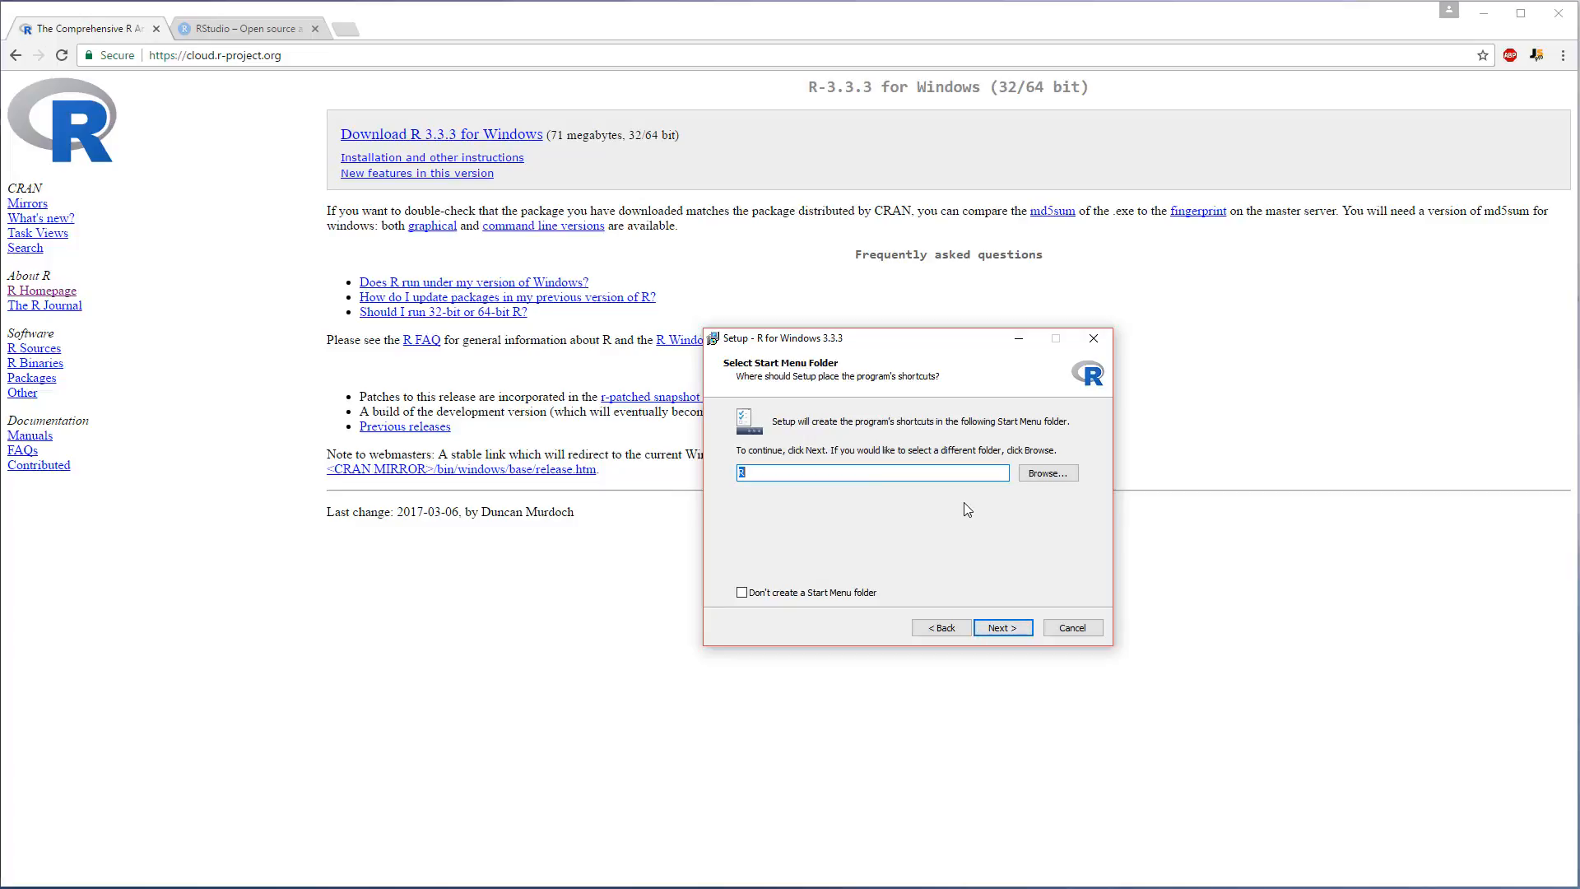
pyautogui.click(1002, 627)
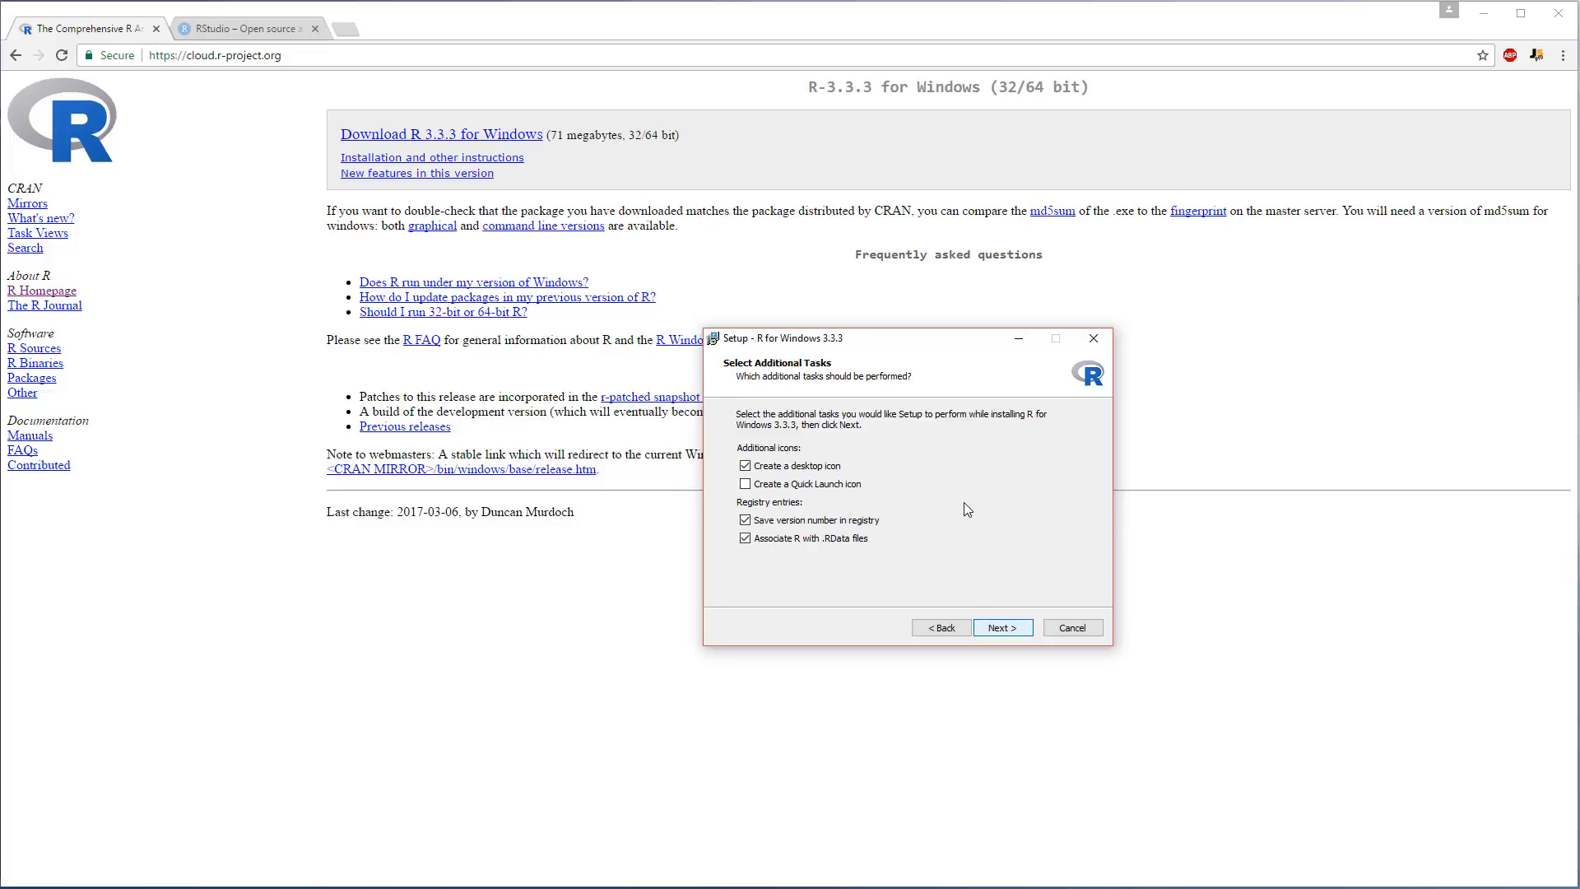
pyautogui.click(1002, 627)
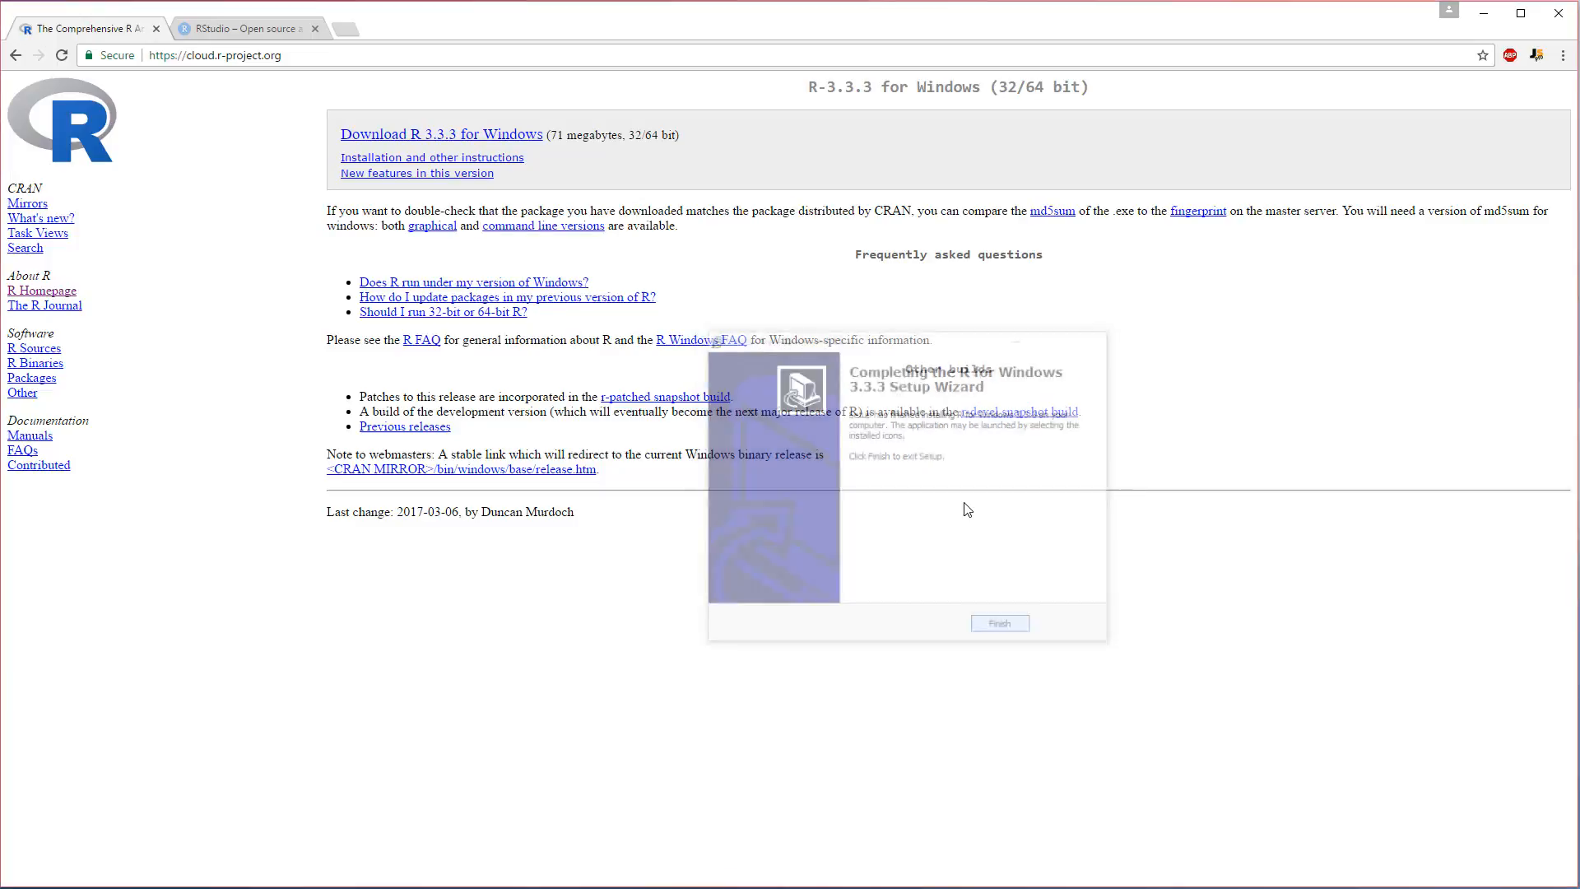
pyautogui.click(244, 27)
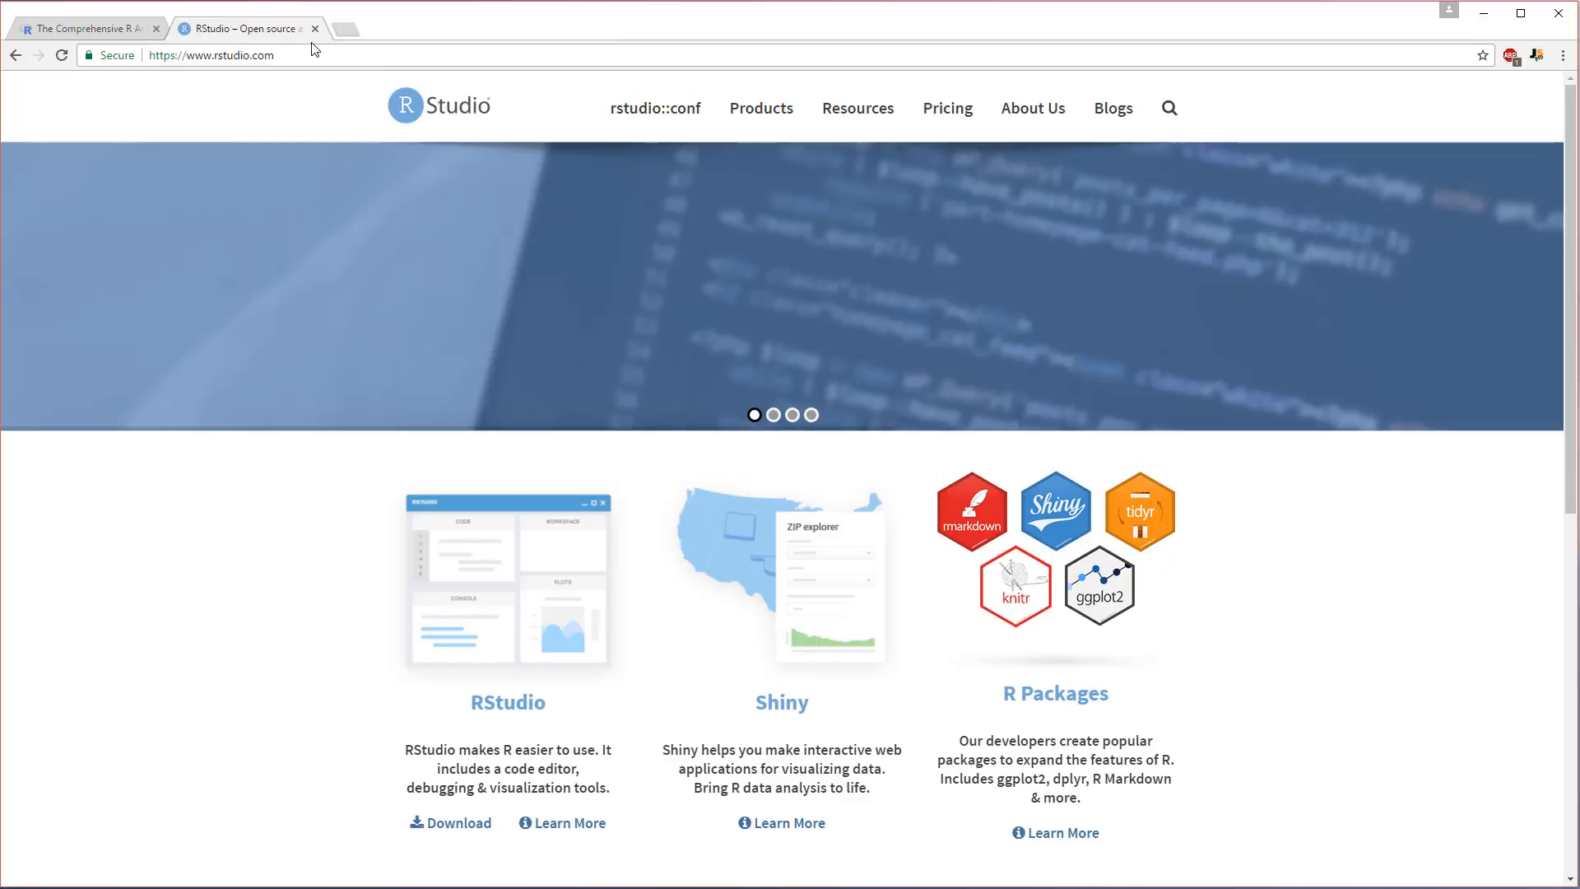
pyautogui.moveTo(588, 80)
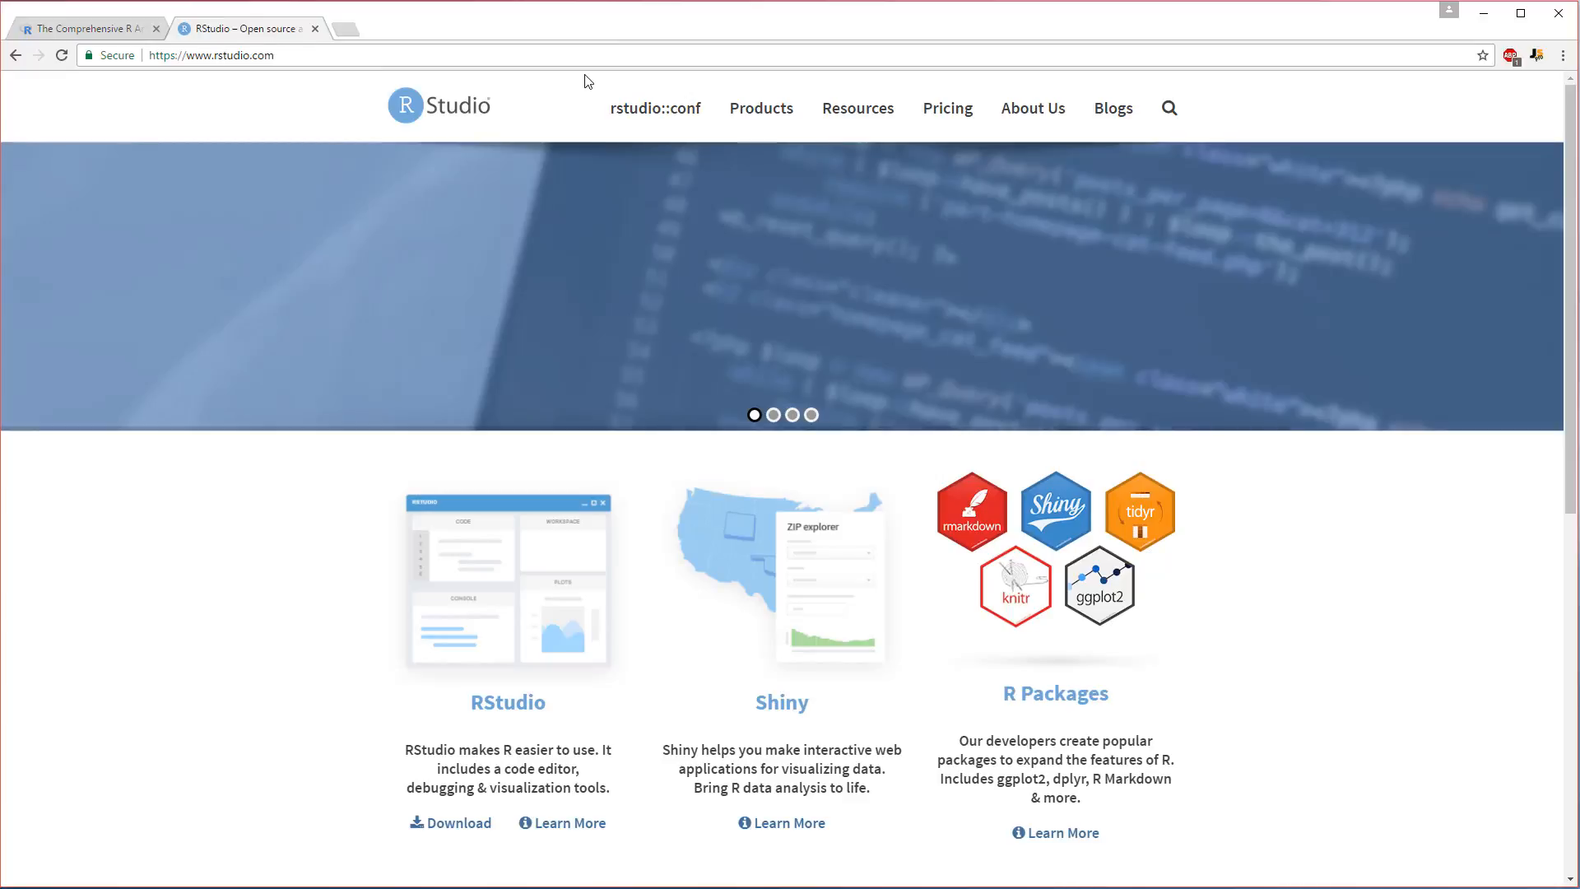
pyautogui.moveTo(653, 108)
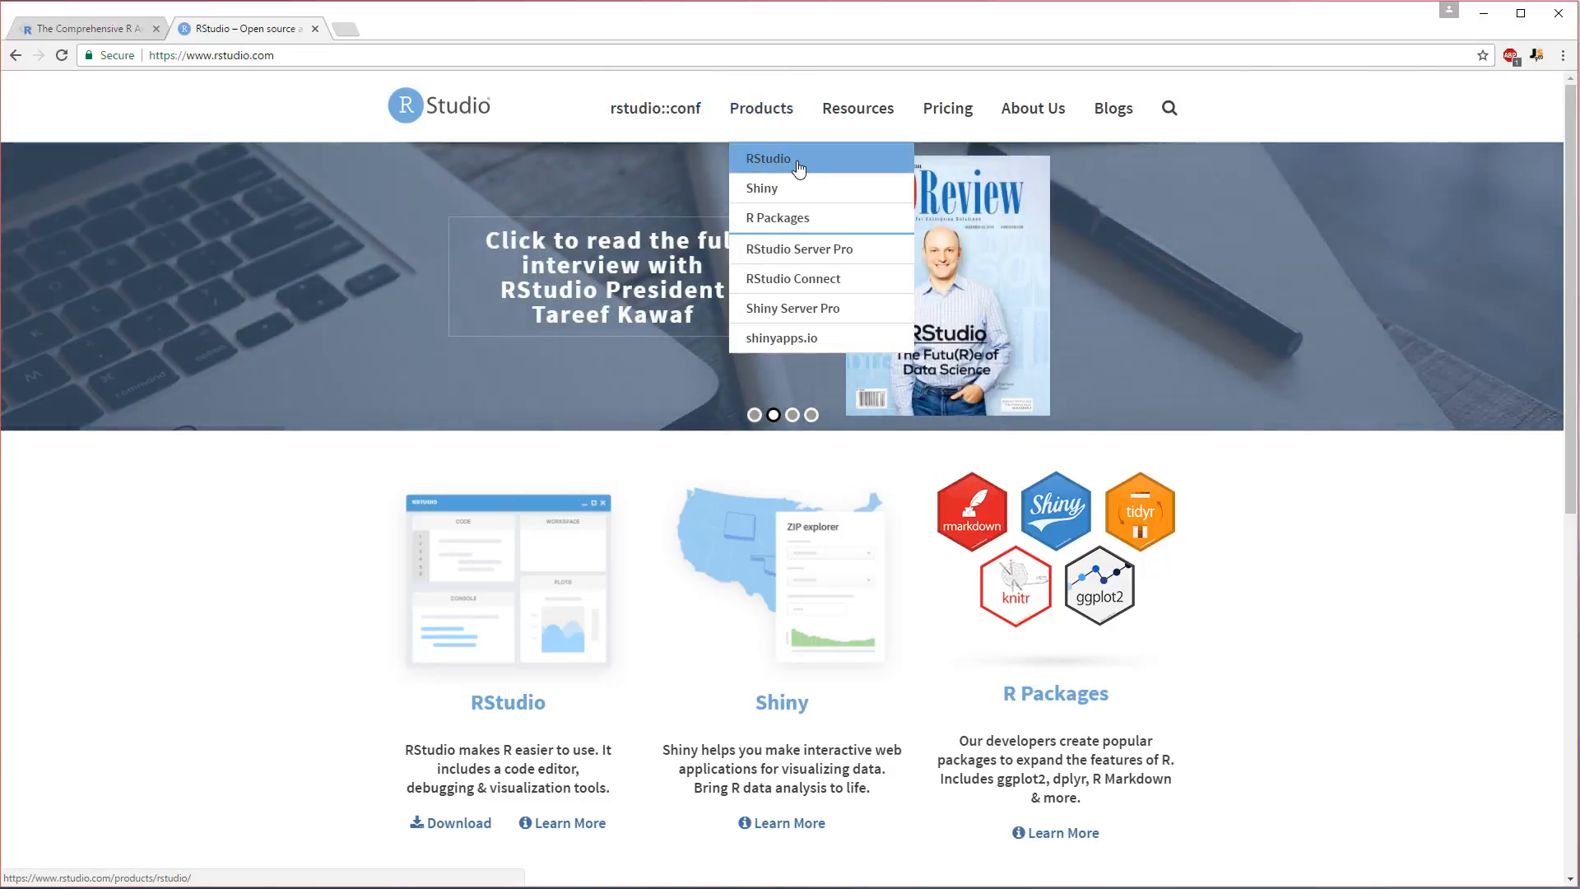
# Open the RStudio product page and scroll to the RStudio Desktop editions table.
pyautogui.click(767, 158)
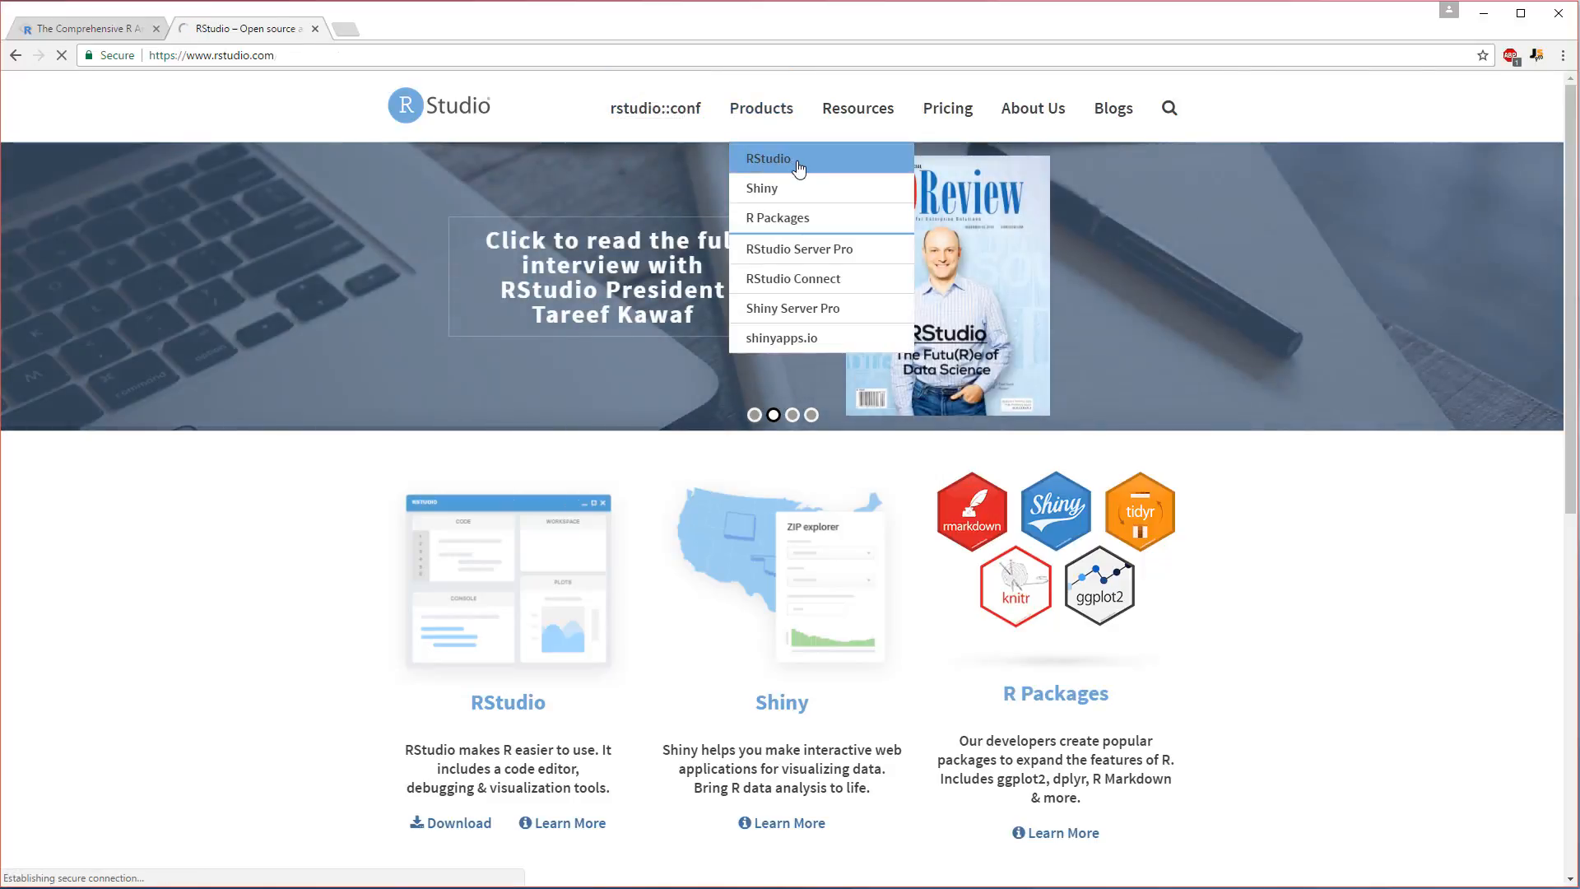
pyautogui.click(769, 158)
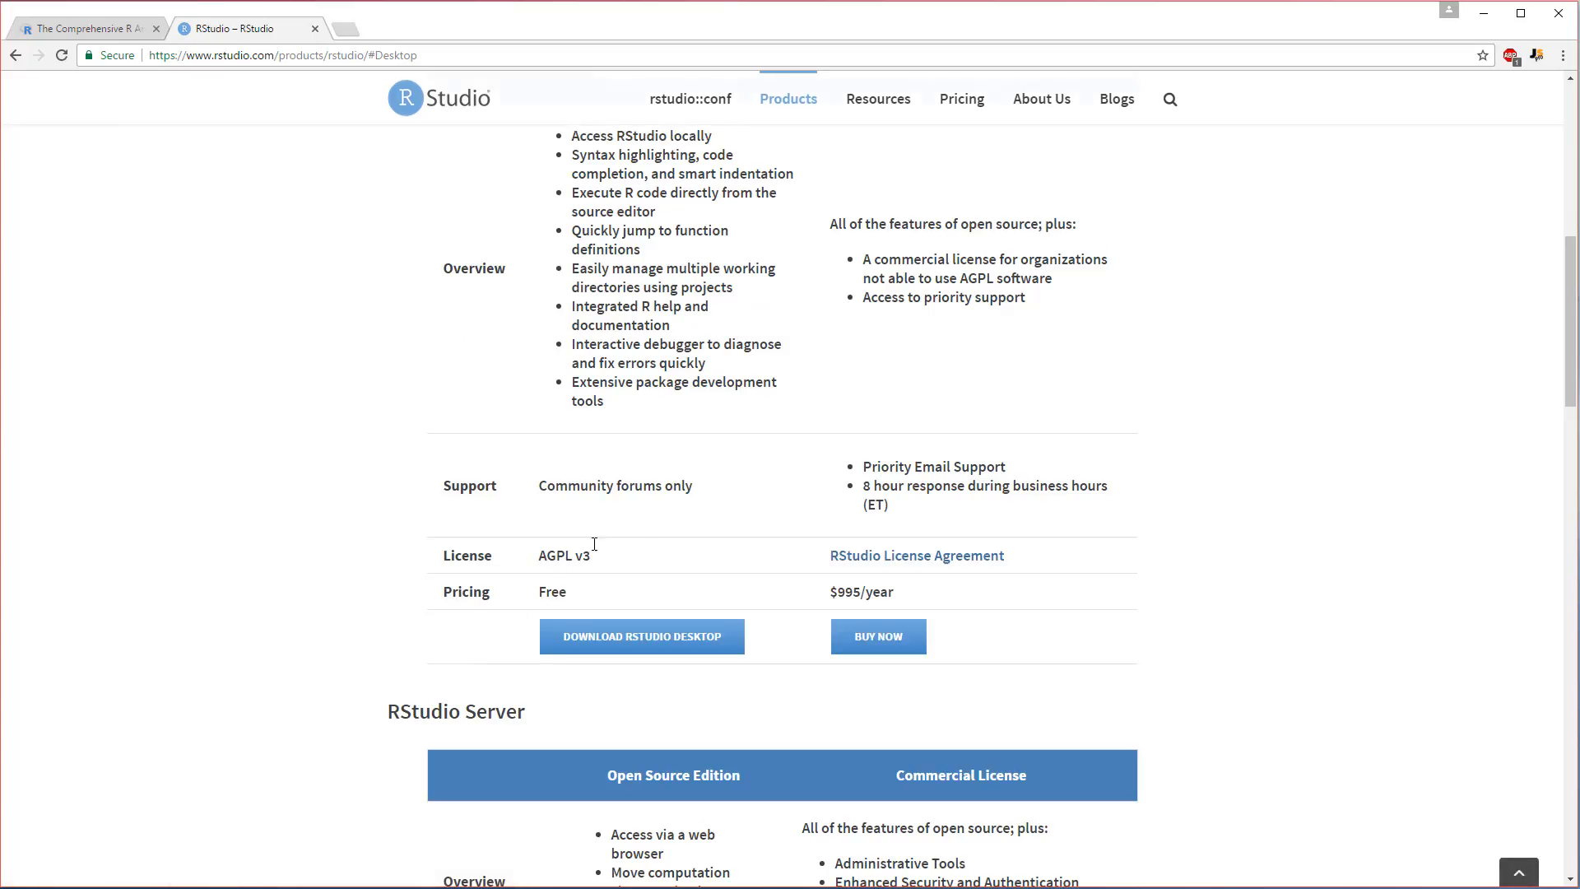
pyautogui.scroll(3)
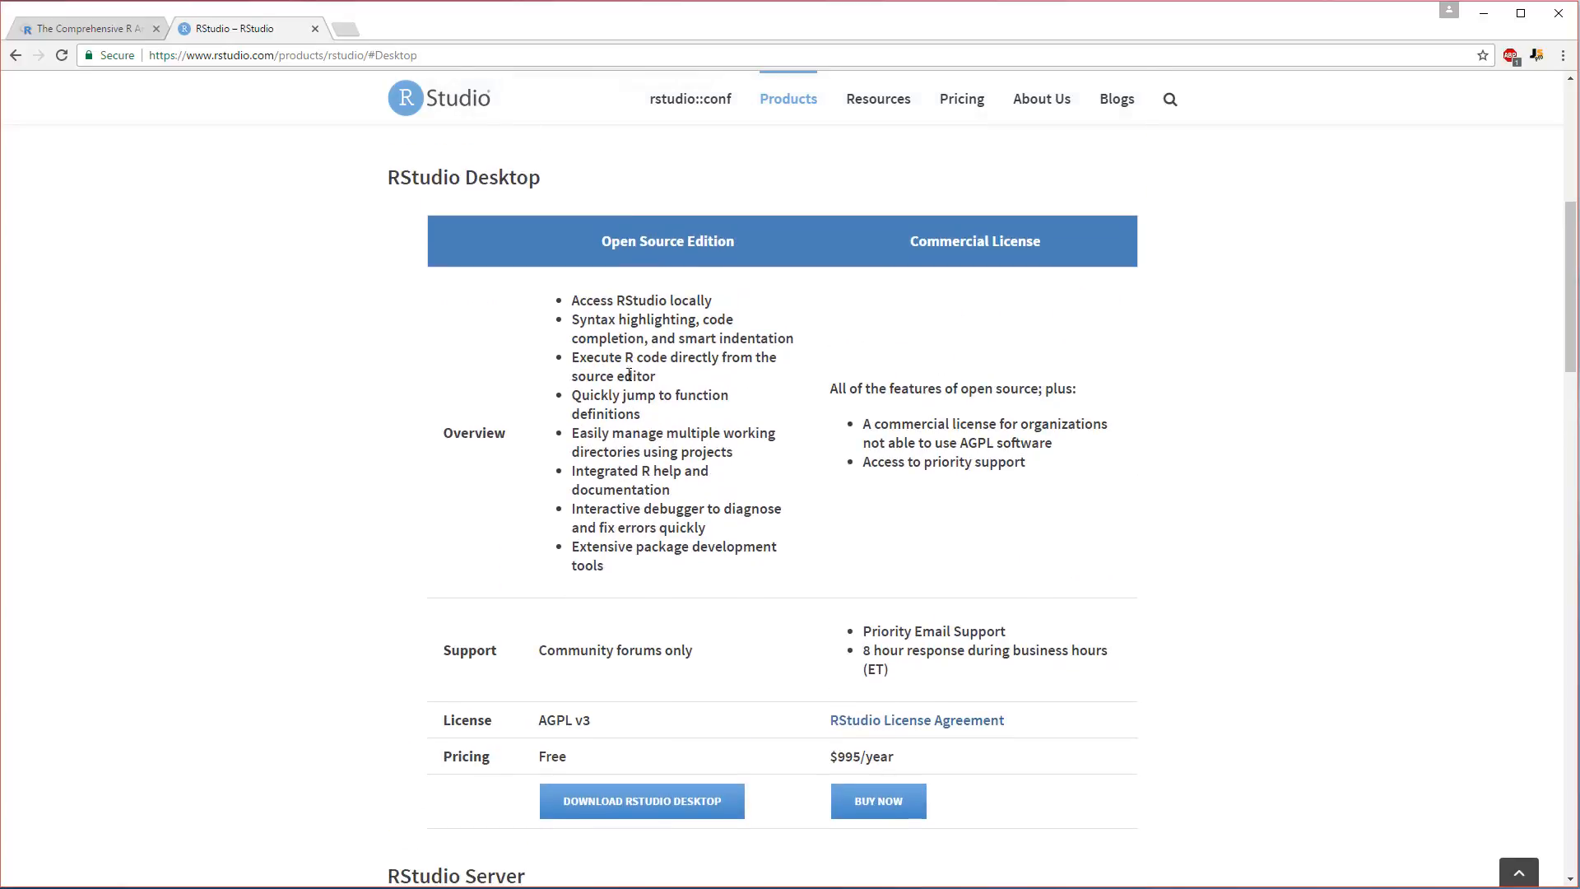
pyautogui.scroll(3)
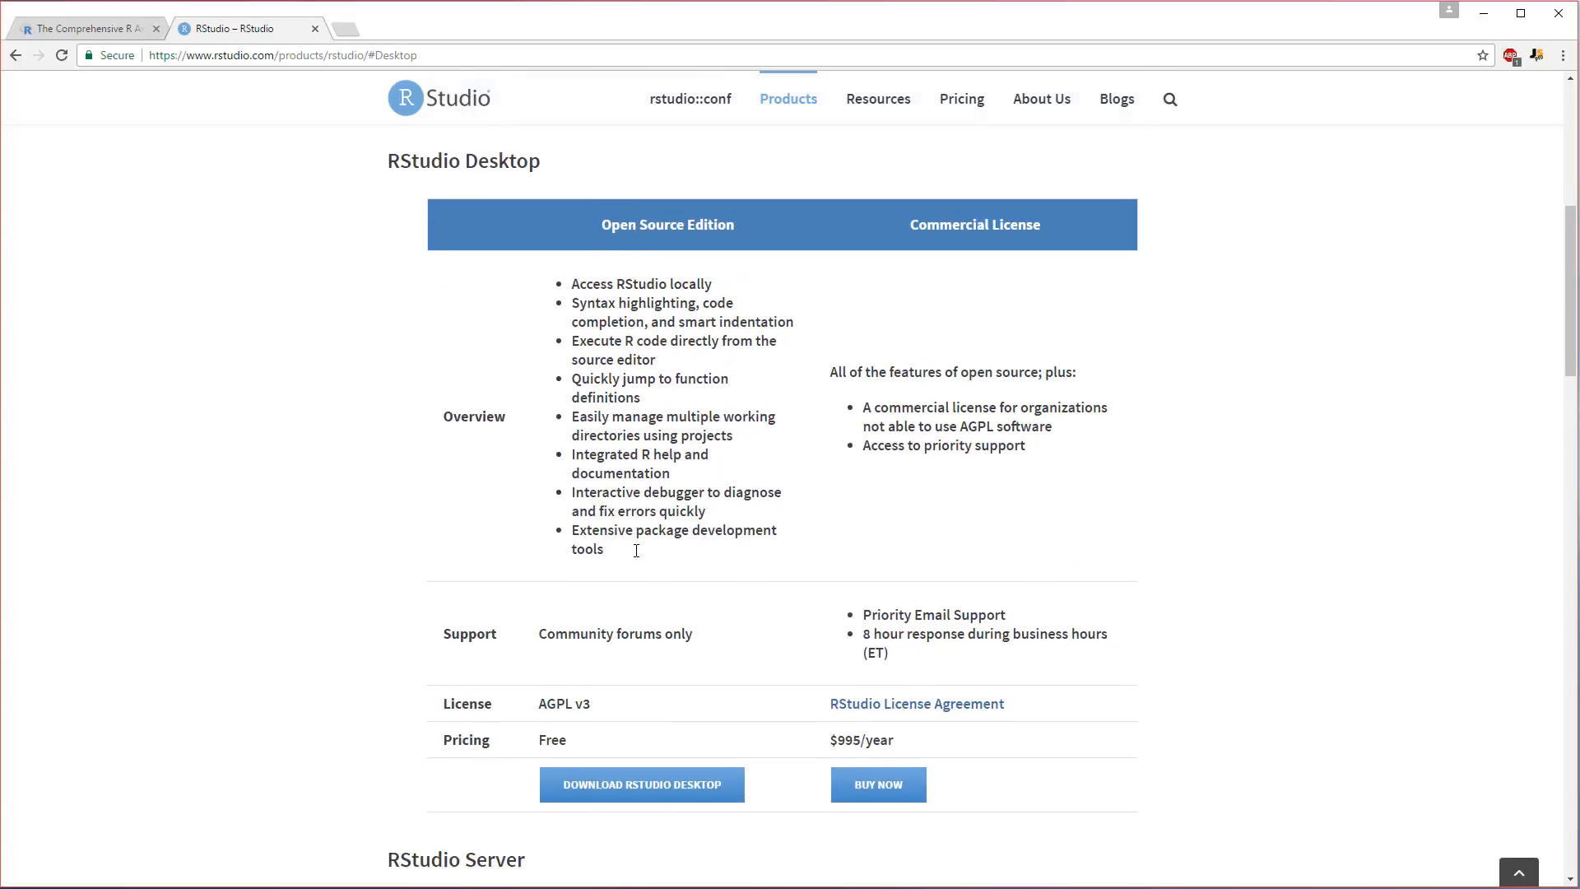
pyautogui.scroll(-3)
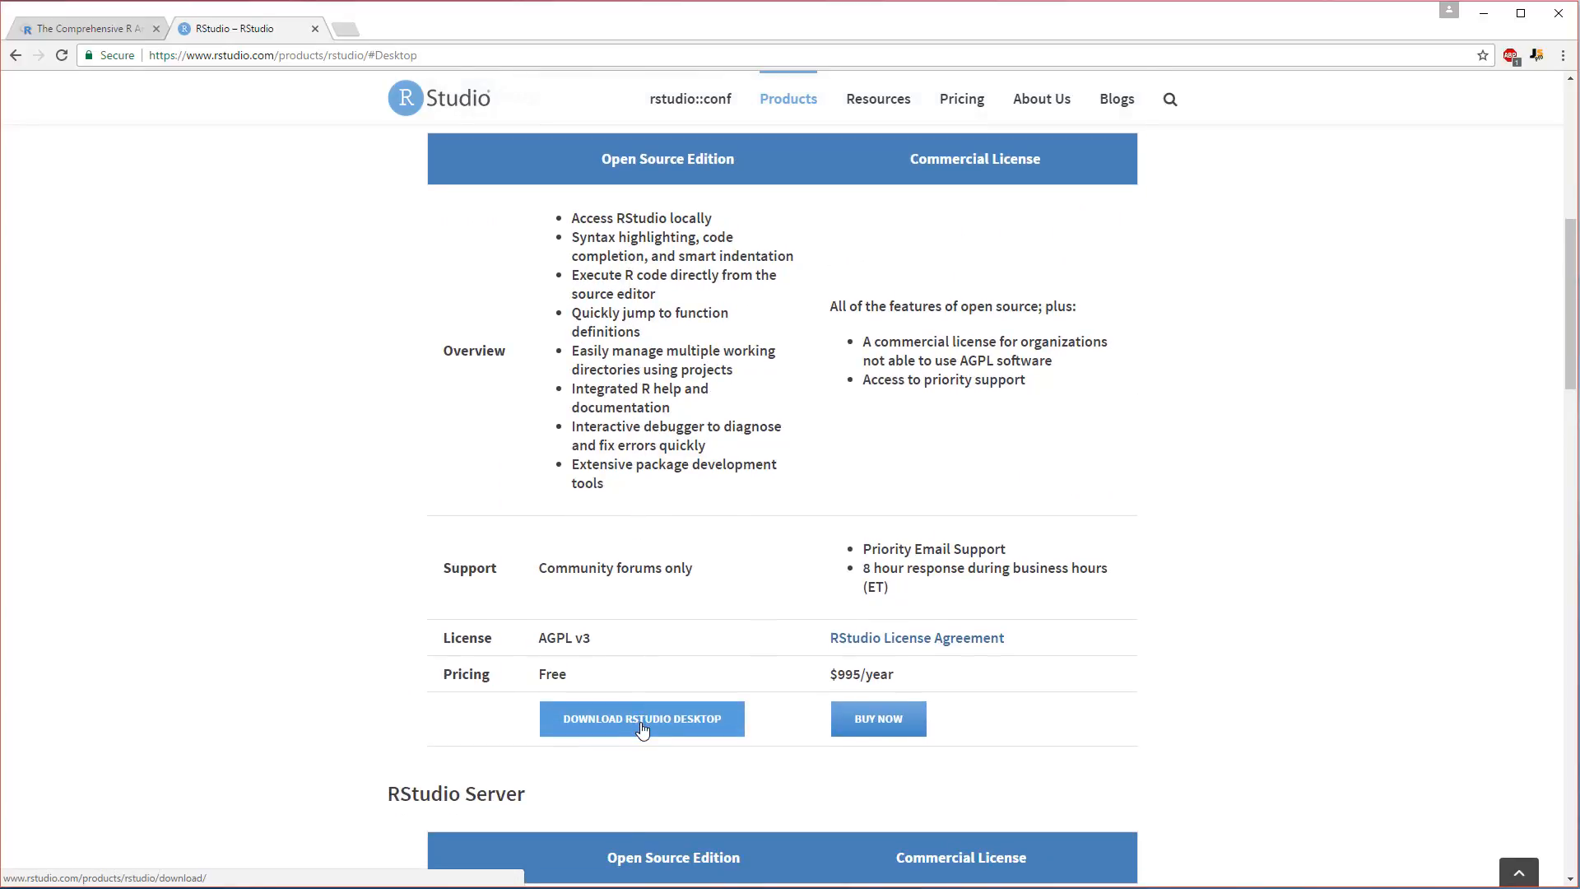
pyautogui.moveTo(561, 719)
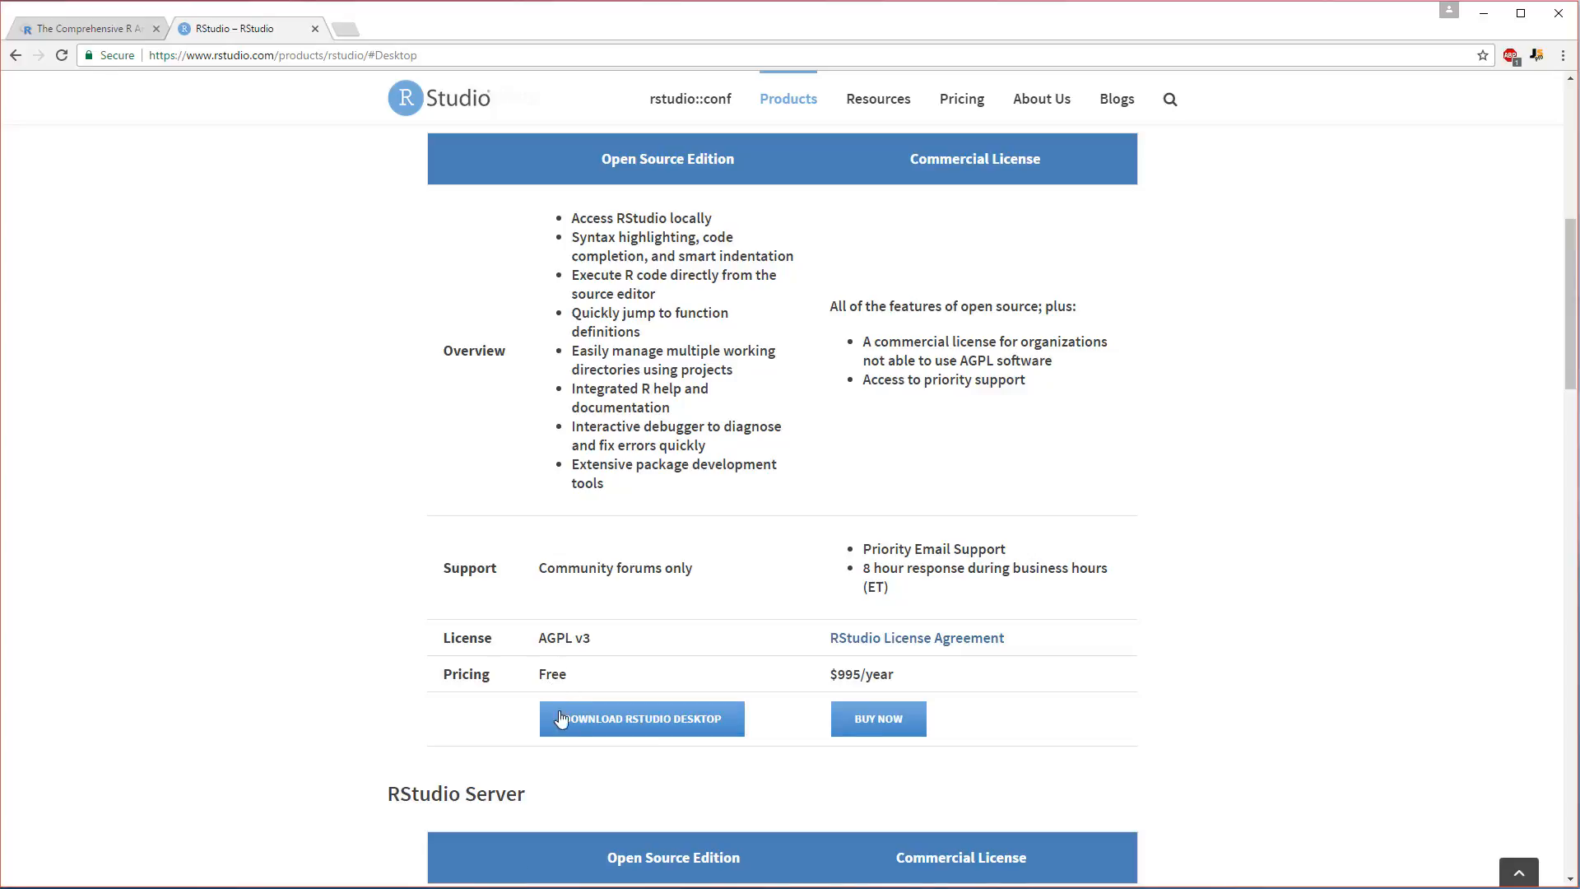
# Download the free RStudio Desktop 1.0.136 installer for Windows Vista/7/8/10.
pyautogui.click(642, 719)
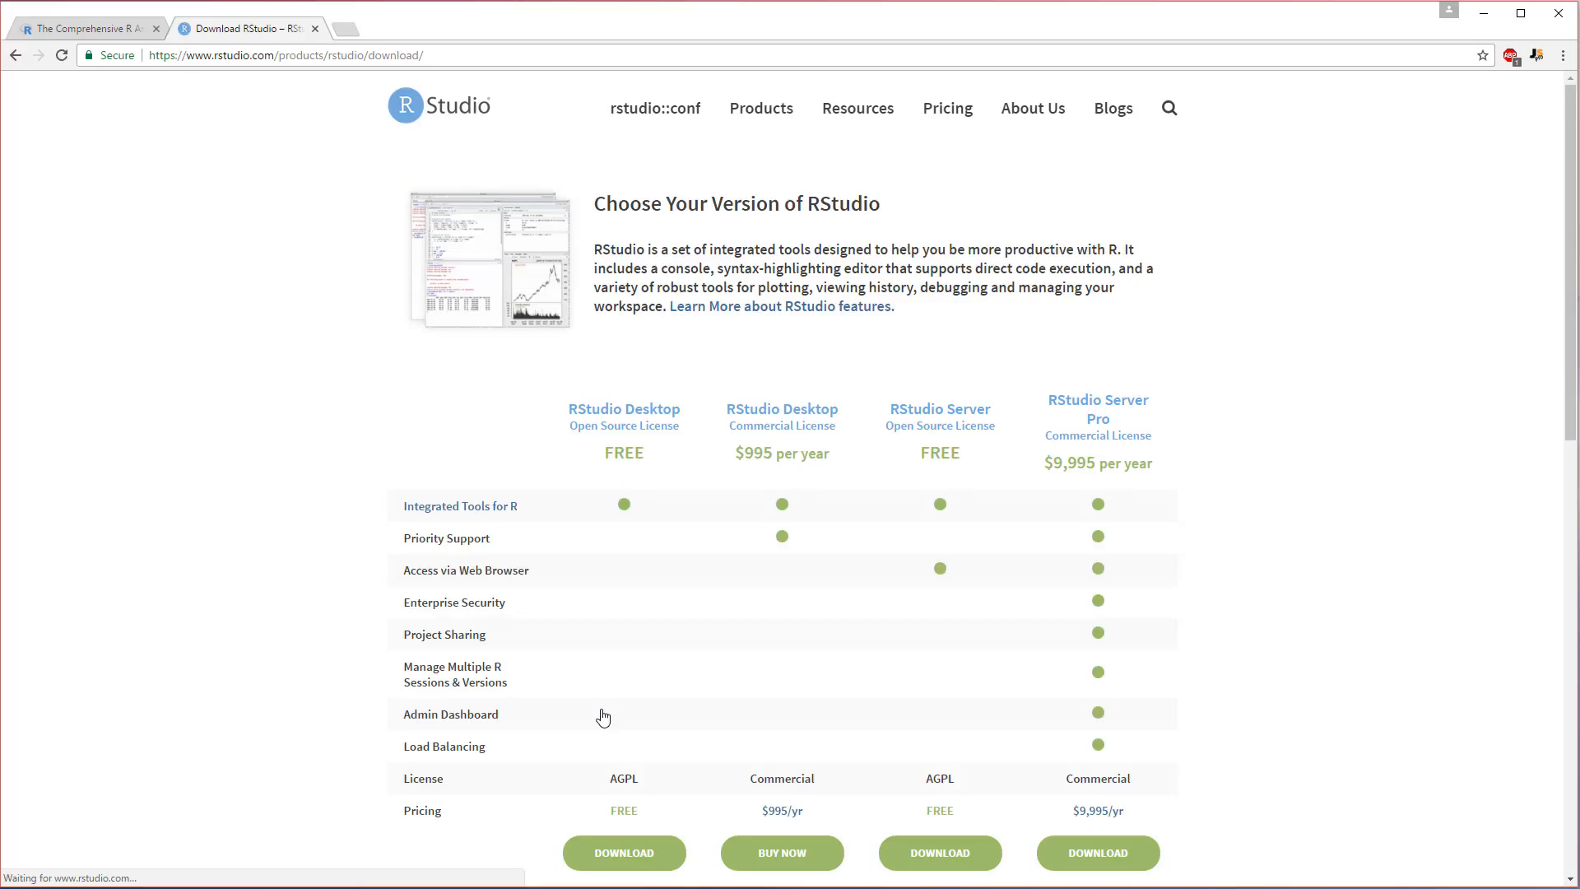
pyautogui.scroll(-3)
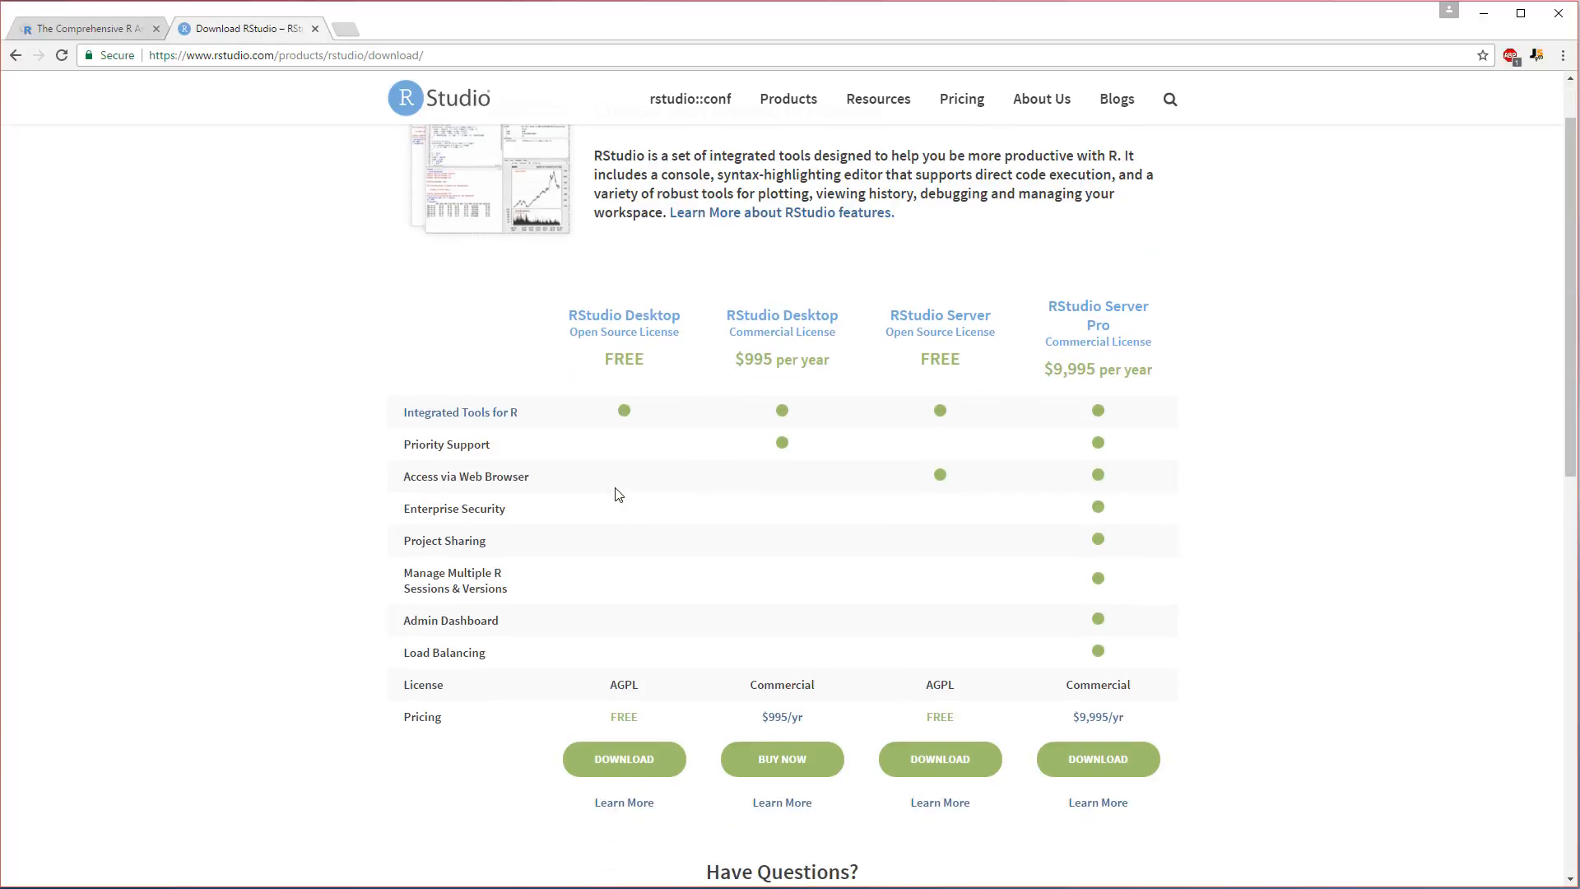
pyautogui.moveTo(883, 730)
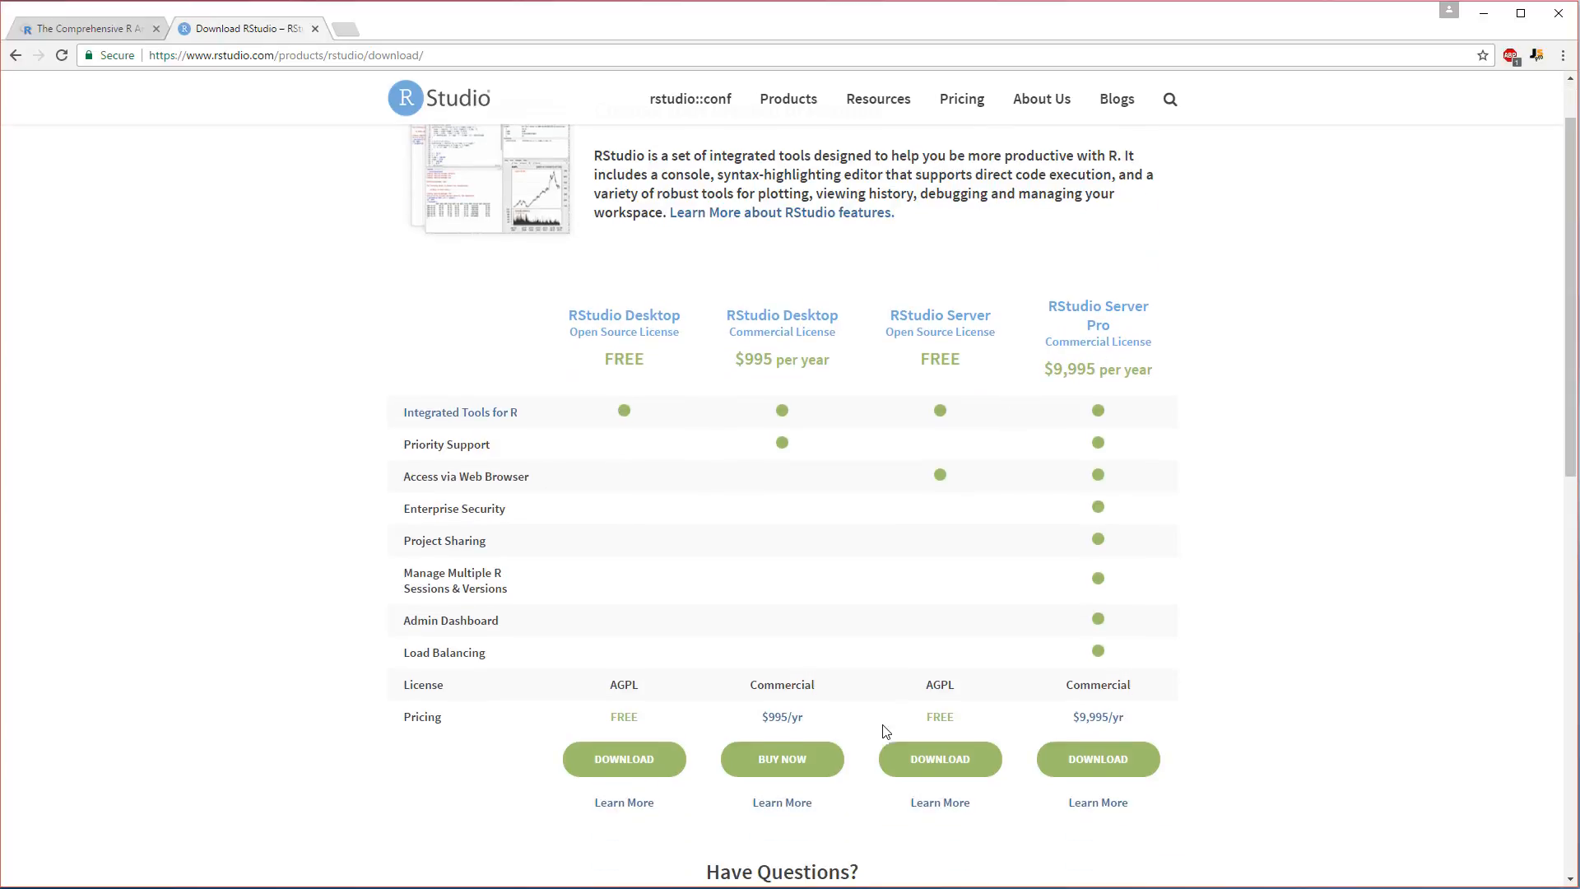
pyautogui.moveTo(594, 331)
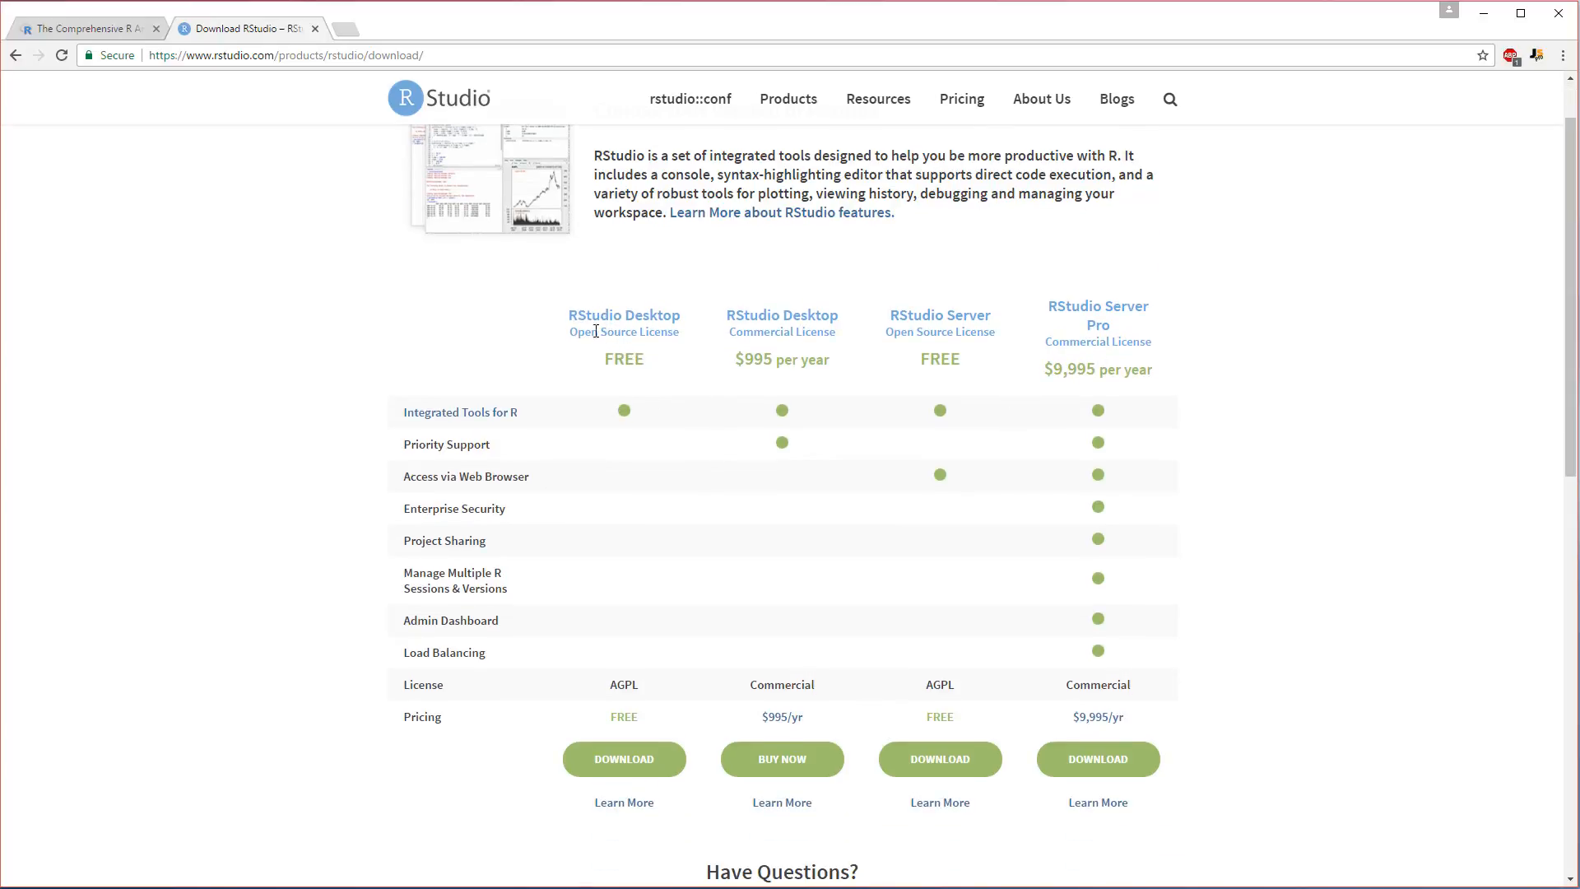
pyautogui.moveTo(642, 540)
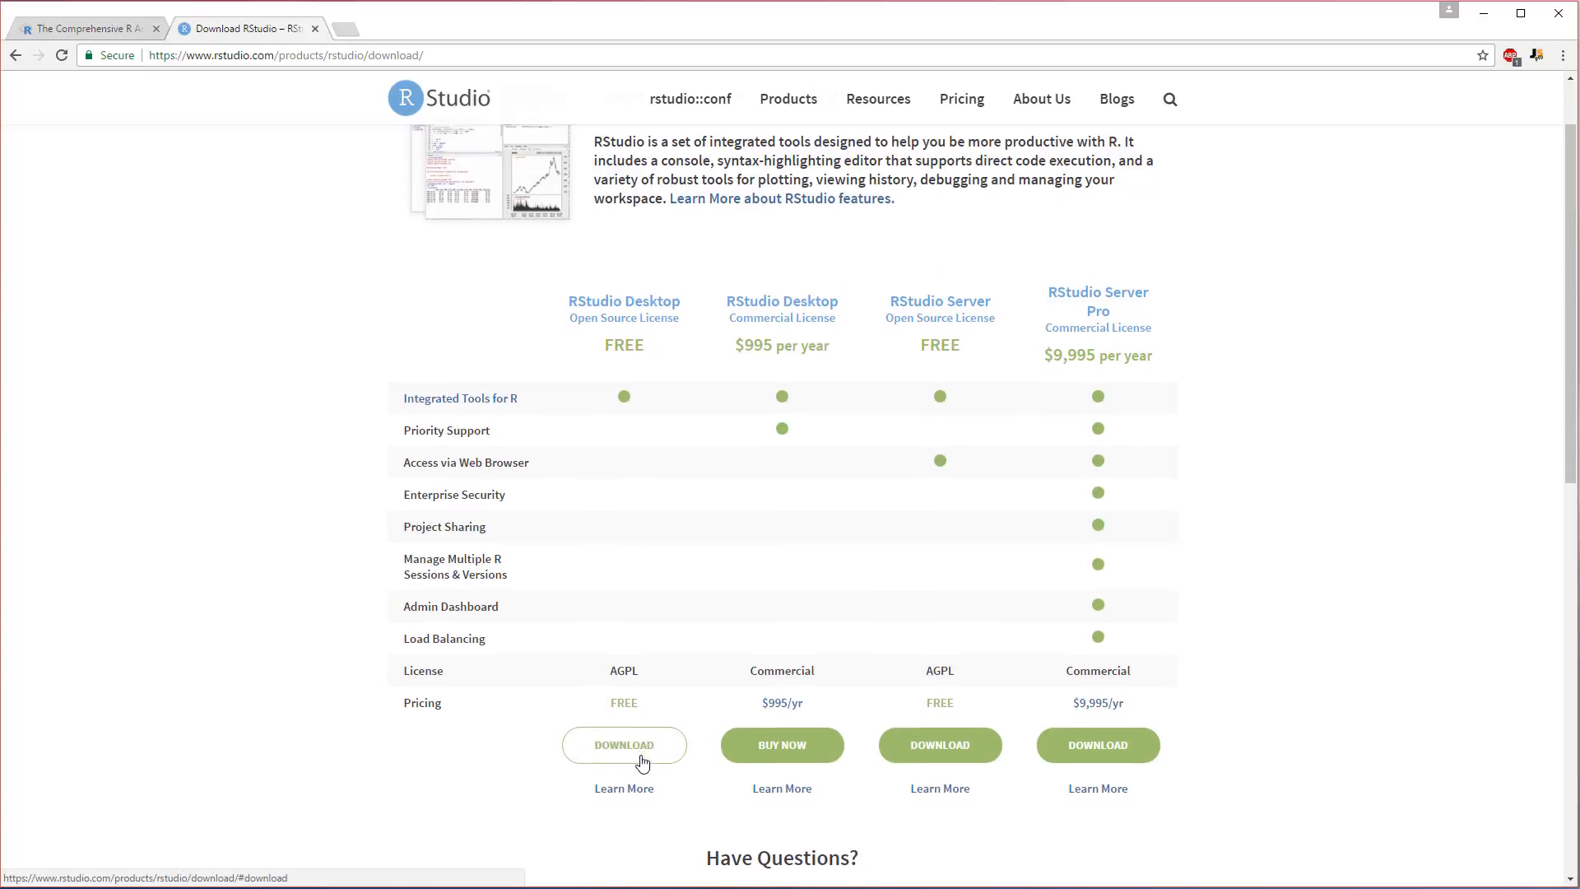
pyautogui.click(623, 745)
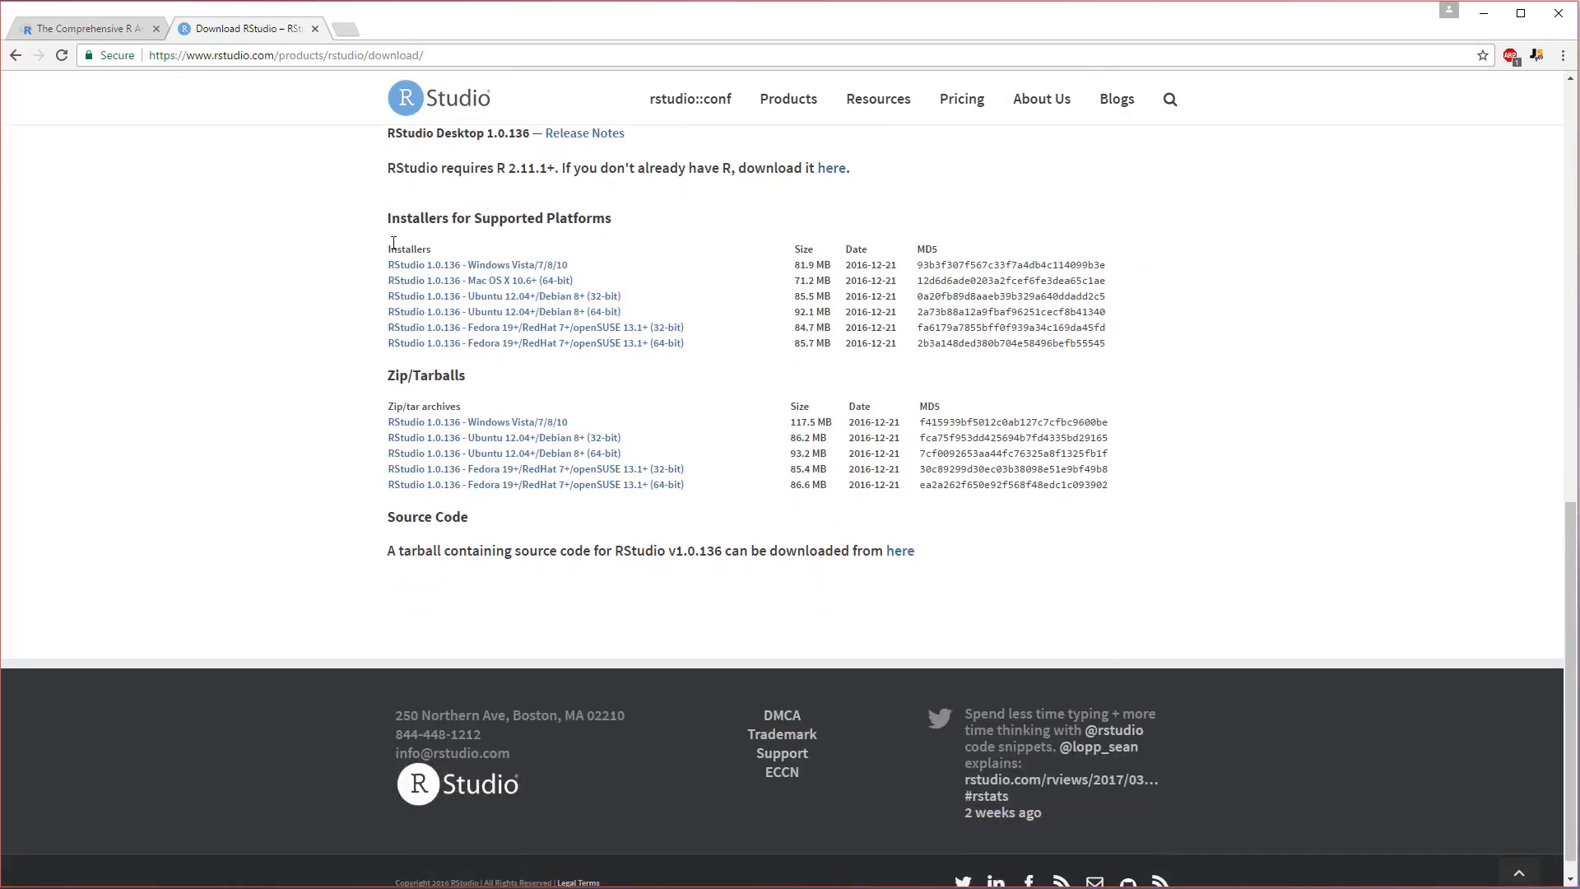
pyautogui.moveTo(433, 275)
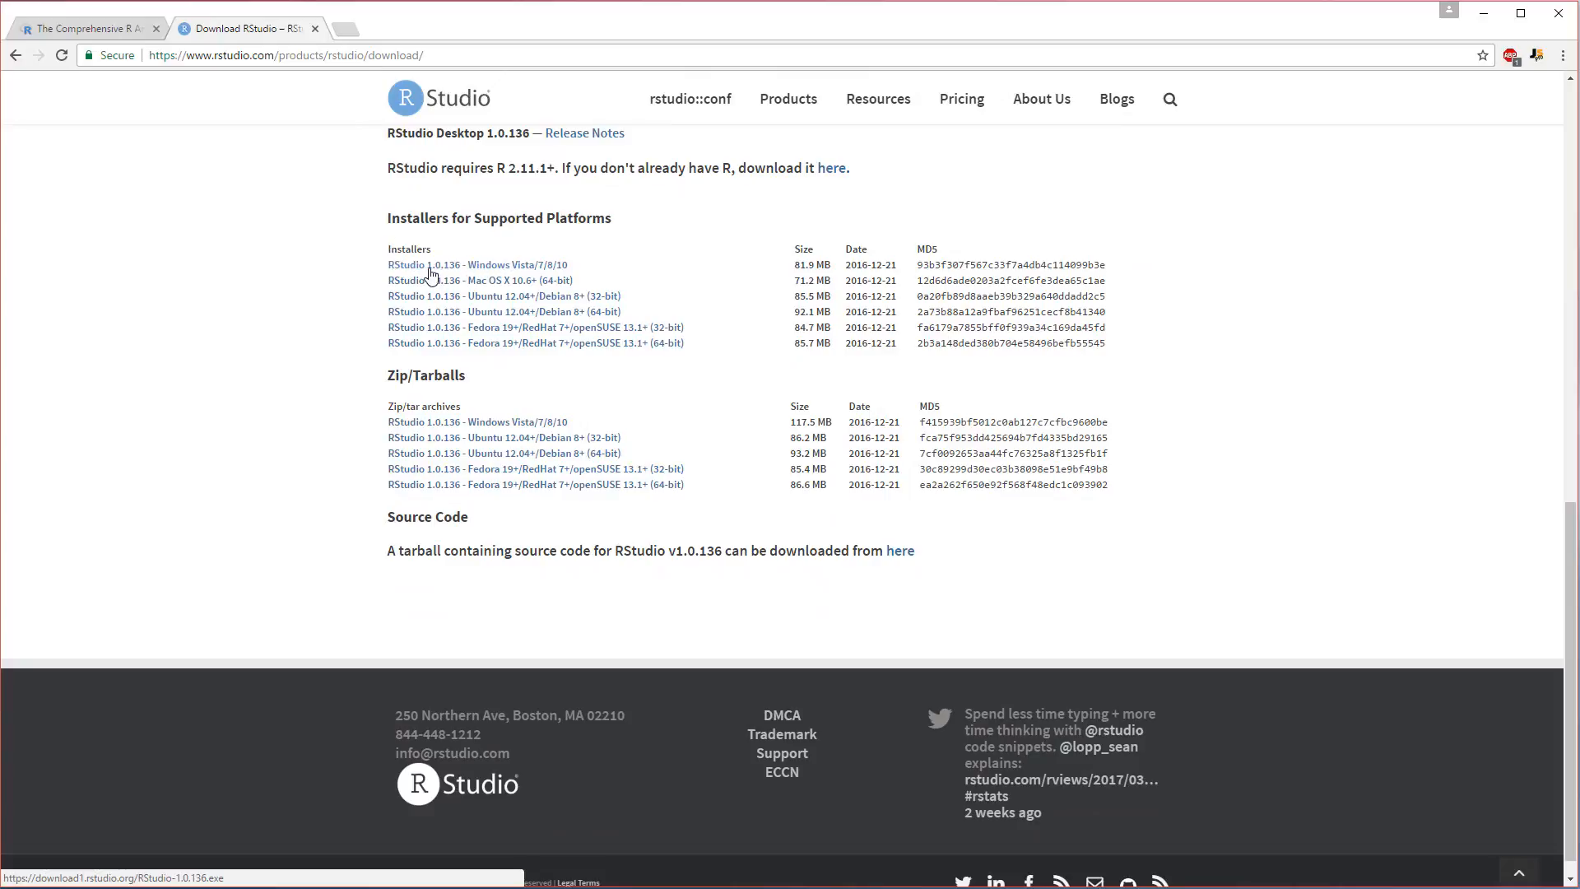
pyautogui.moveTo(530, 271)
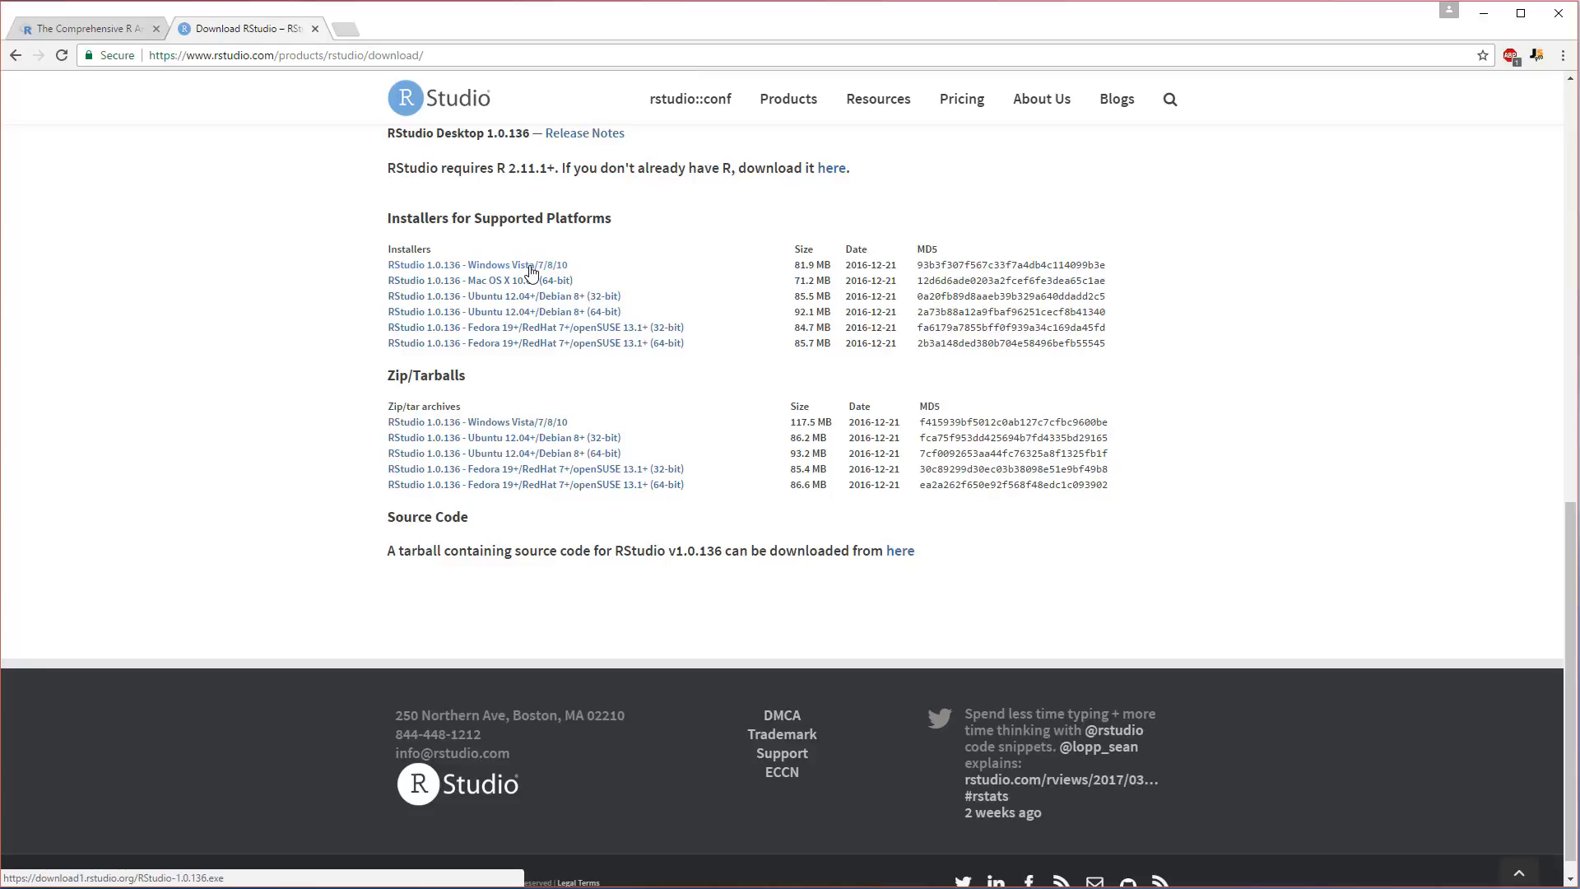
pyautogui.click(476, 264)
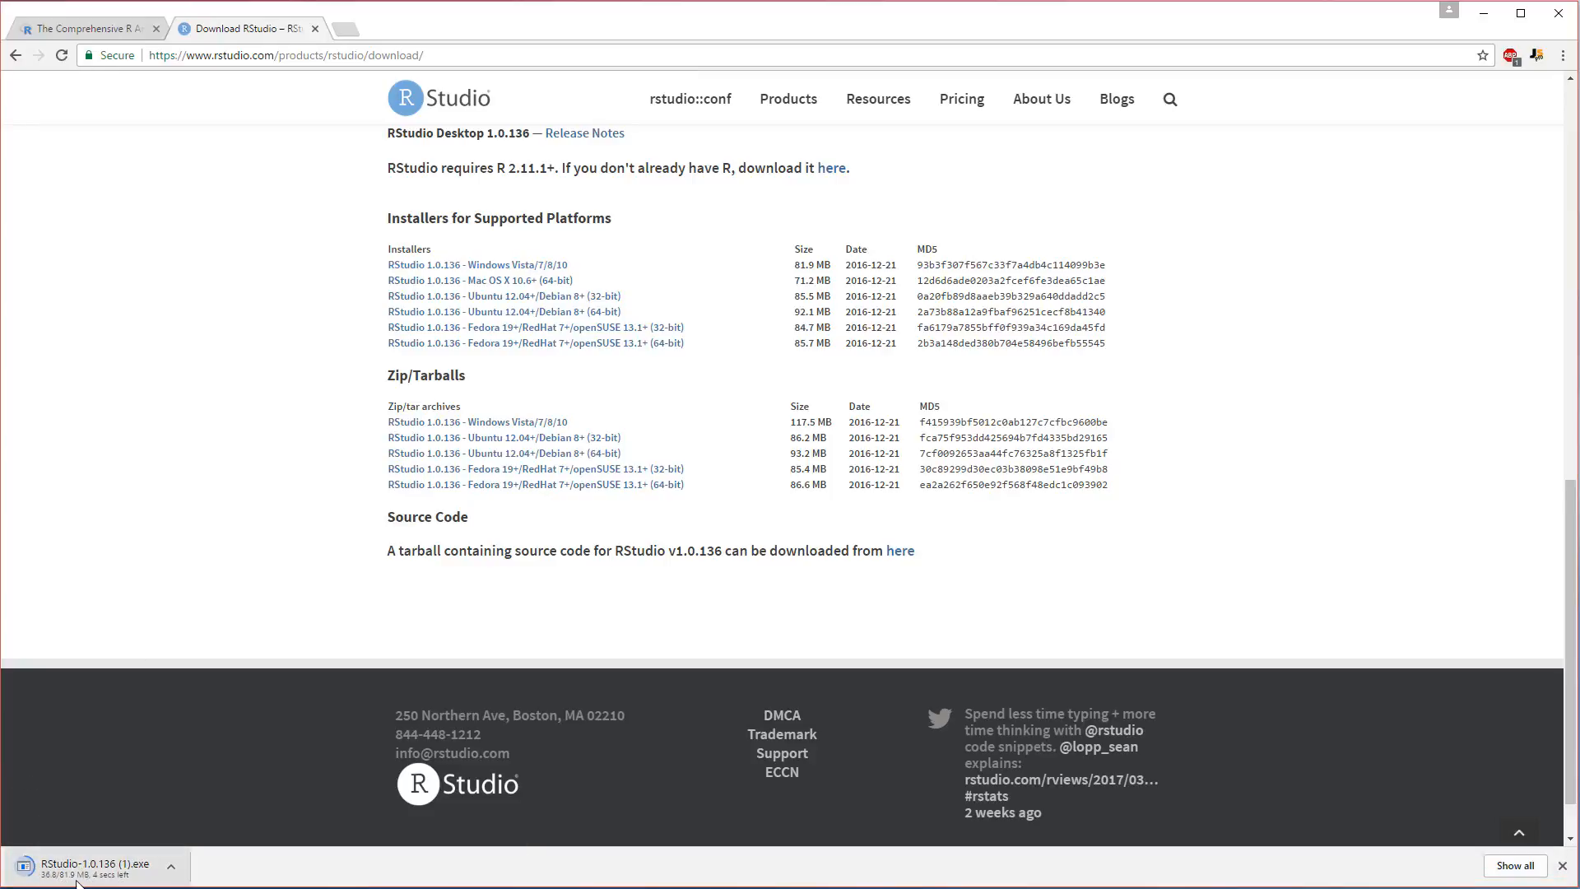
pyautogui.moveTo(155, 776)
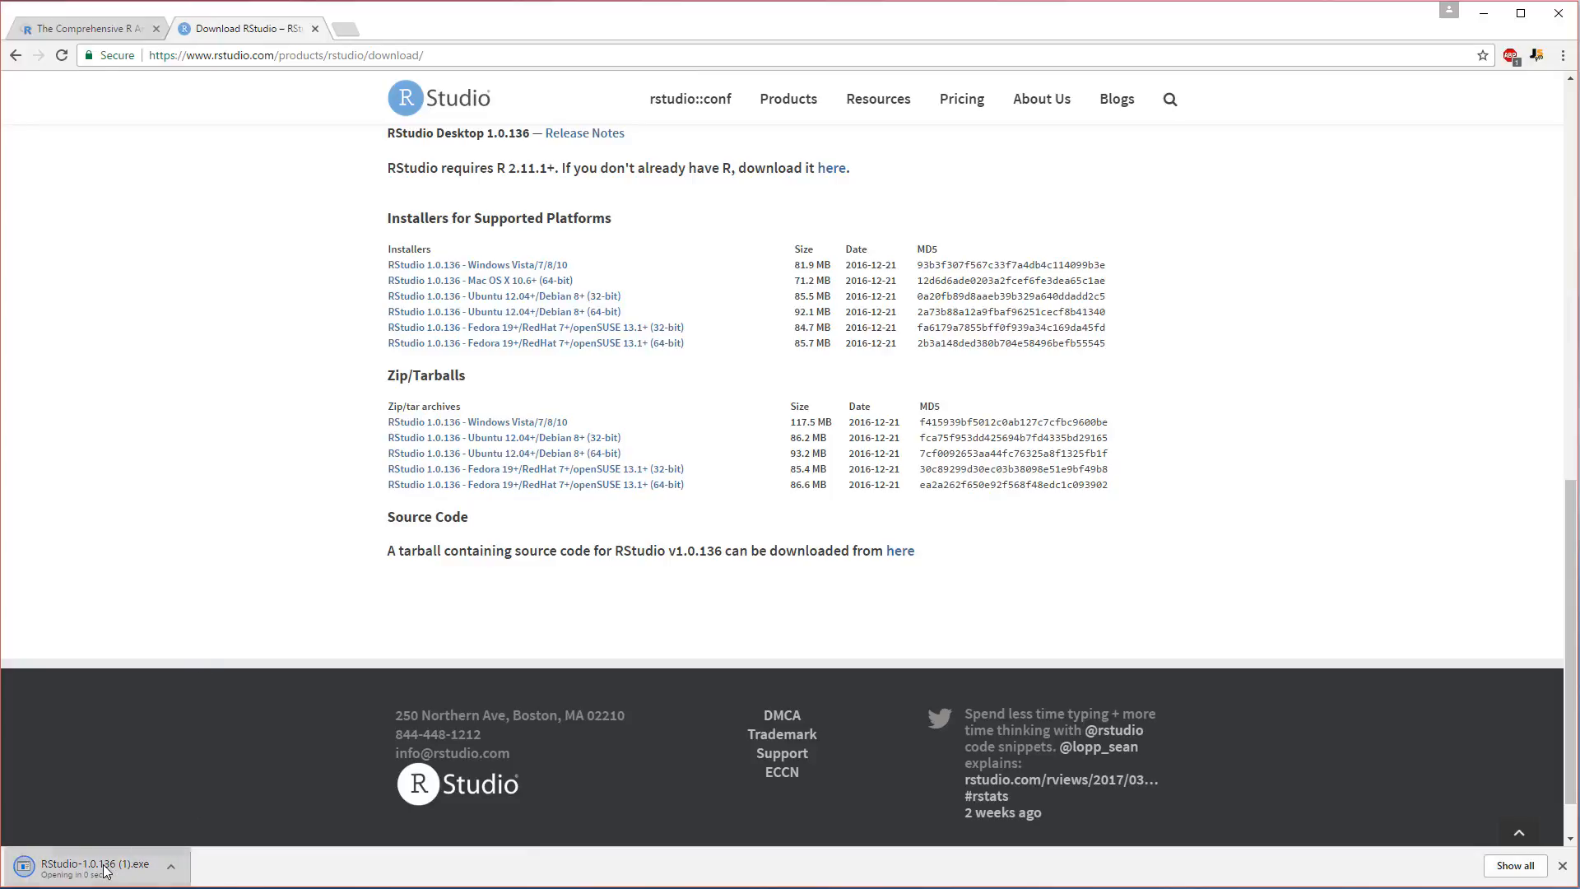
pyautogui.moveTo(255, 678)
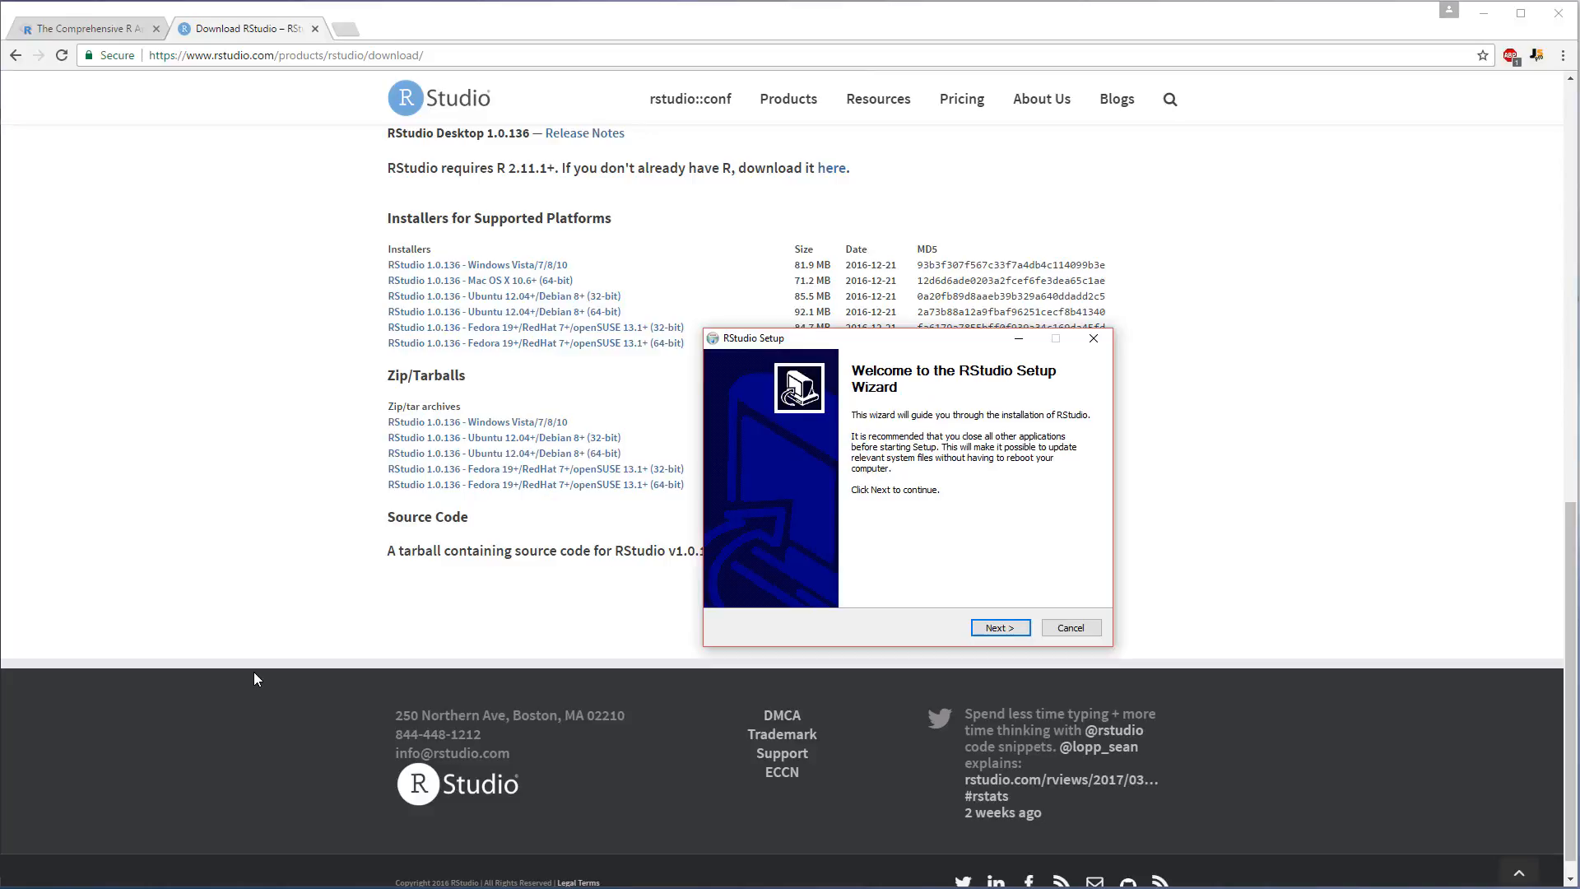
# Install RStudio to F:\Program Files\RStudio with the RStudio Start Menu folder, then close setup.
pyautogui.click(999, 627)
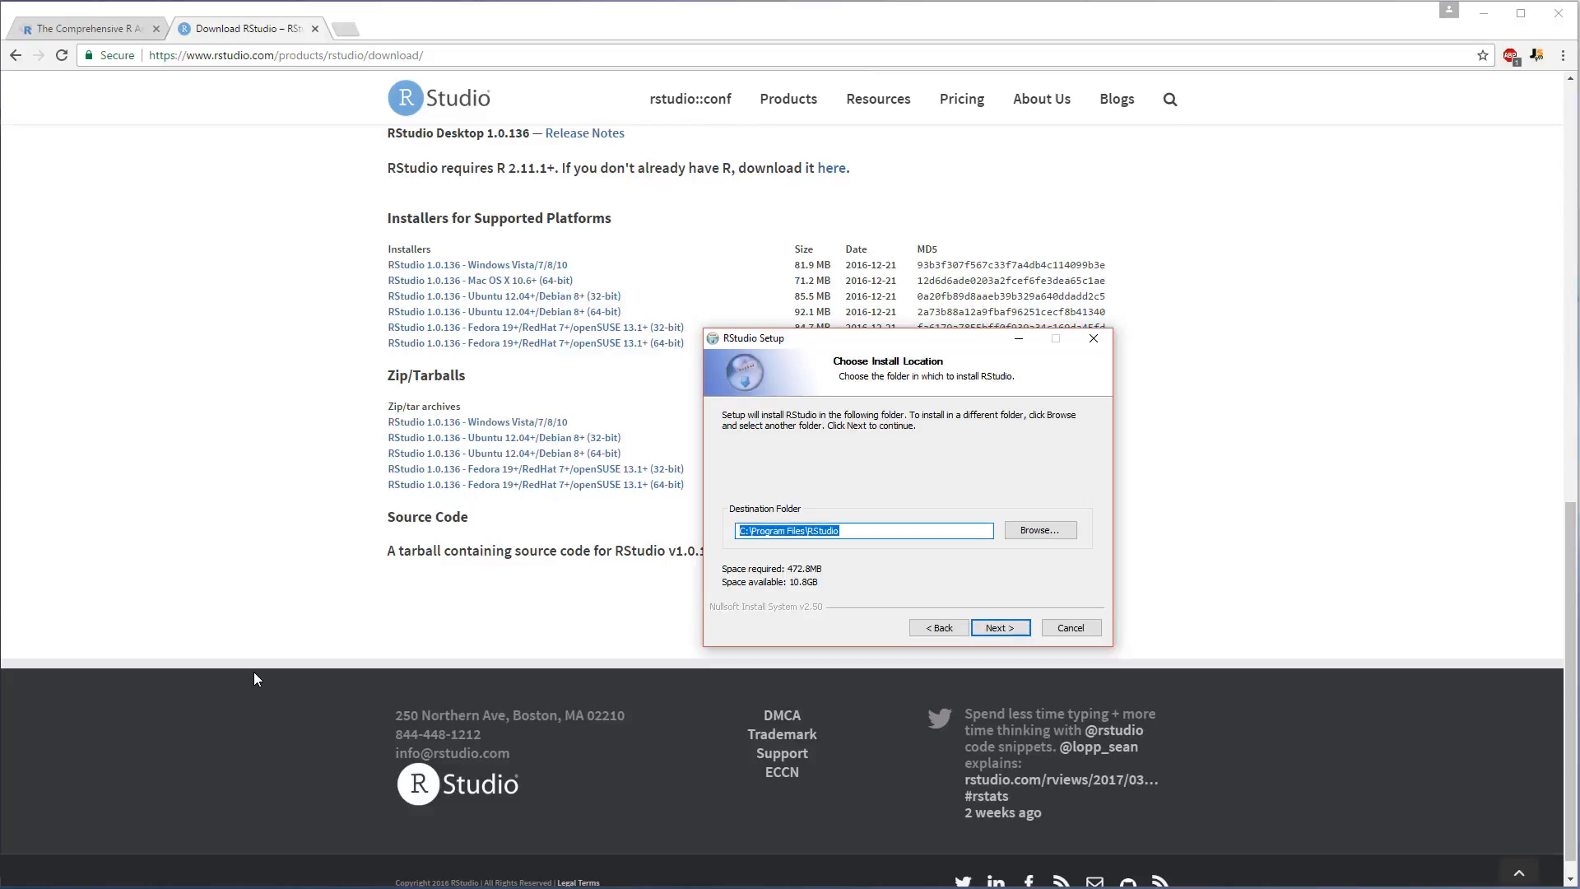
pyautogui.click(862, 530)
pyautogui.write('F')
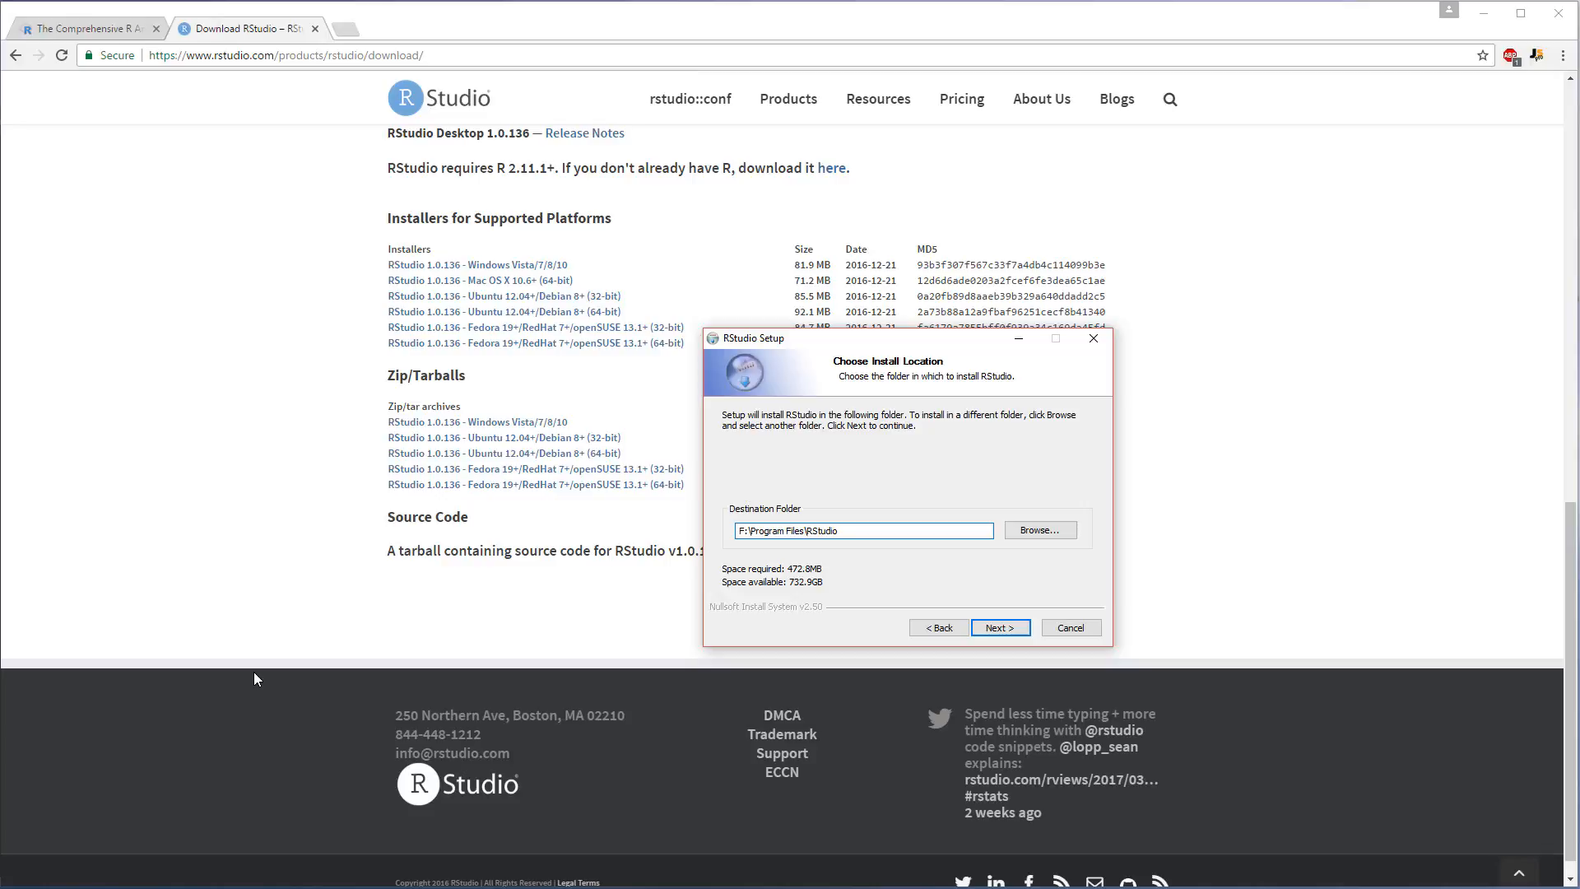
pyautogui.click(998, 627)
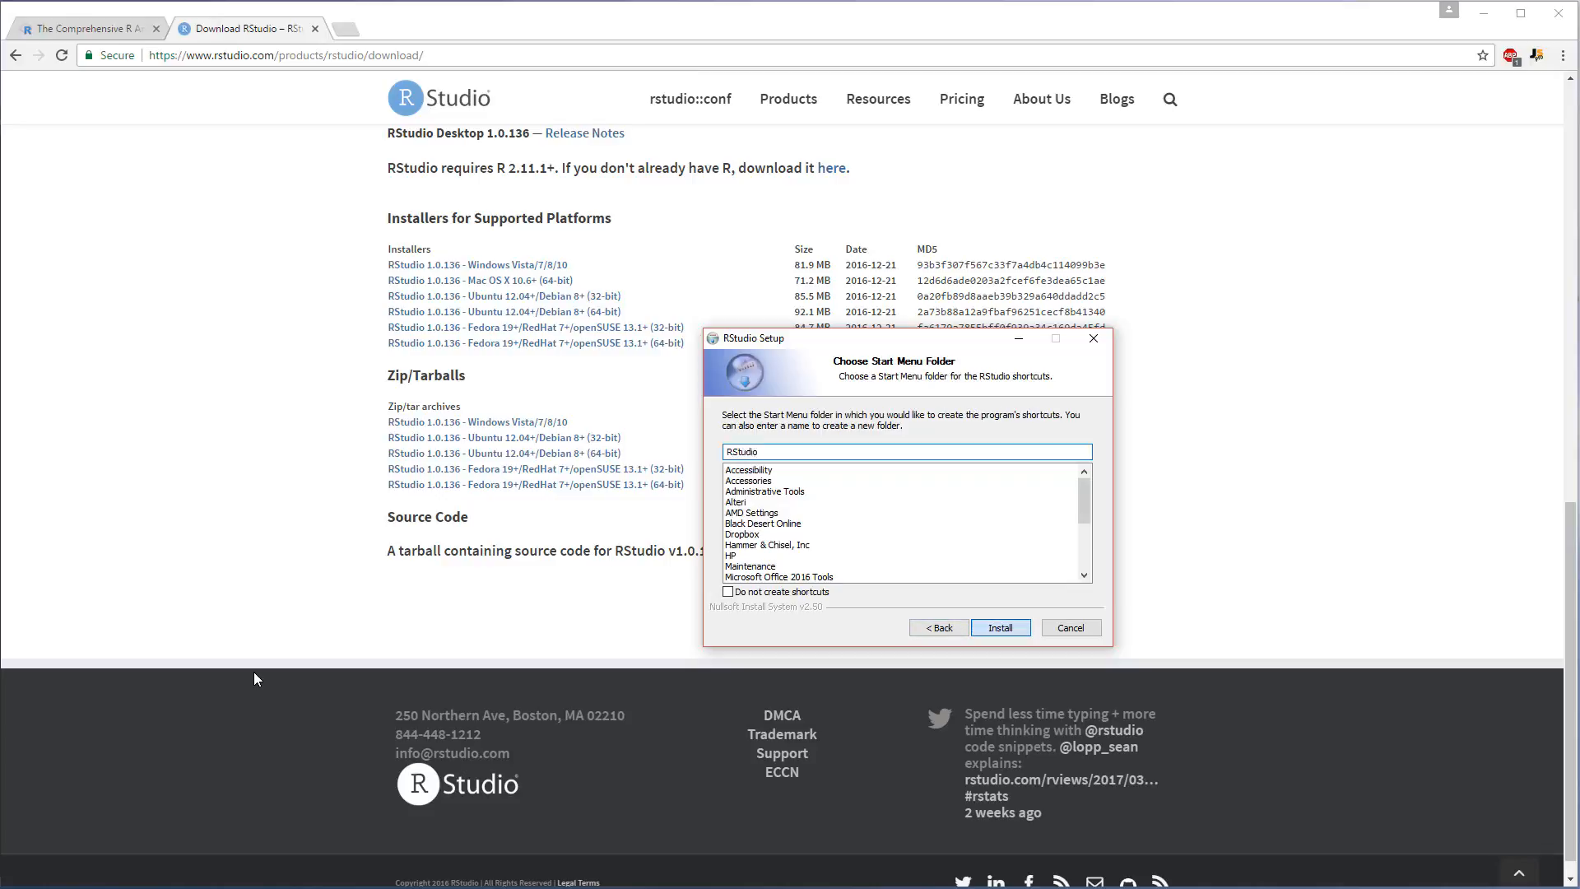
pyautogui.click(998, 627)
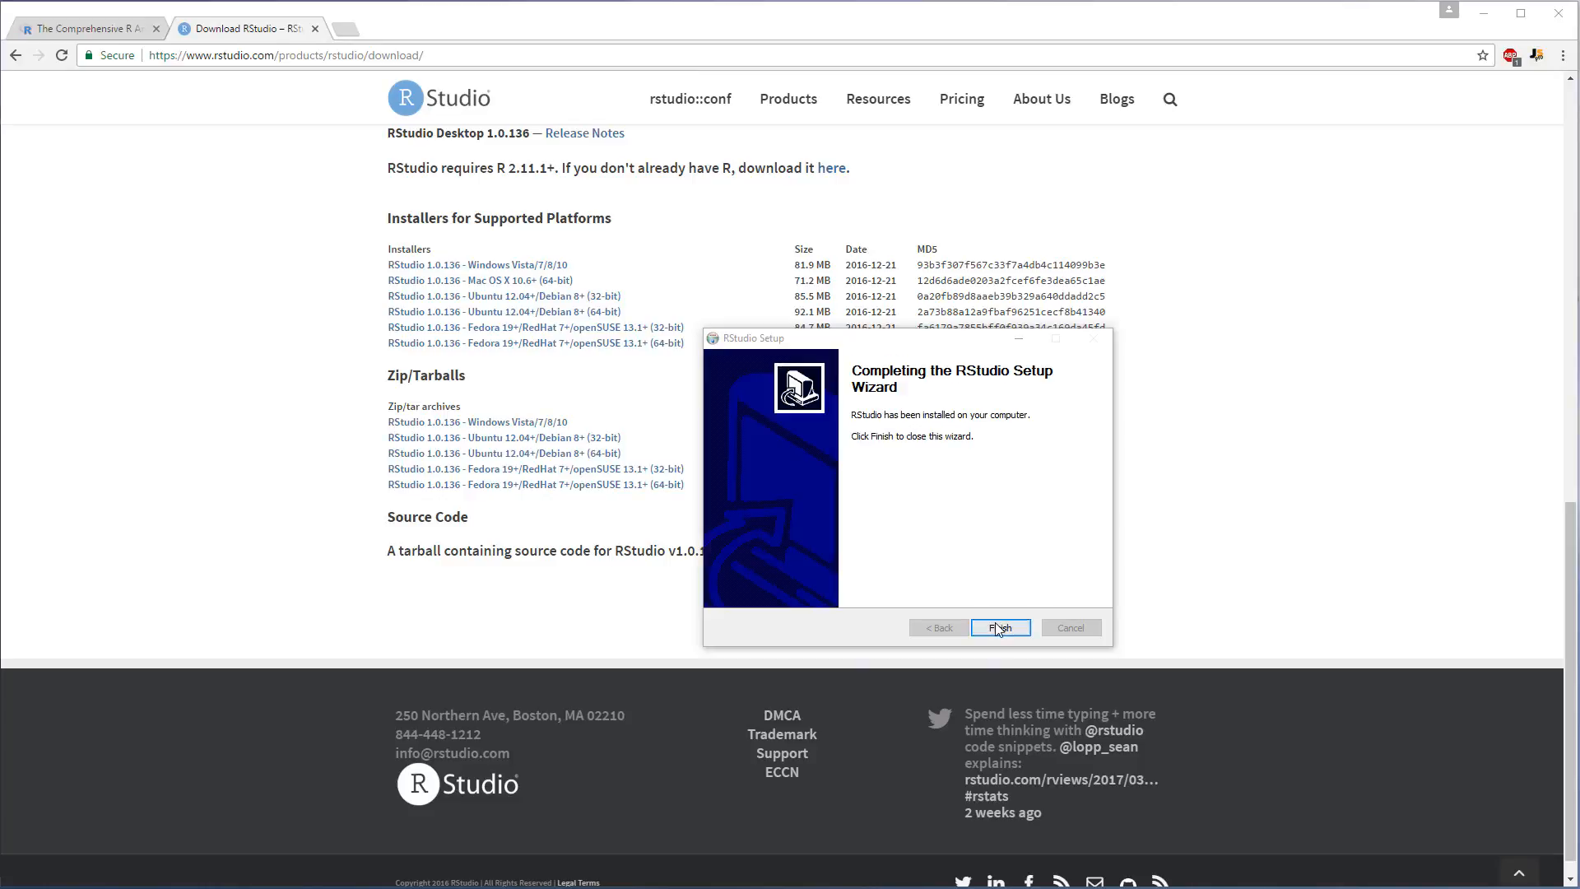
pyautogui.click(1000, 627)
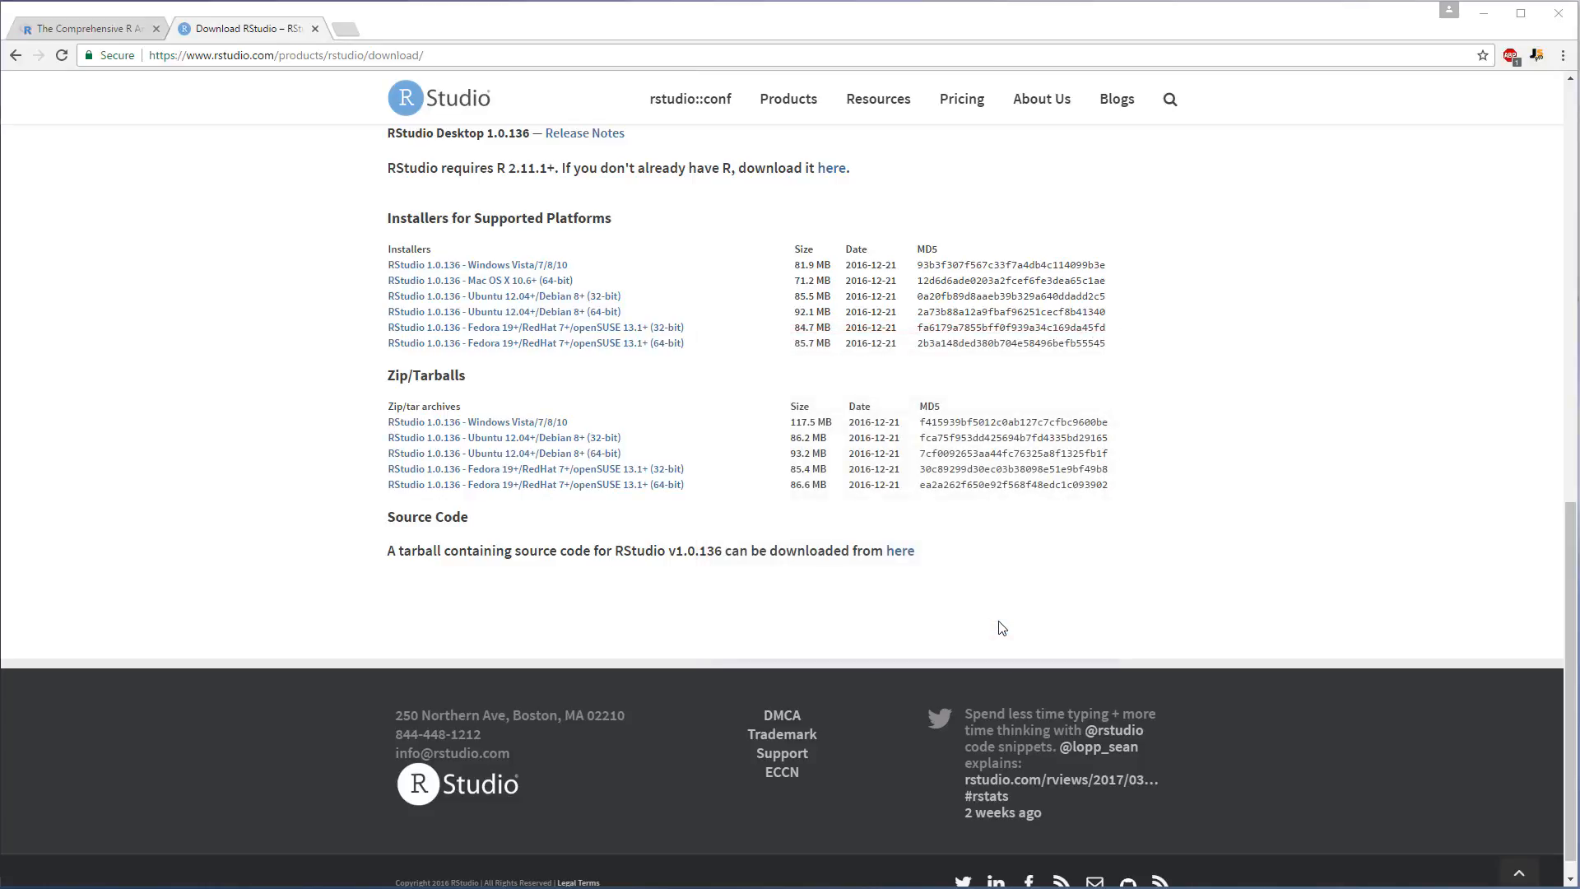